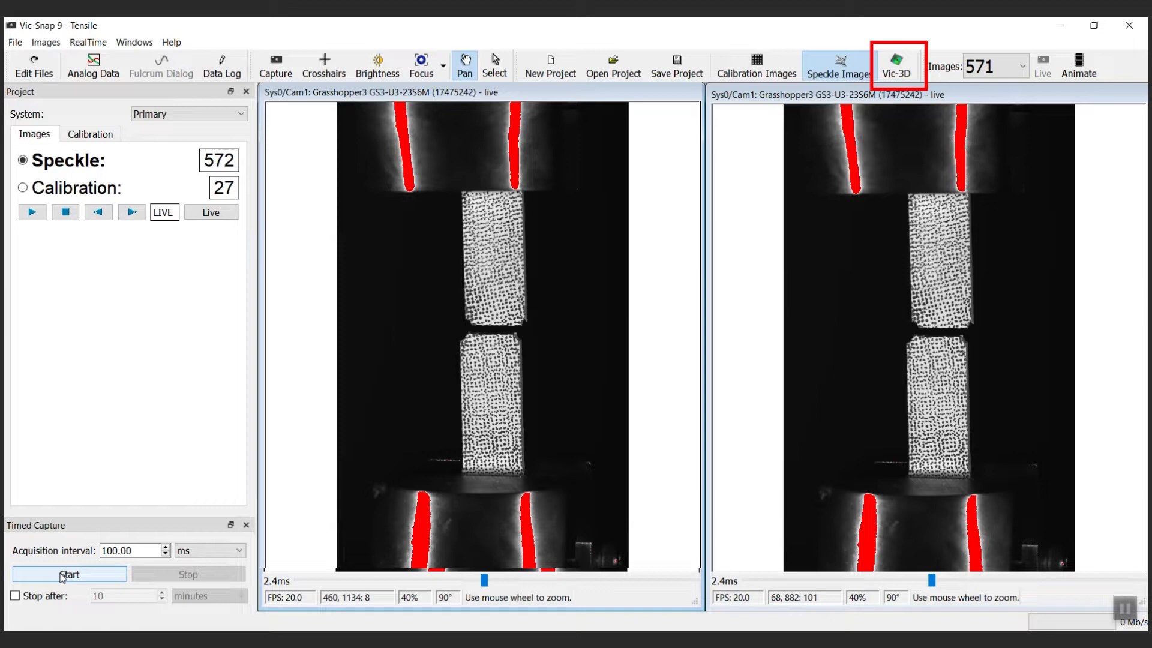
- Launch Vic-3D from the Vic-Snap toolbar with the captured tensile test project
click(839, 65)
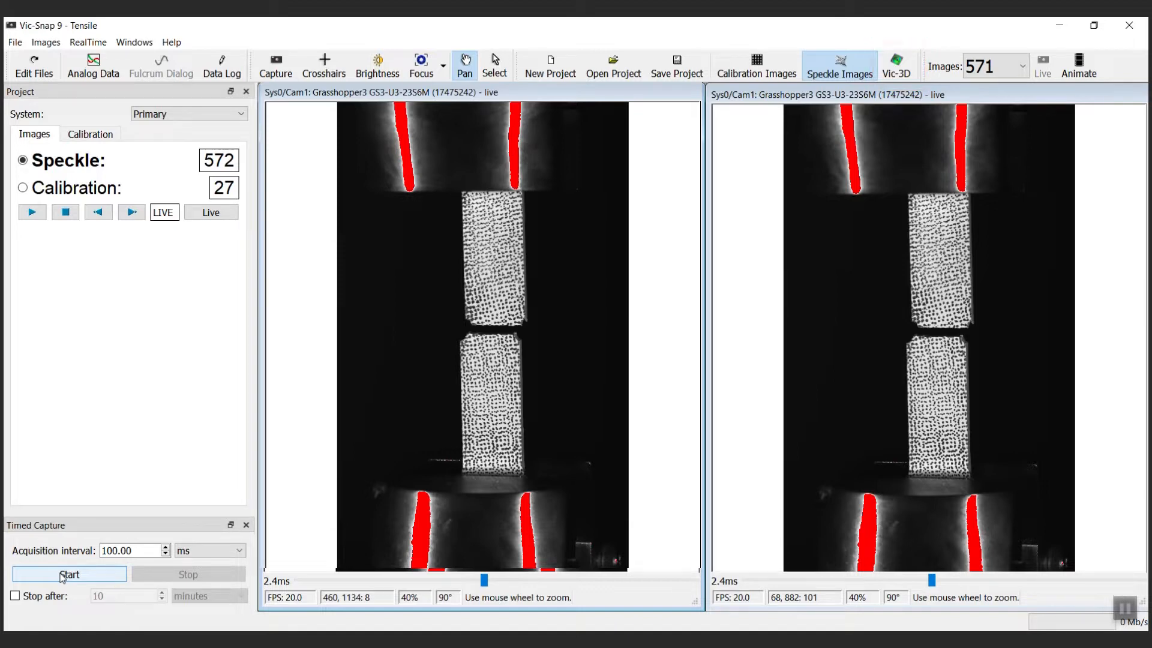
click(895, 65)
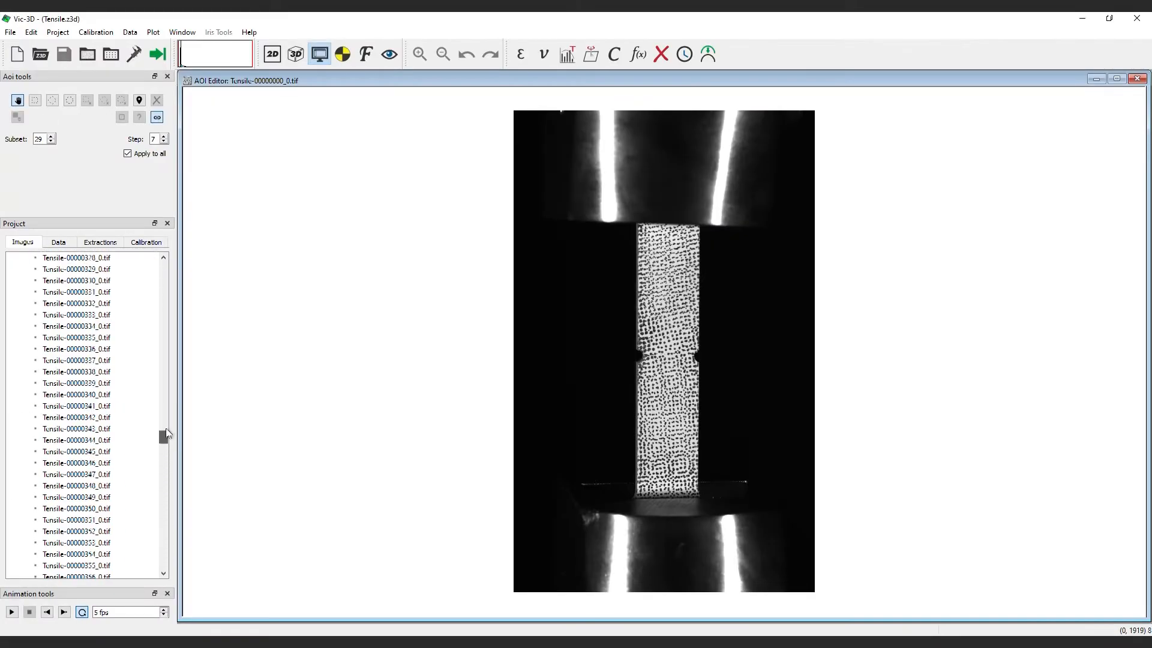
- Create a new unnamed project so the Vic-3D start page appears
scroll(up, 3)
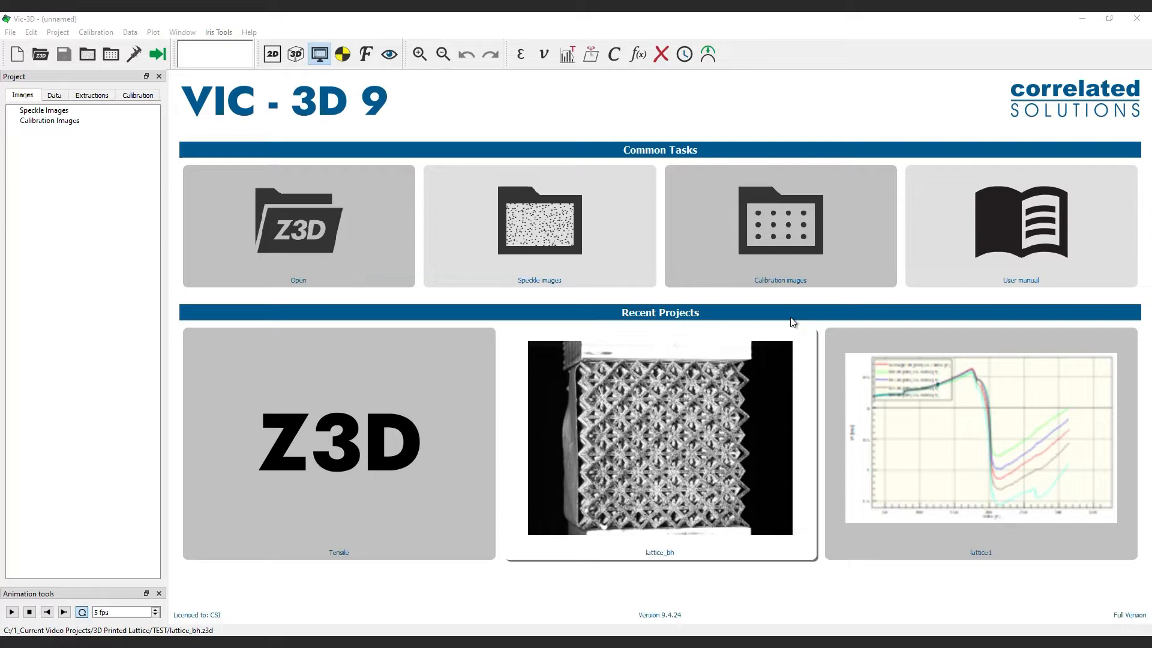
mouse_move(823, 195)
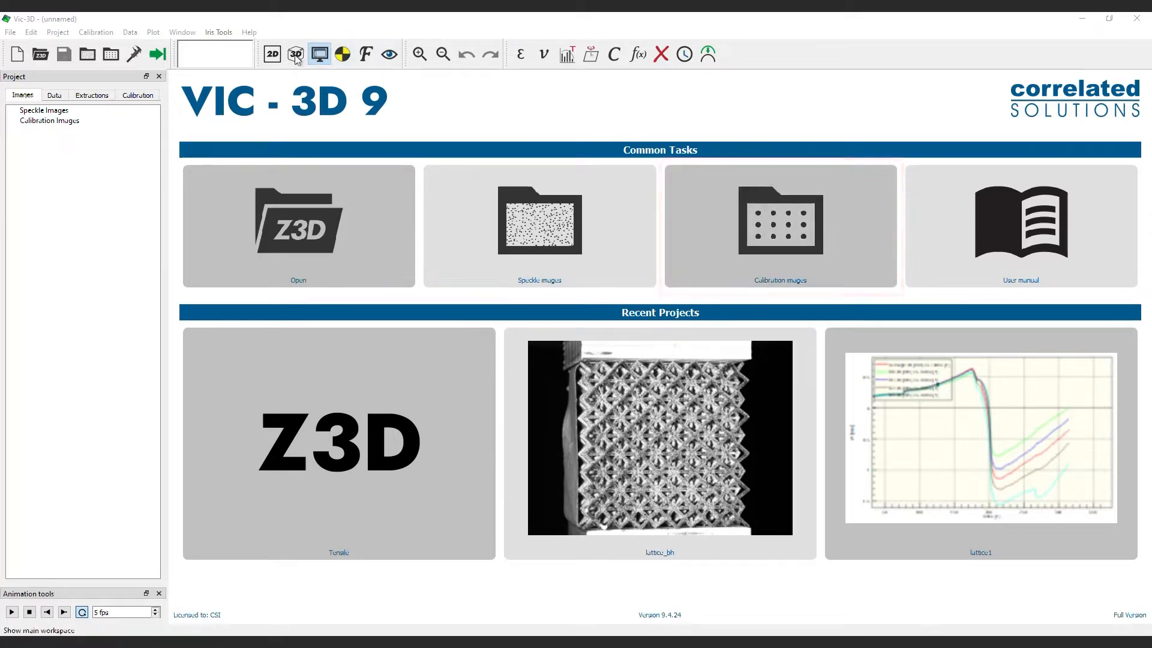
click(58, 32)
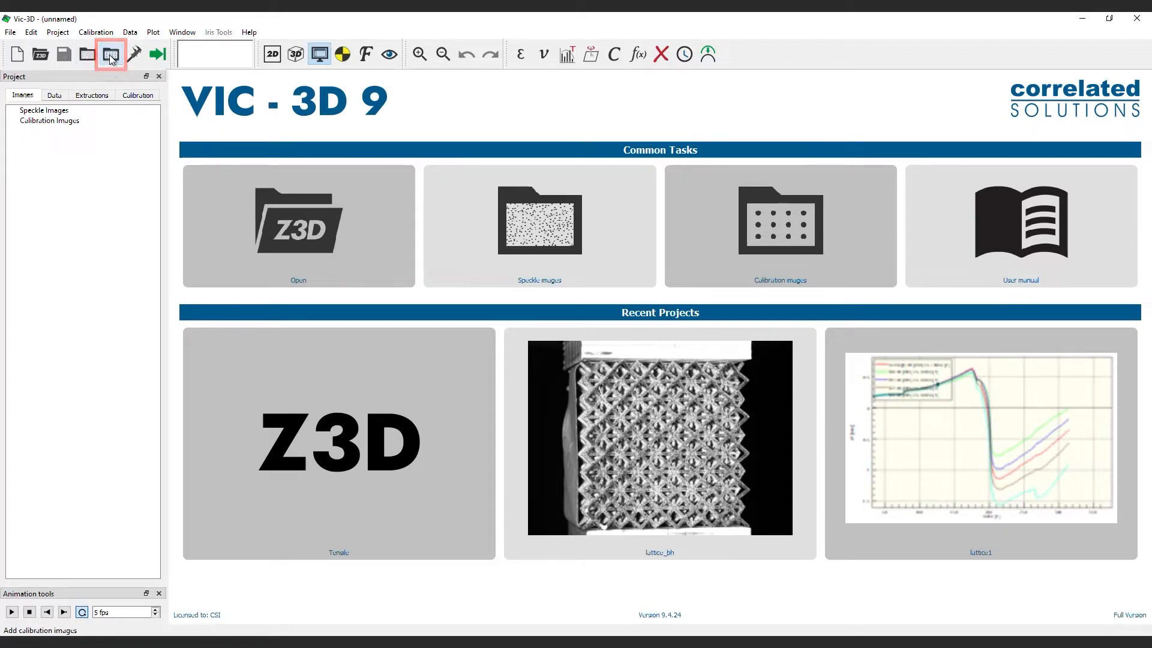
- Search the CalVideoImages folder for *cal* in the Add calibration images dialog
click(110, 54)
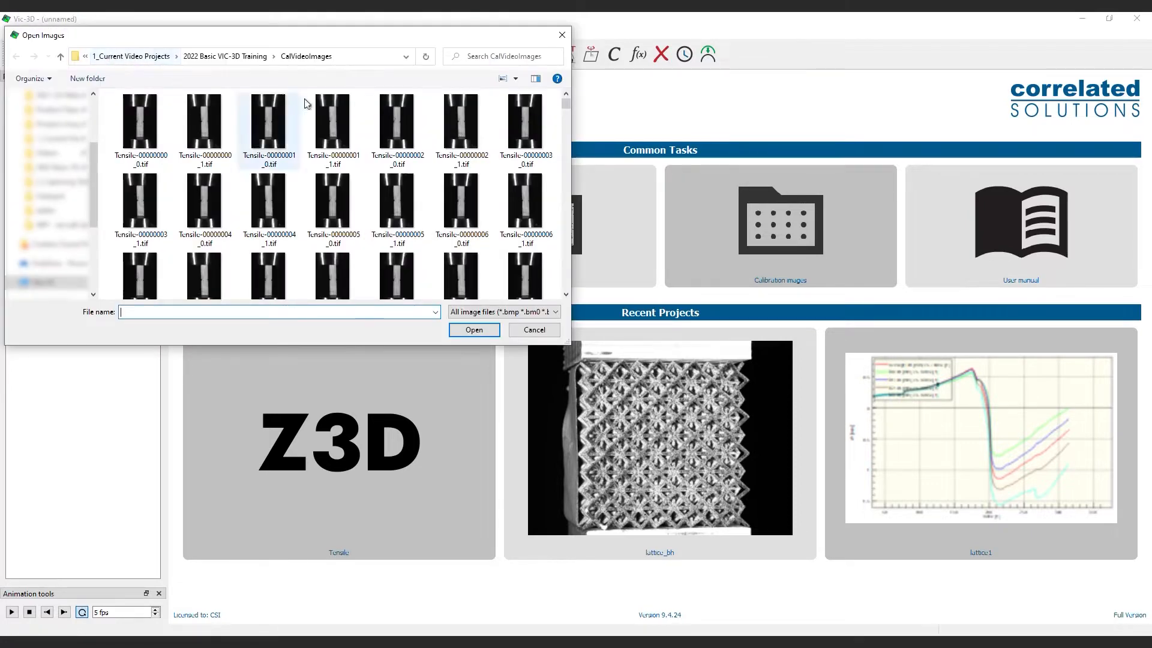
scroll(down, 3)
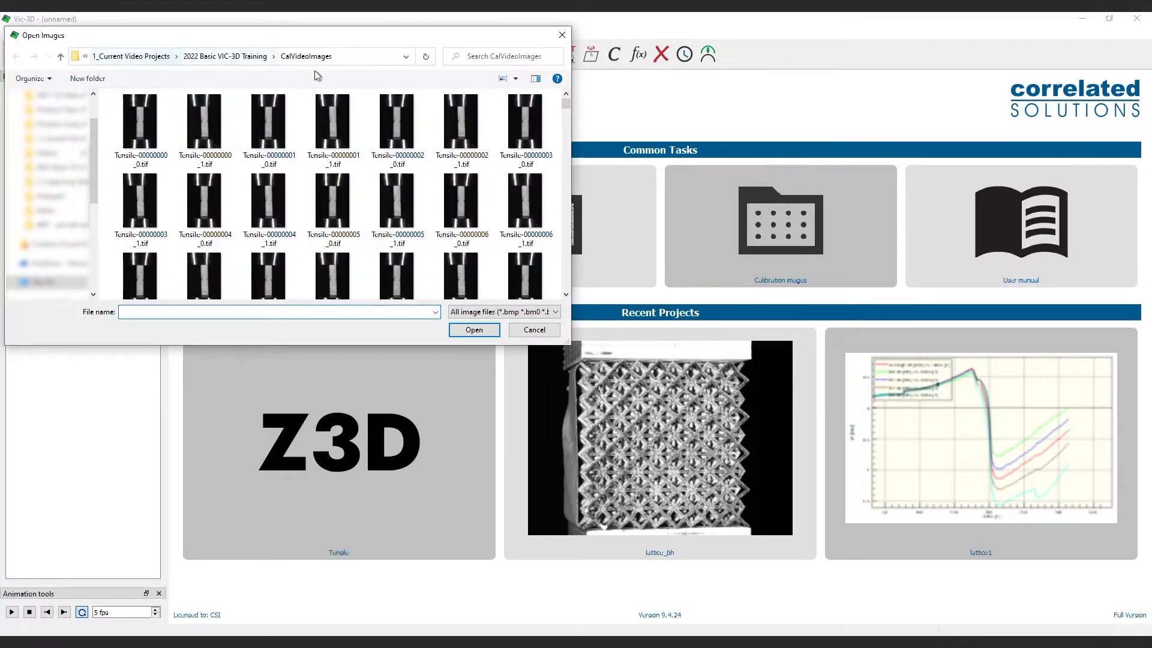
click(502, 57)
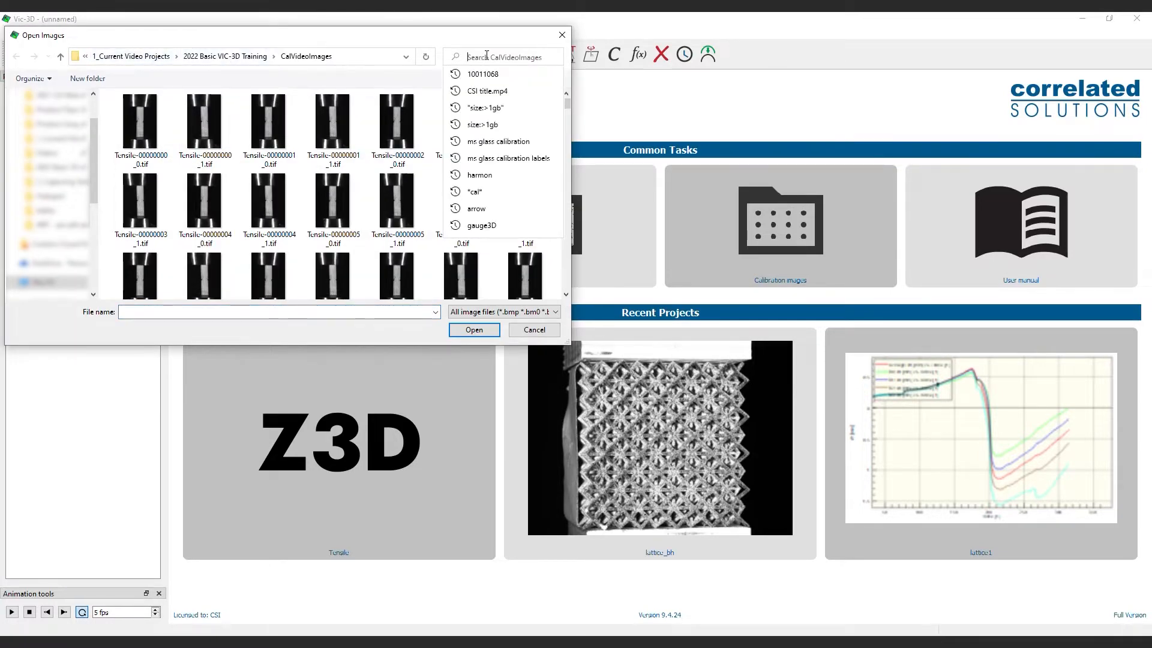
text(1)
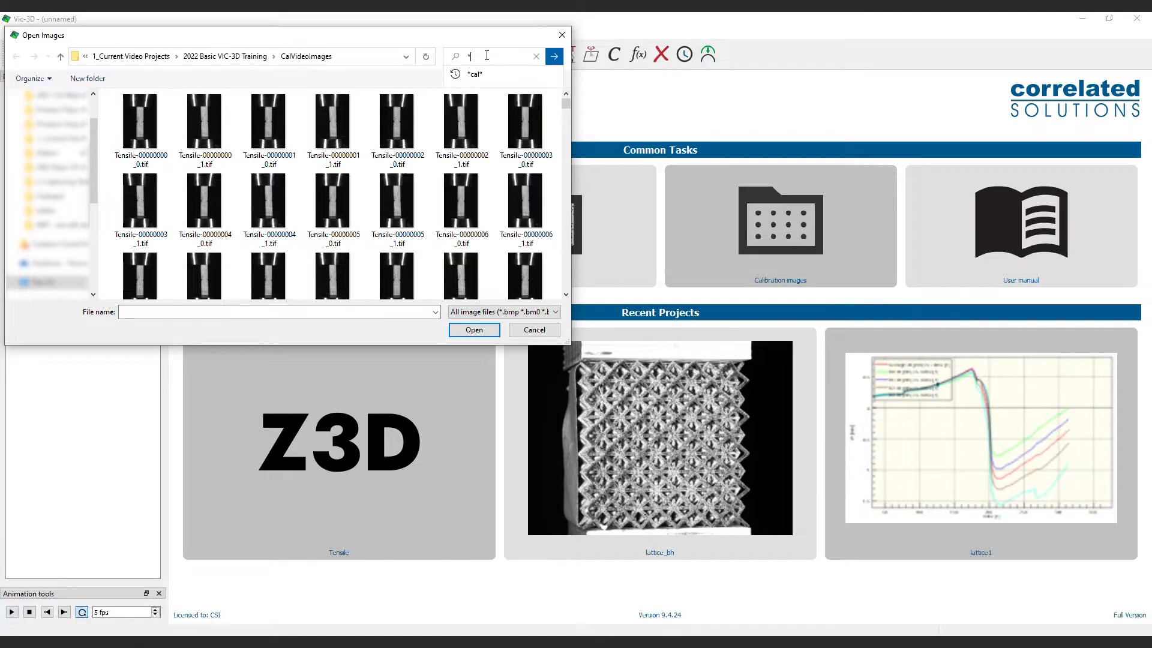
text(*cal*)
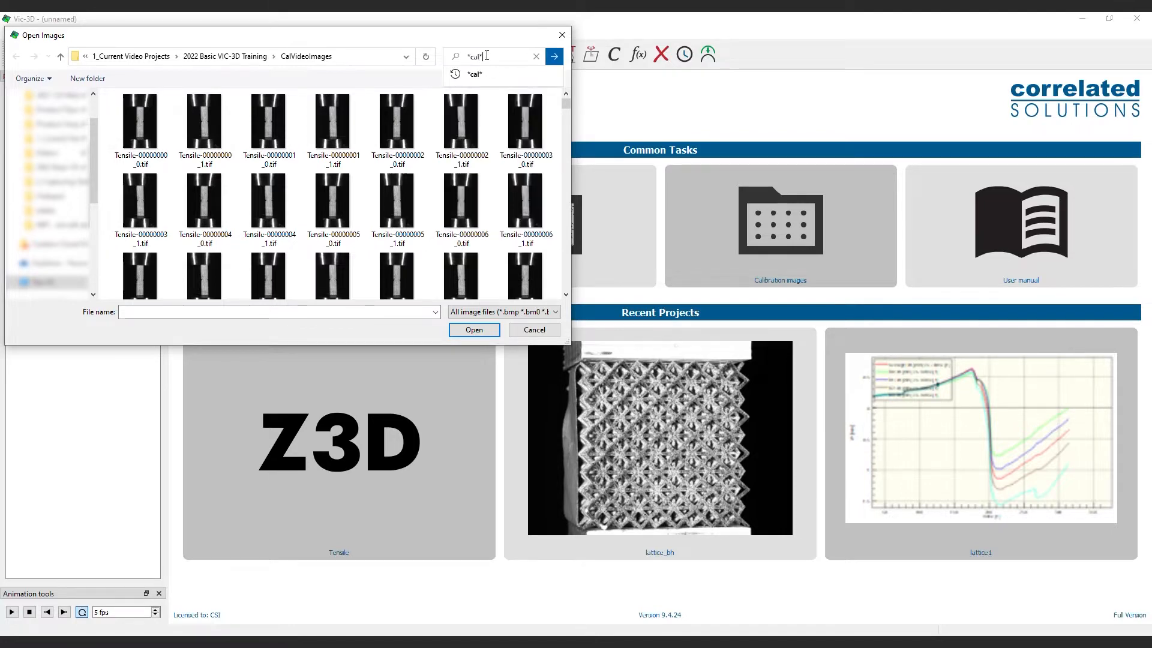
click(554, 56)
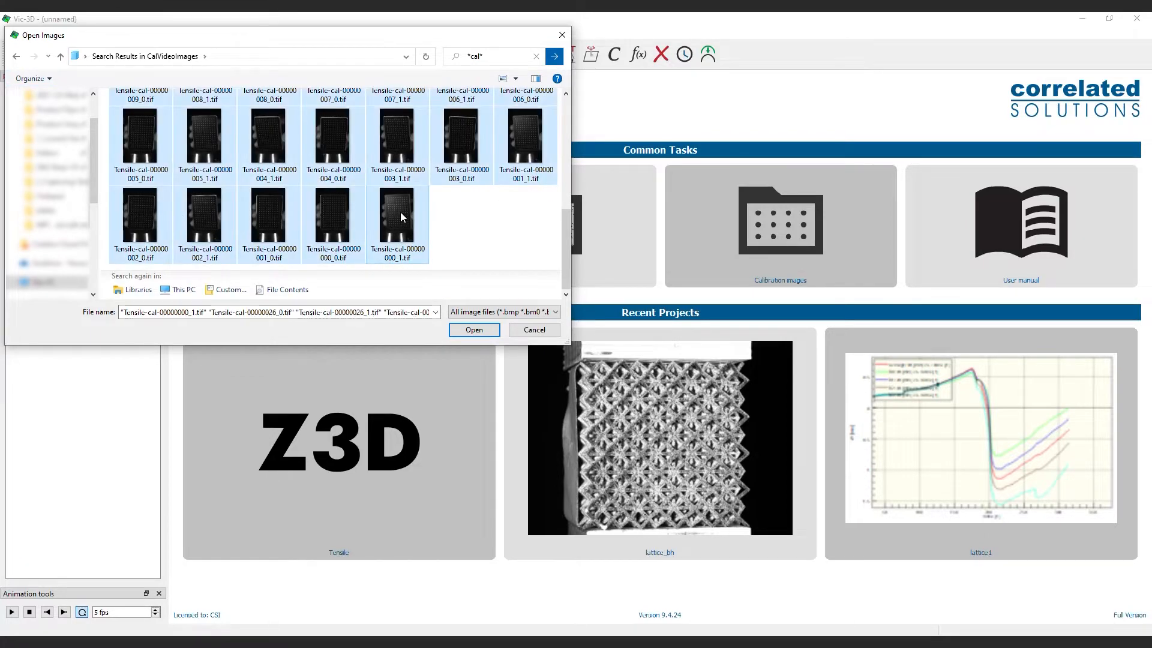
- Select all found Tensile-cal images and add them to the project
key(ctrl+a)
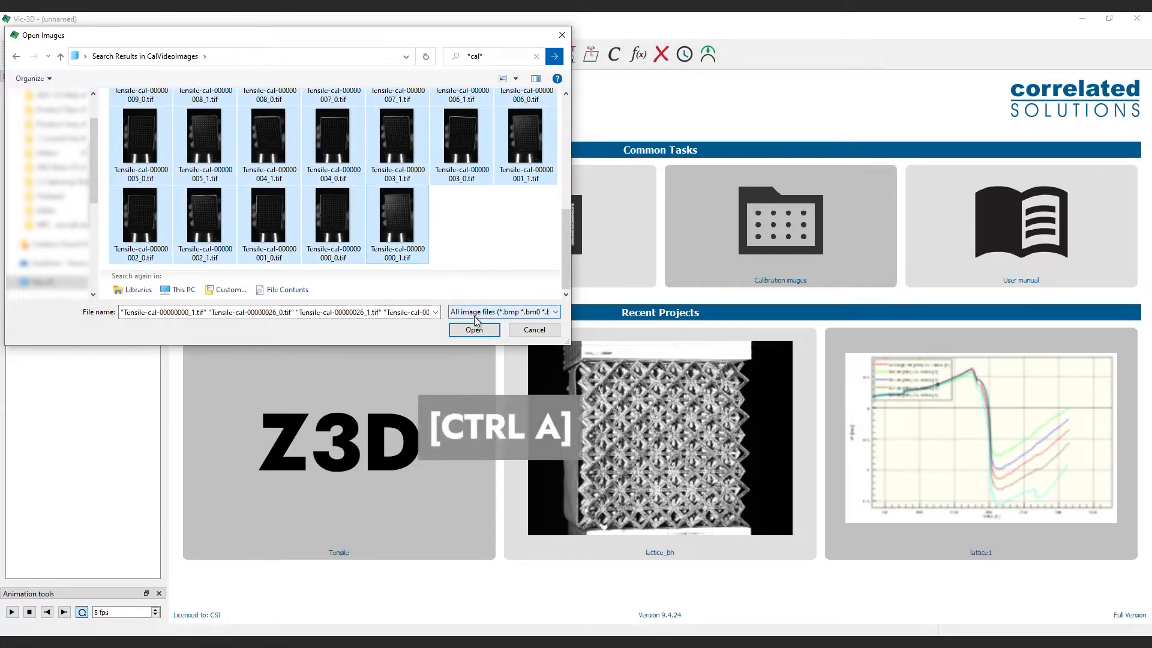
click(474, 329)
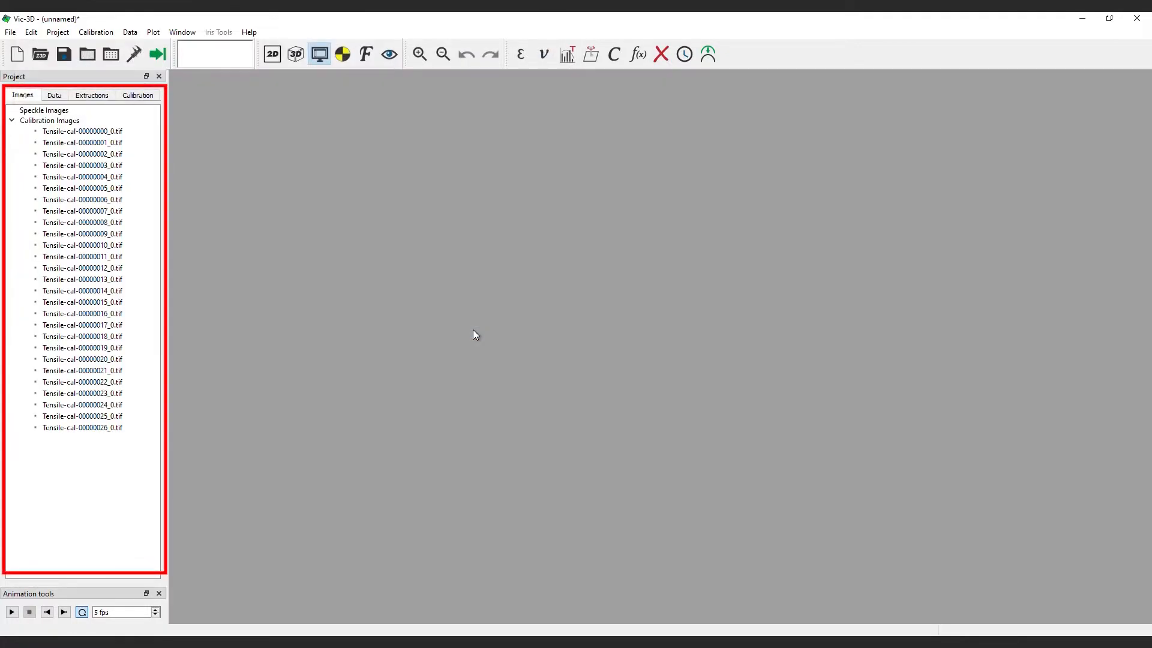
click(82, 130)
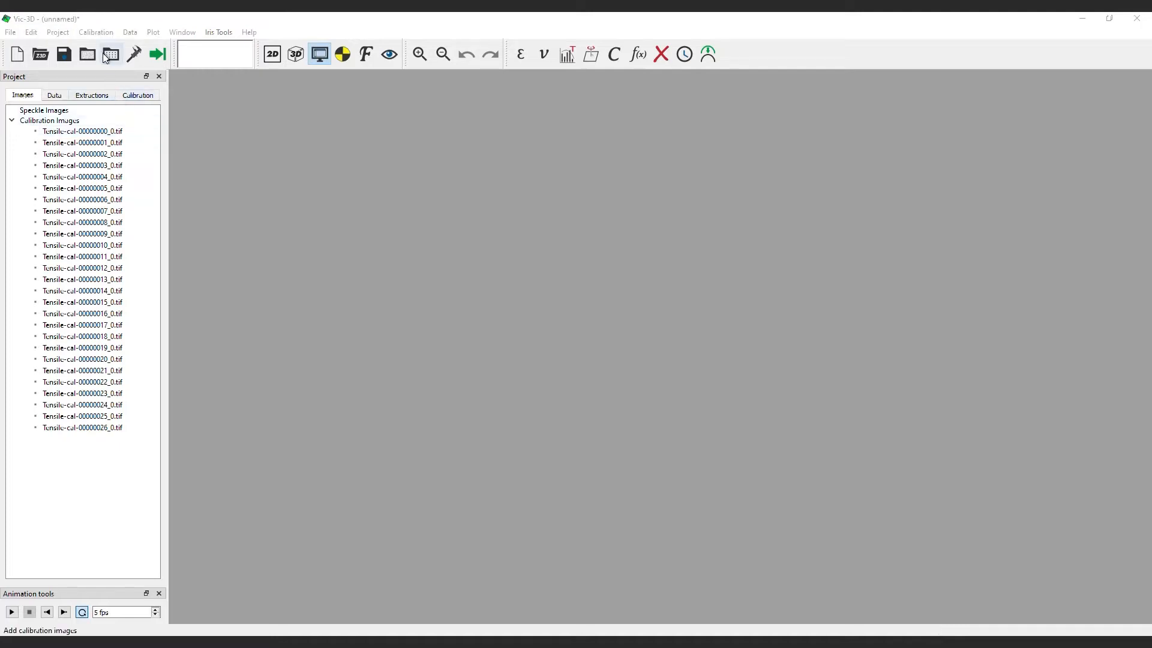
click(95, 31)
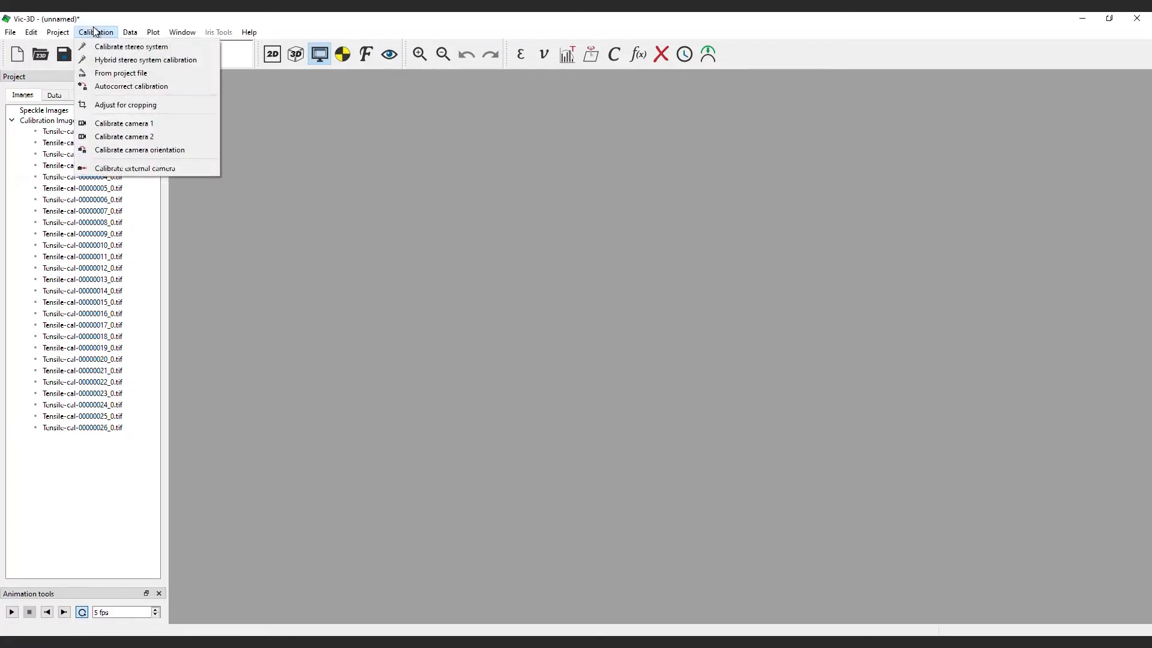
mouse_move(130, 47)
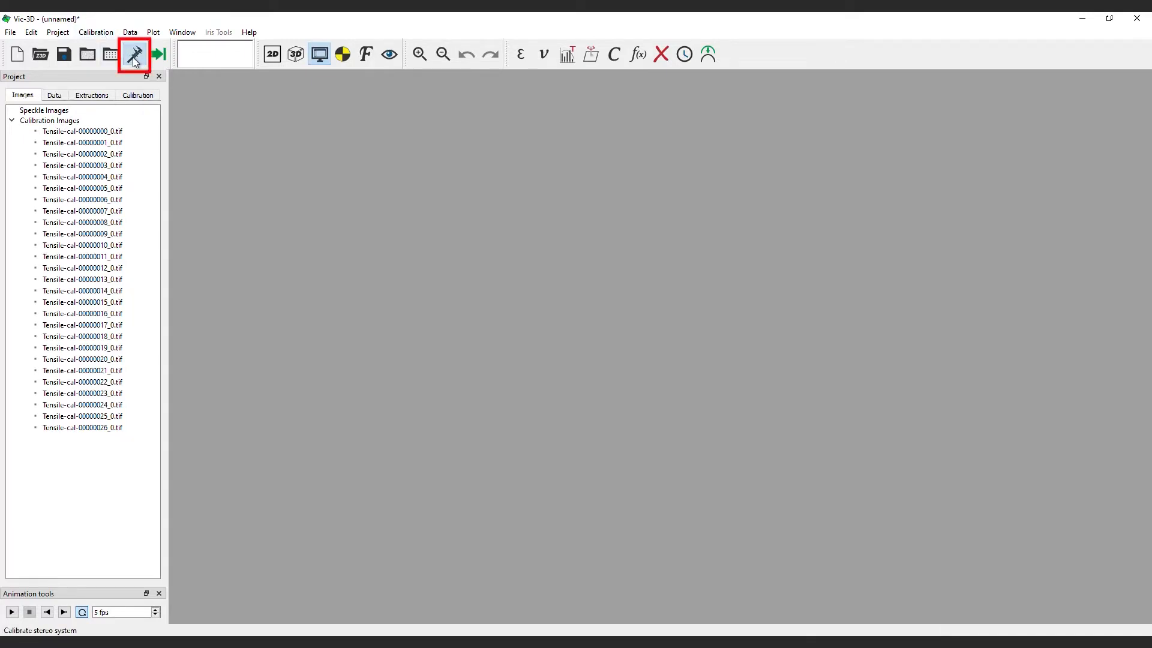
- Start the stereo system calibration and choose the calibration target size
click(133, 54)
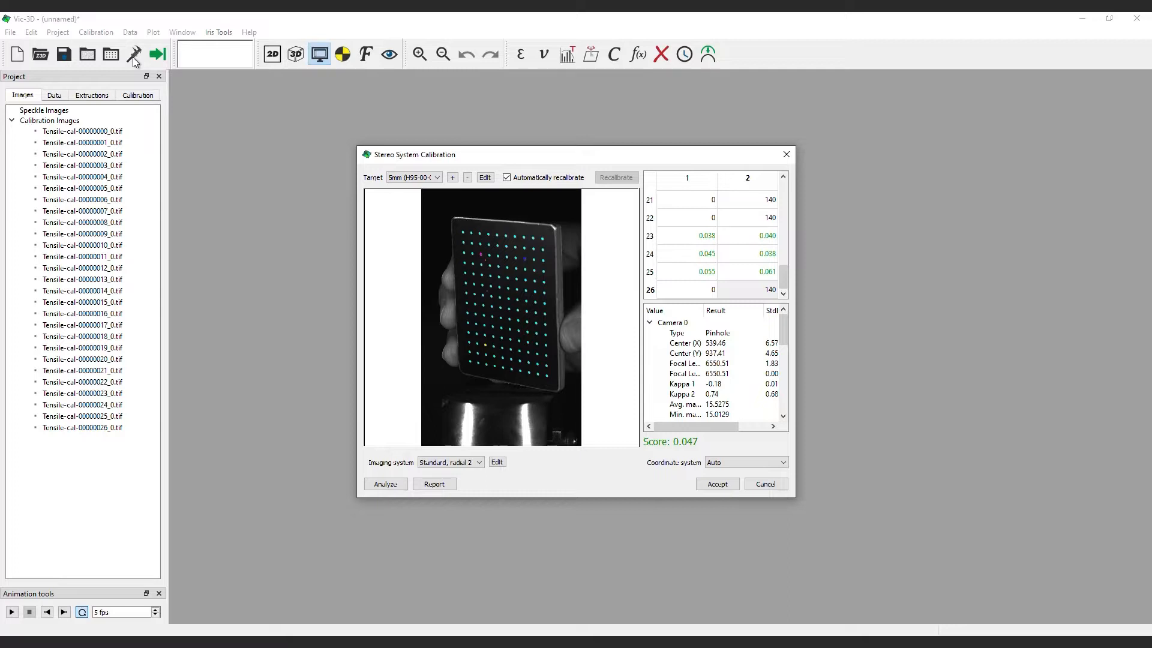
mouse_move(195, 63)
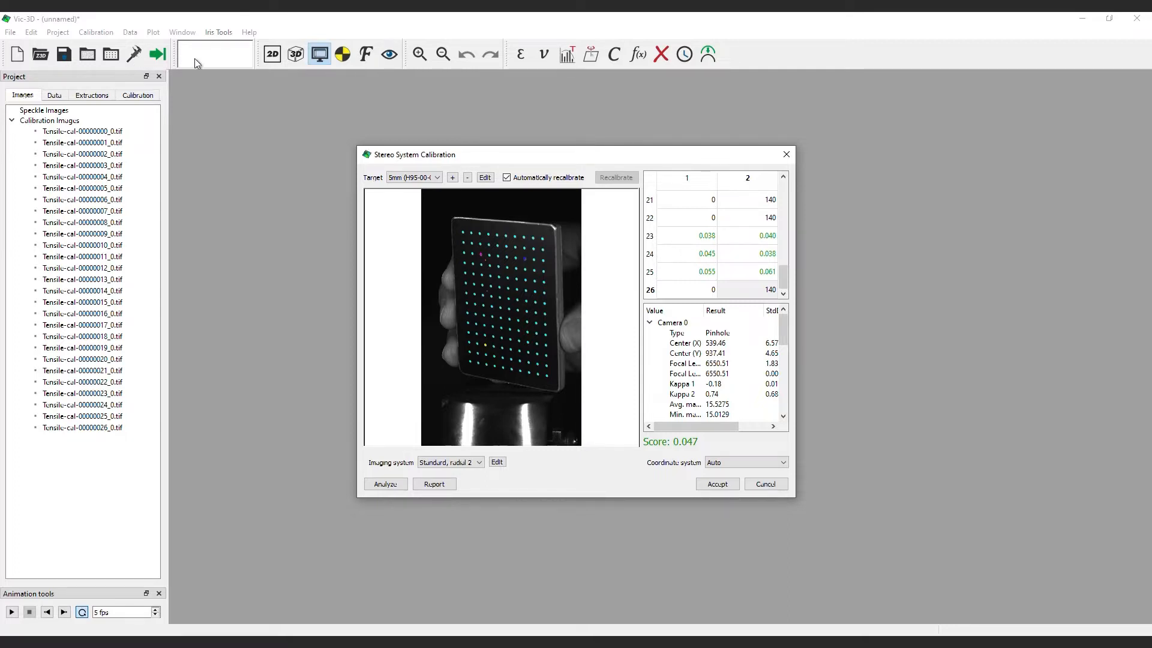
click(437, 178)
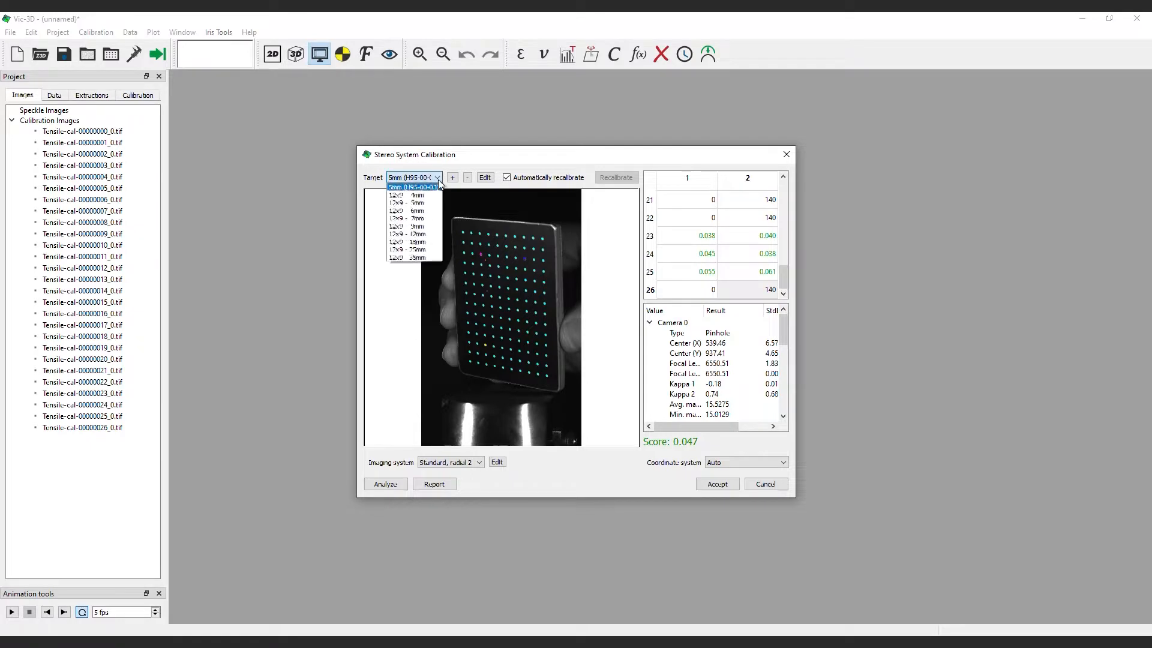
mouse_move(419, 256)
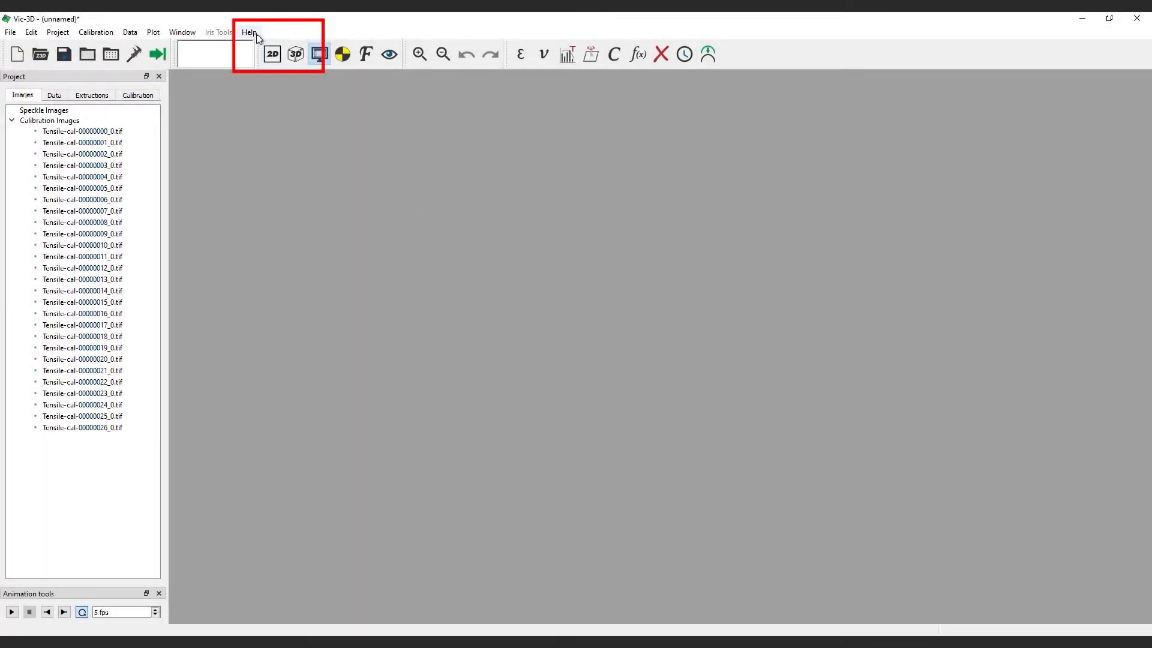
click(248, 31)
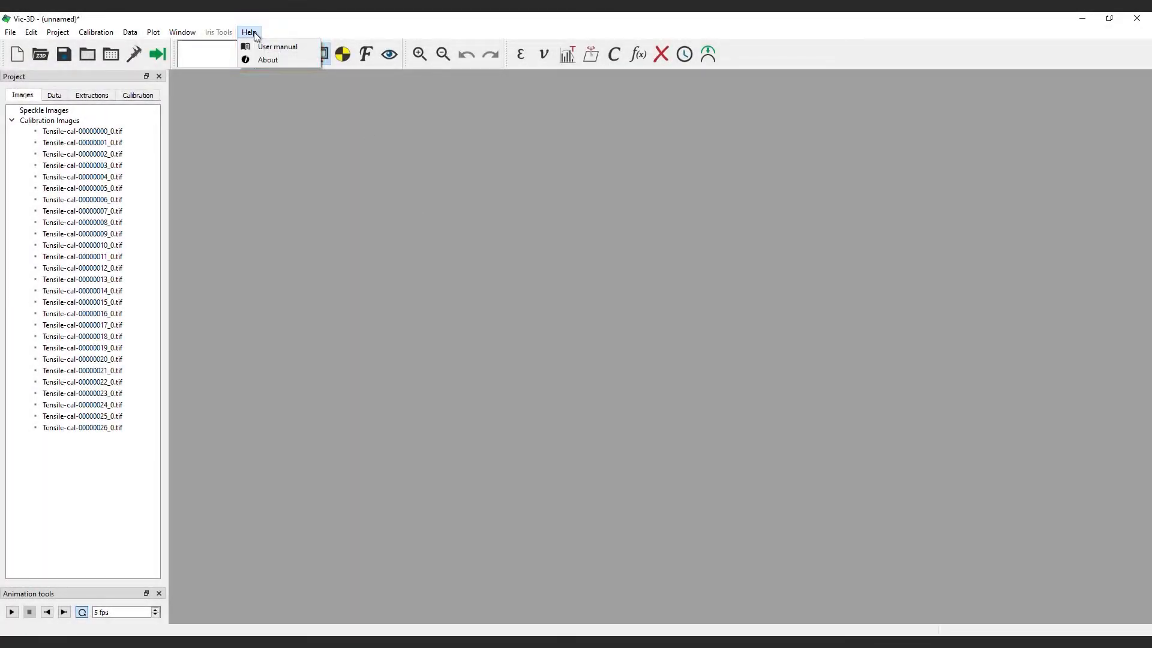
click(277, 47)
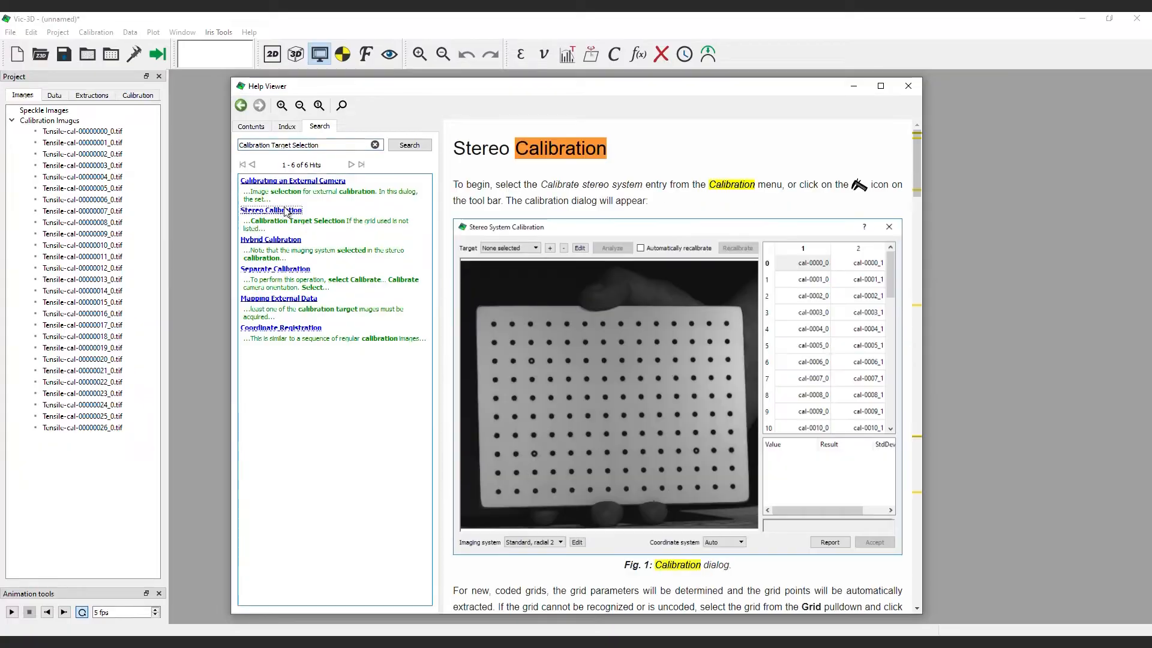
click(908, 87)
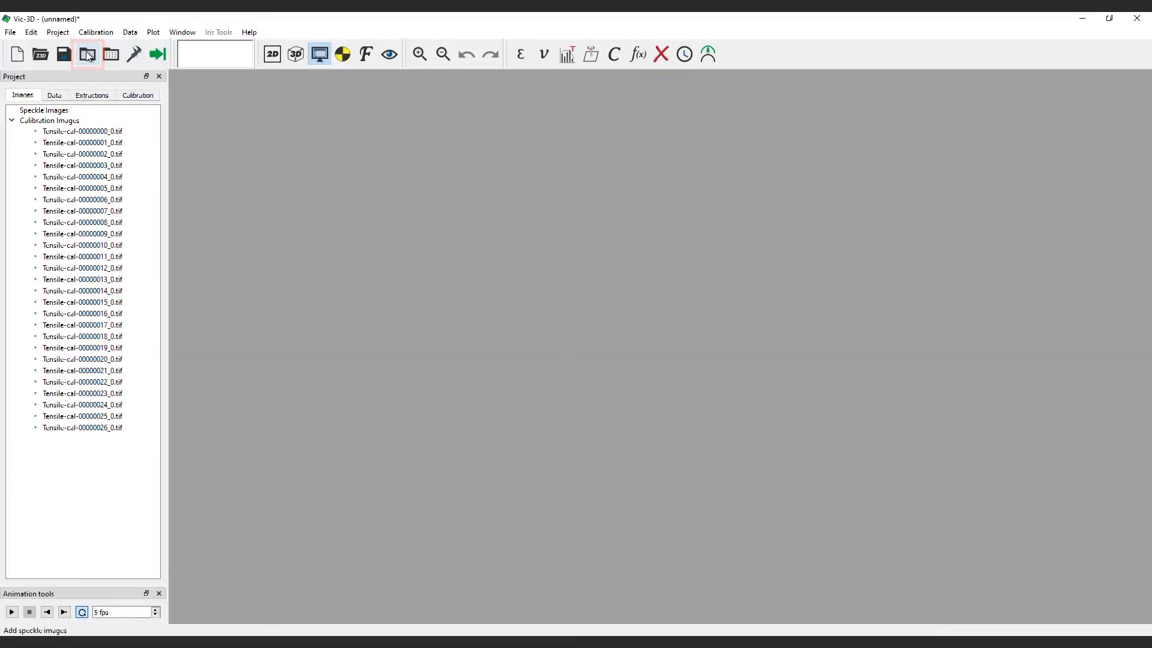
- Add all Tensile .tif speckle images to the project from the Open Images dialog
click(87, 54)
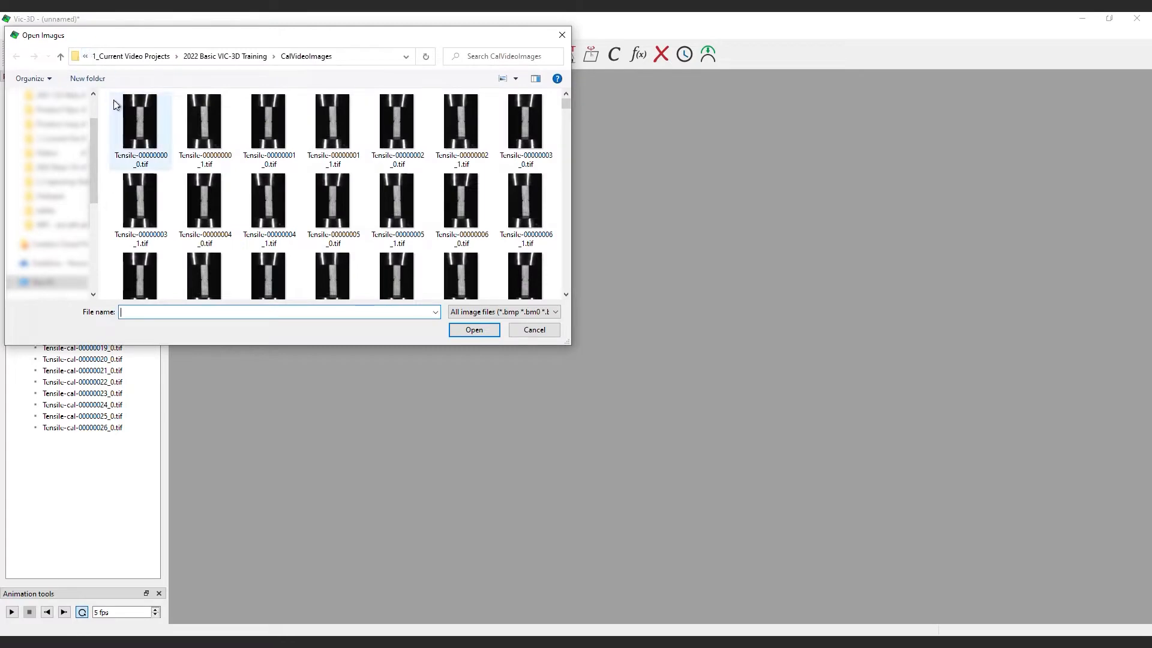
click(140, 125)
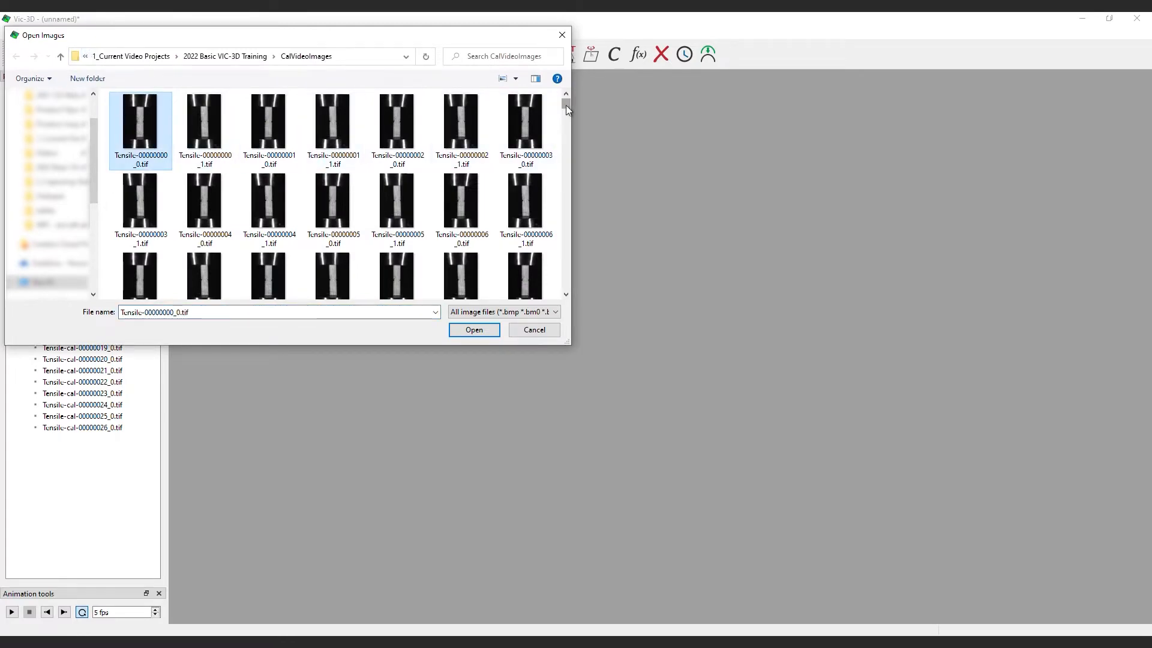
scroll(down, 3)
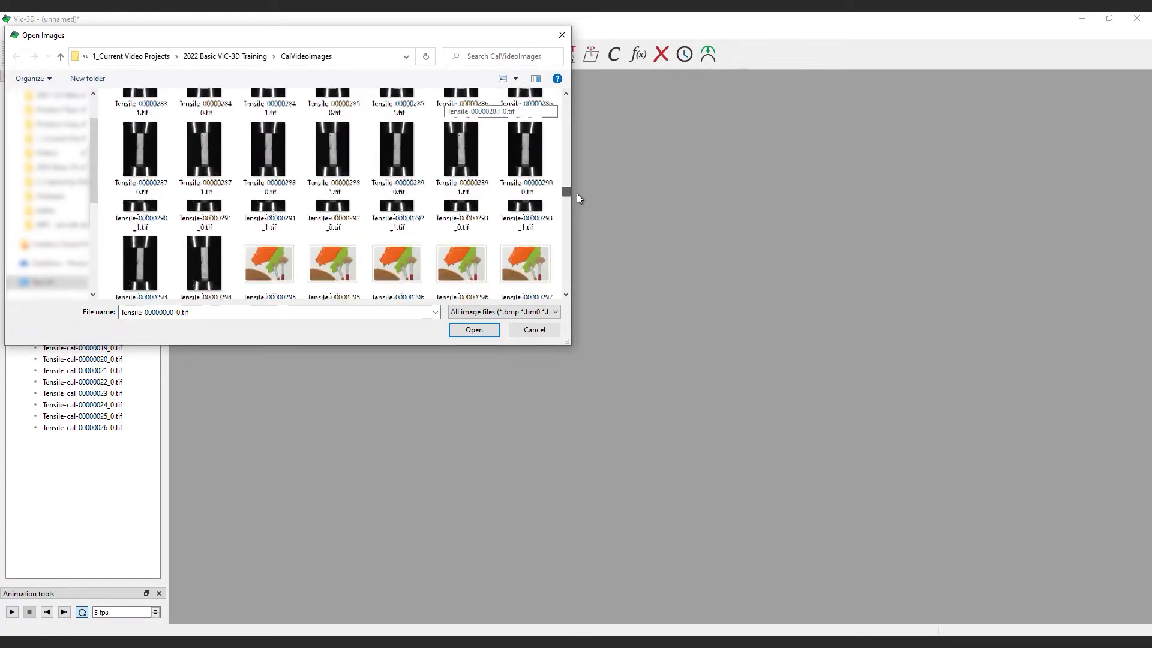
scroll(down, 3)
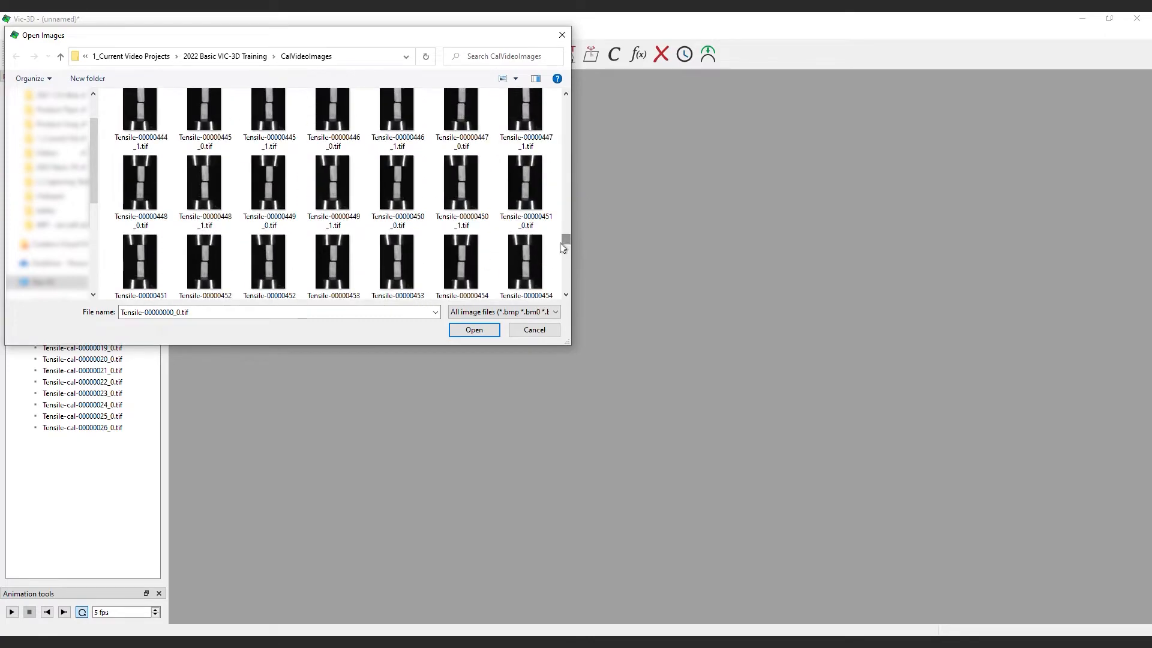
scroll(up, 3)
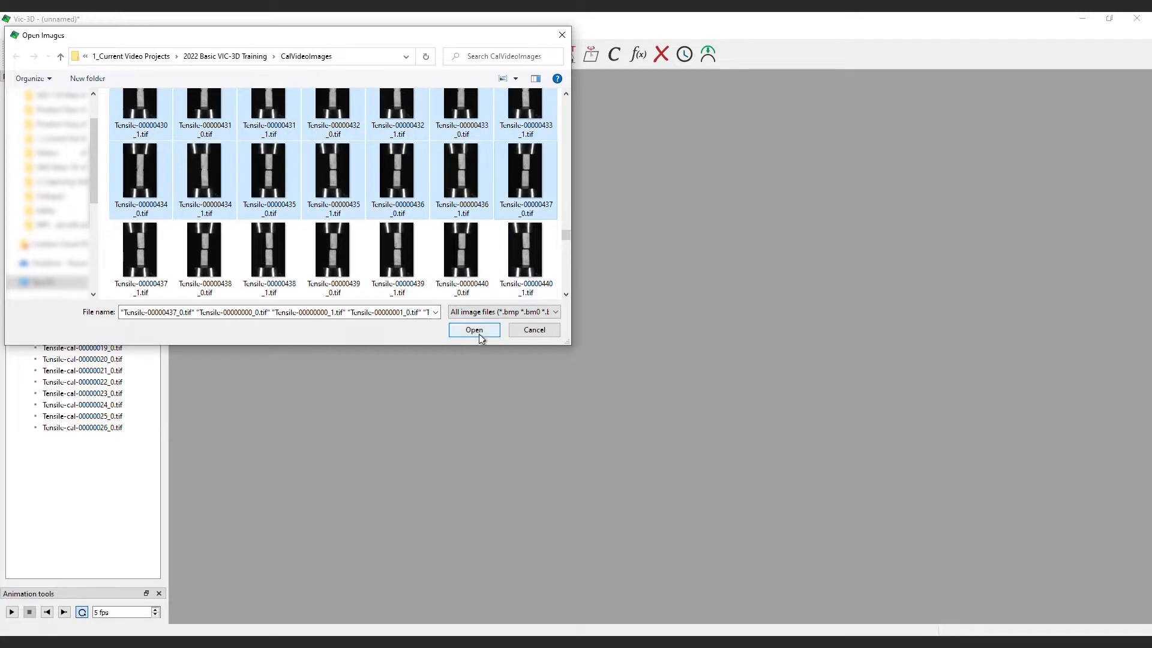
click(474, 330)
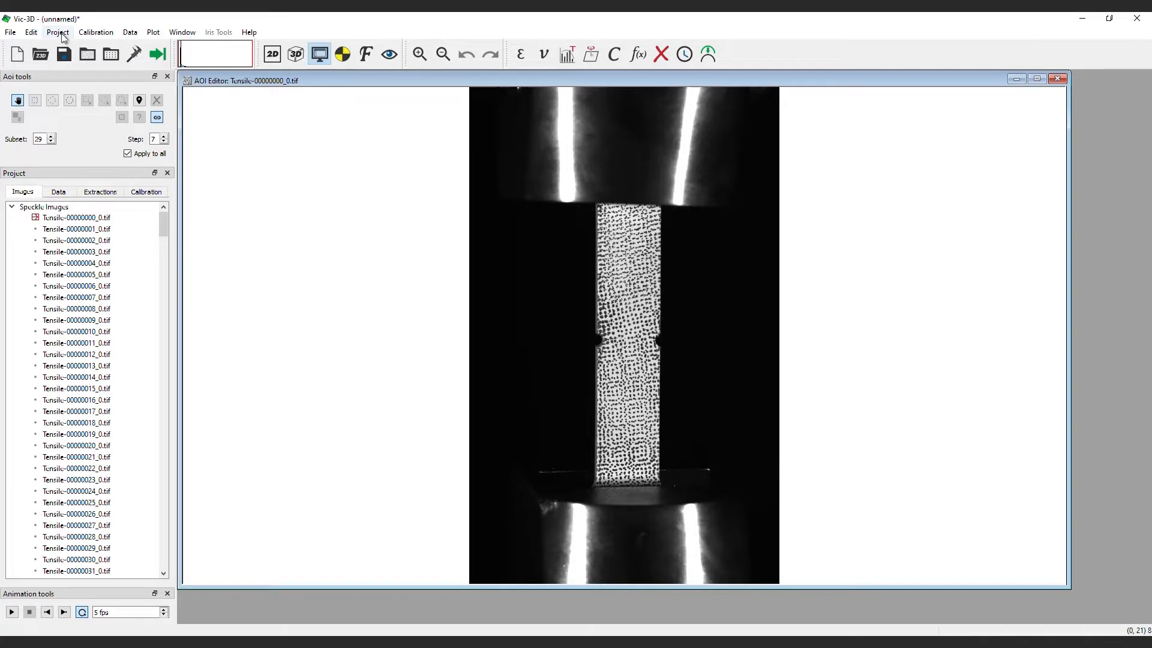
- Show the project's speckle image group options over the specimen image
click(57, 31)
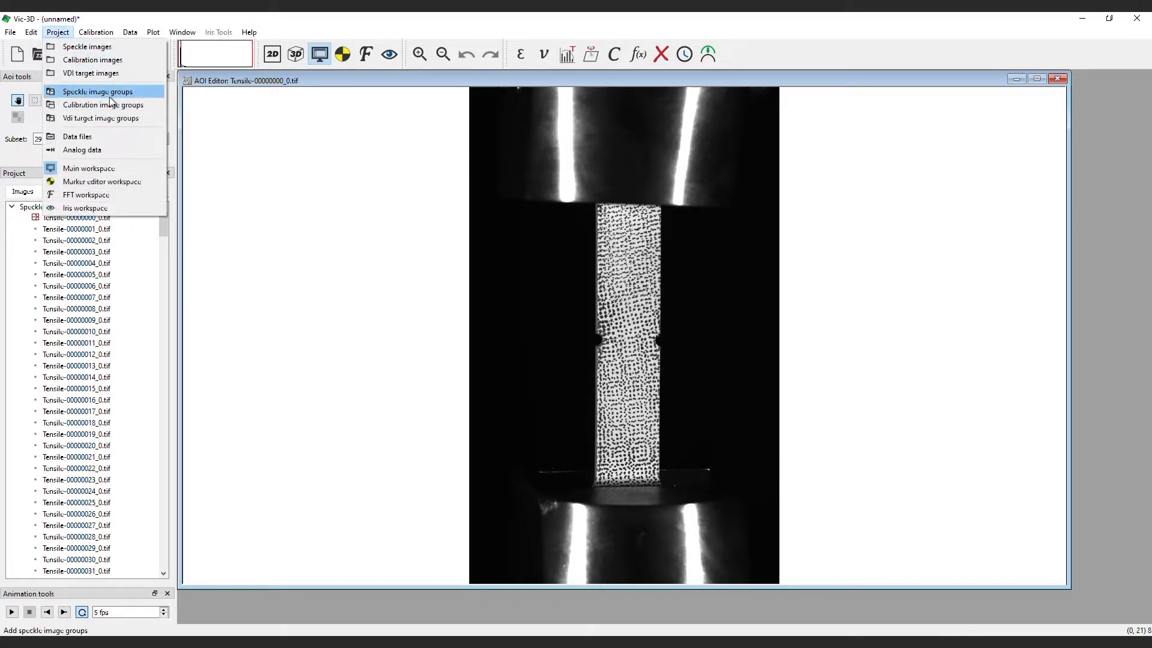
mouse_move(90, 74)
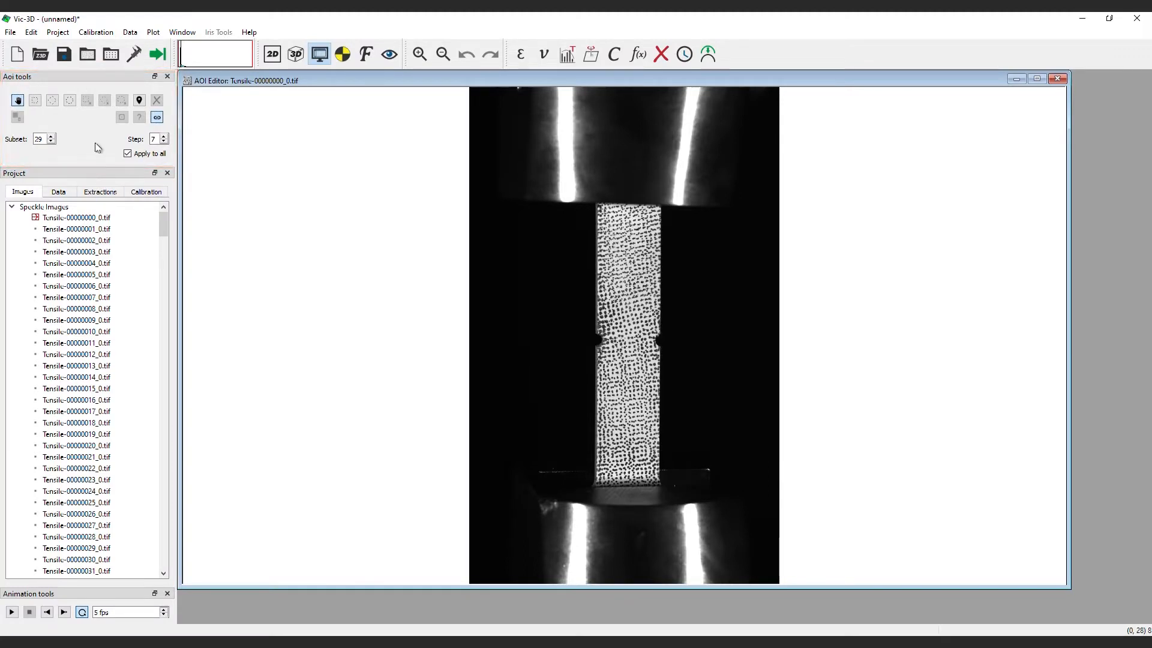
mouse_move(35, 99)
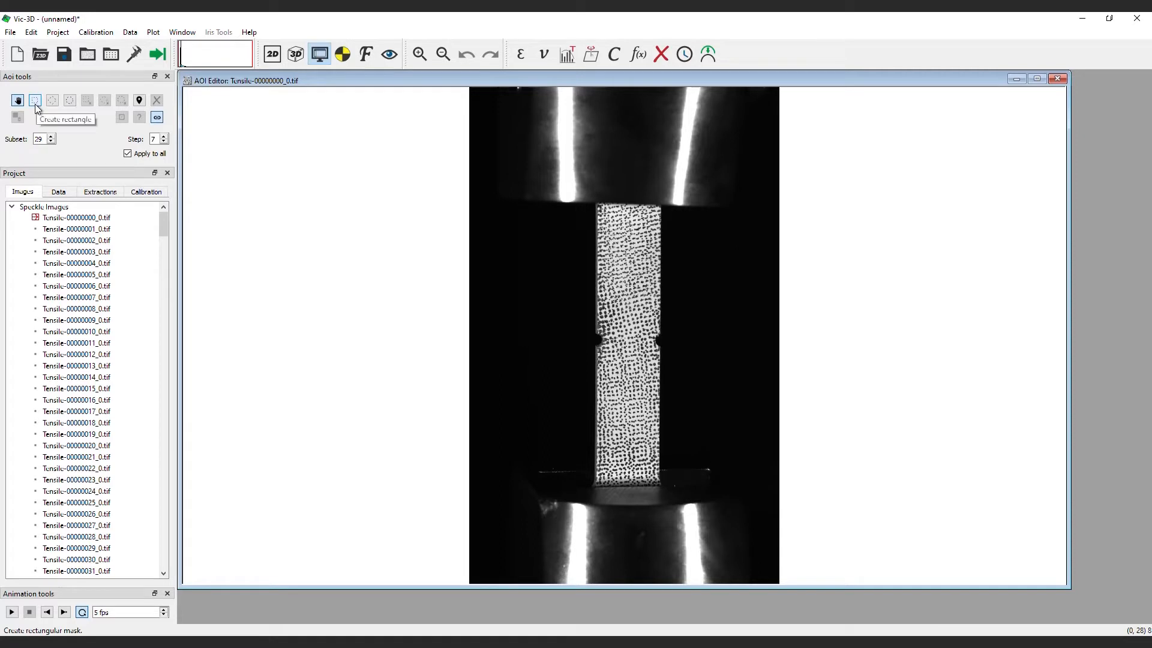
mouse_move(69, 100)
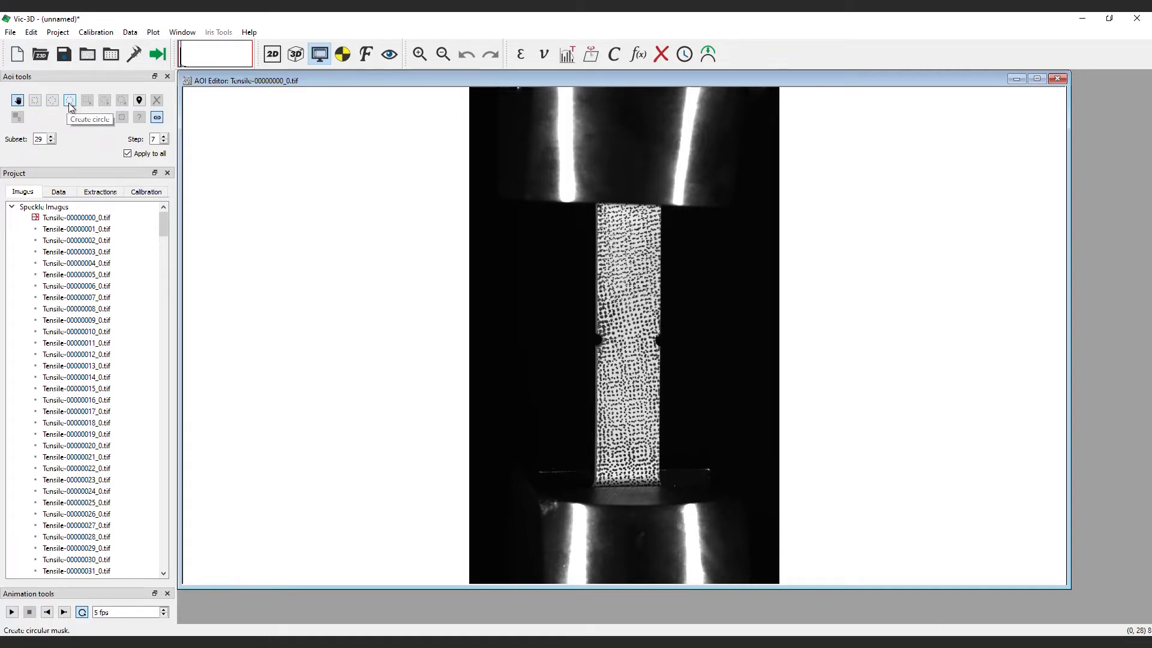
mouse_move(105, 100)
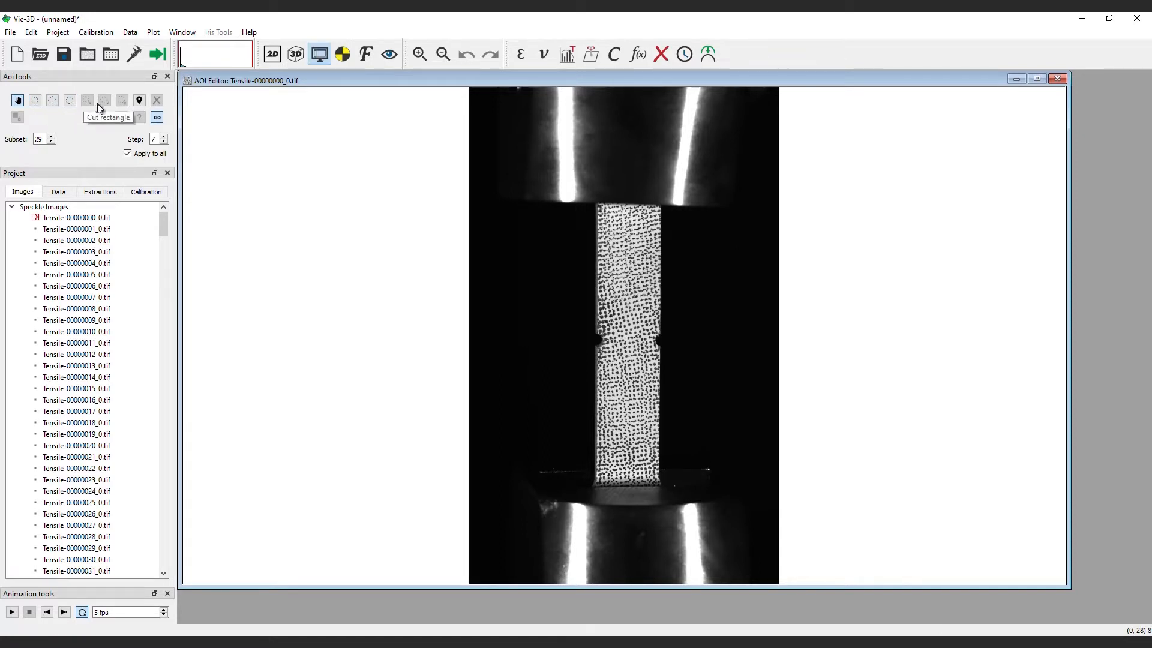
mouse_move(123, 99)
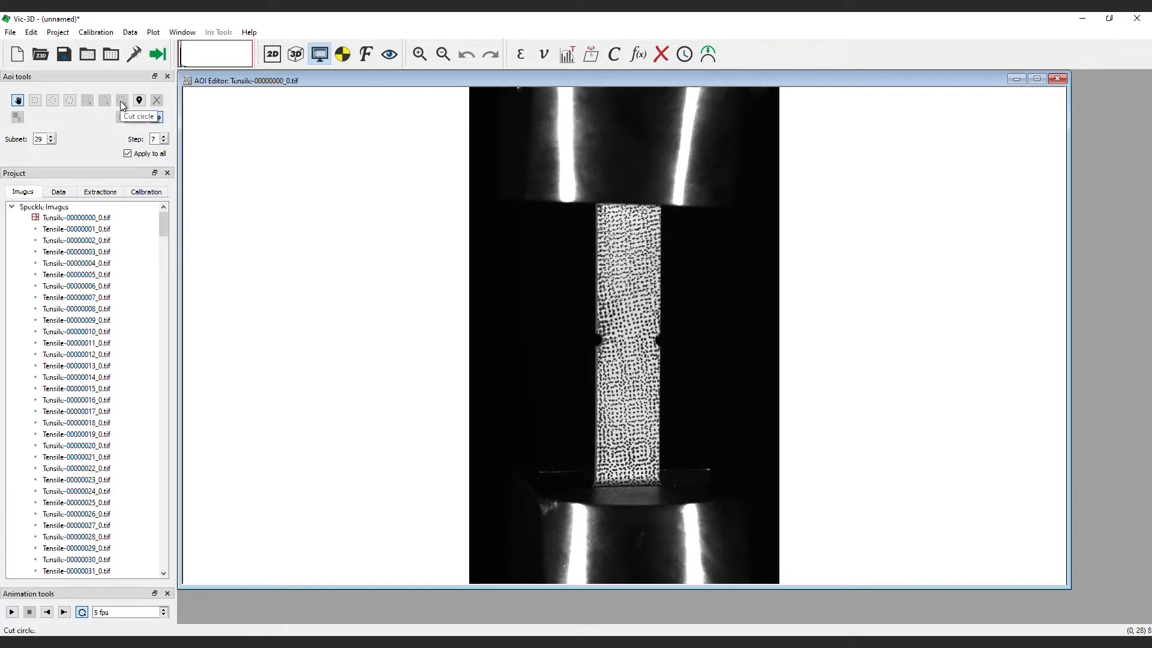
mouse_move(156, 99)
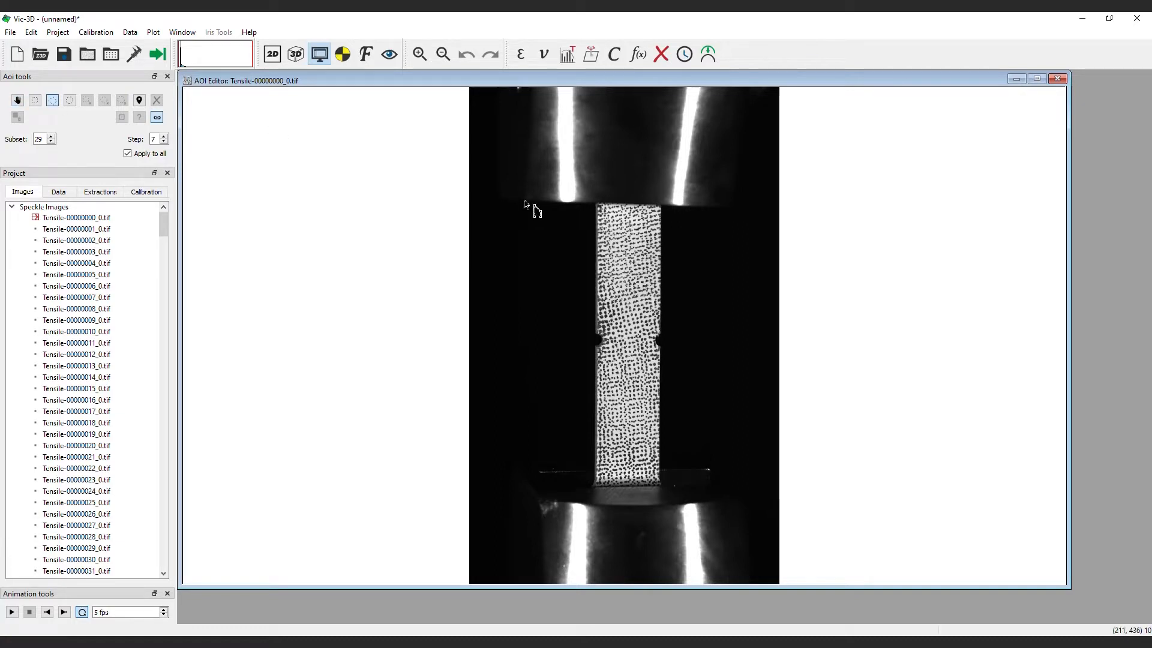
mouse_move(606, 235)
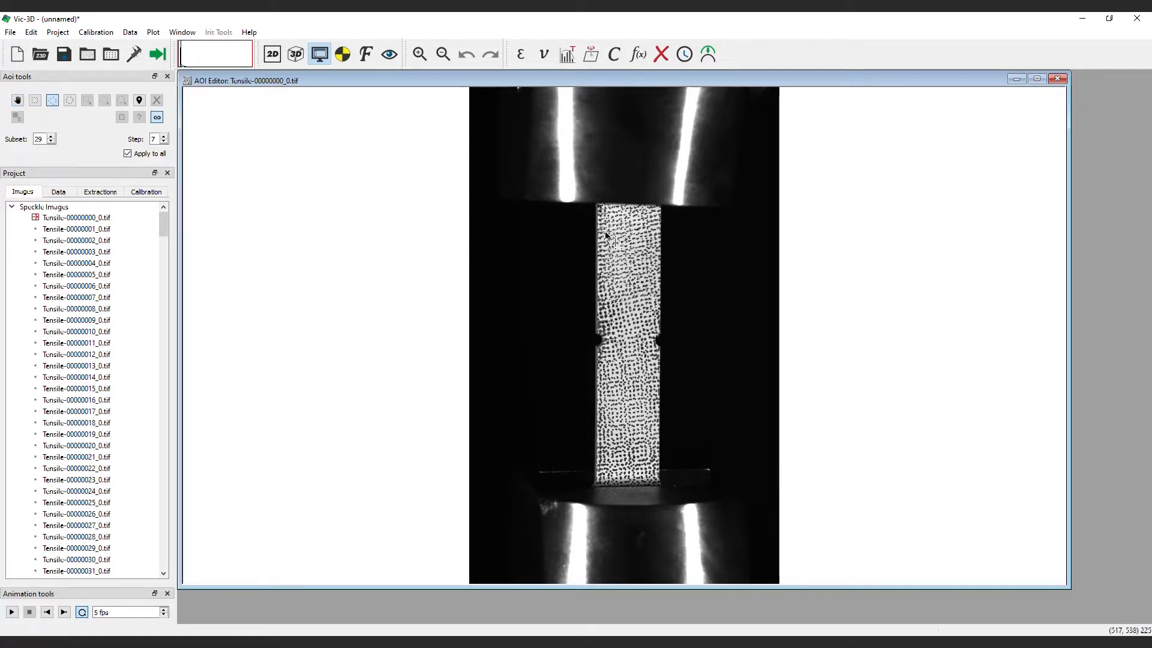
mouse_move(598, 340)
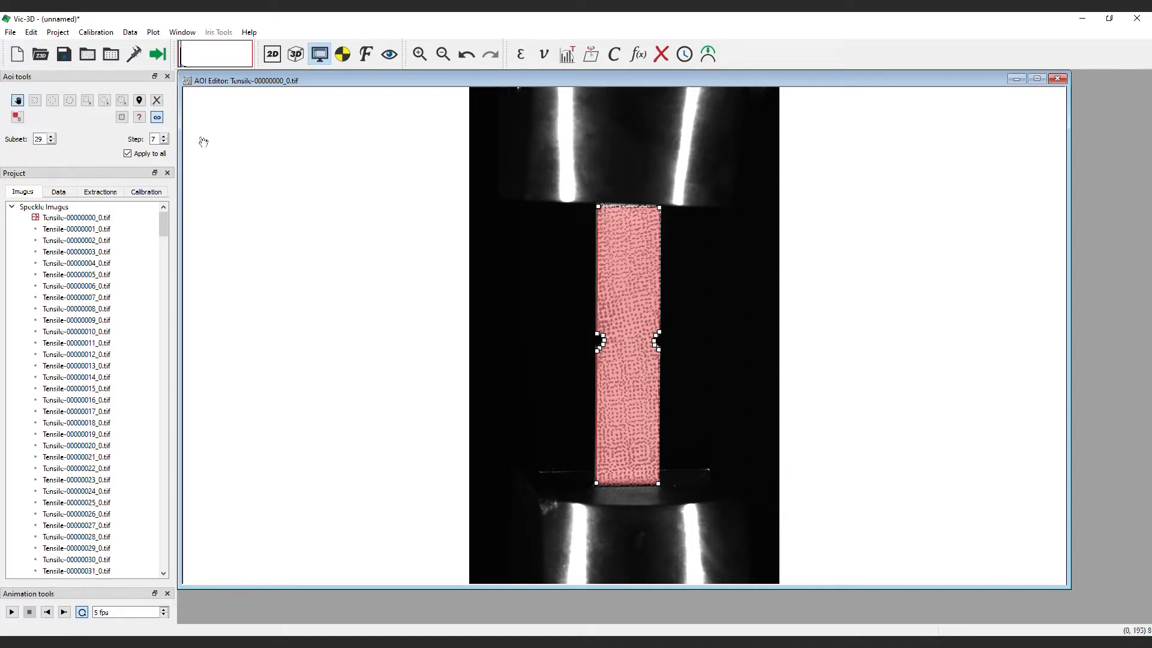
mouse_move(97, 133)
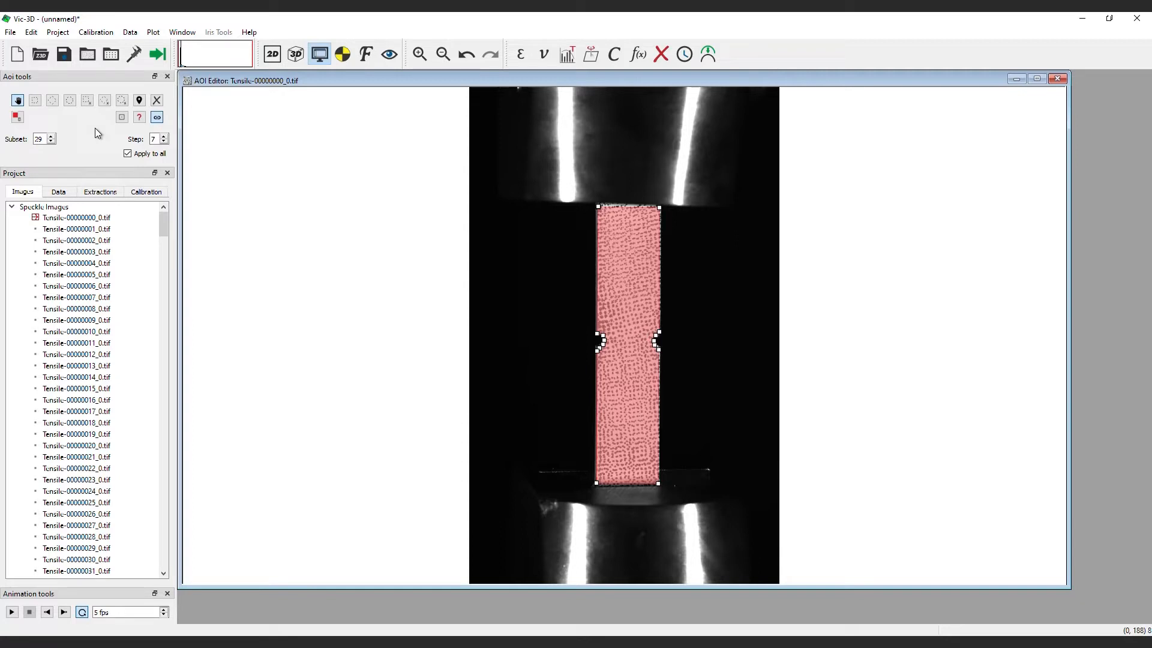
- Cut the side notches out of the area of interest with the Cut polygon tool
click(35, 99)
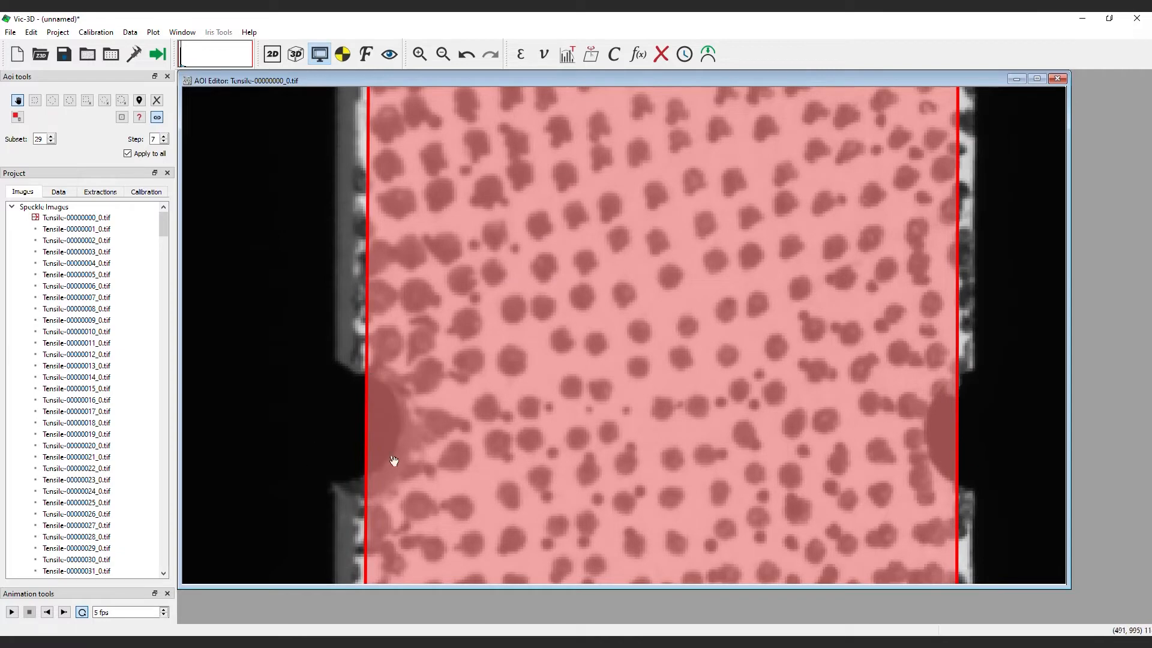
mouse_move(977, 459)
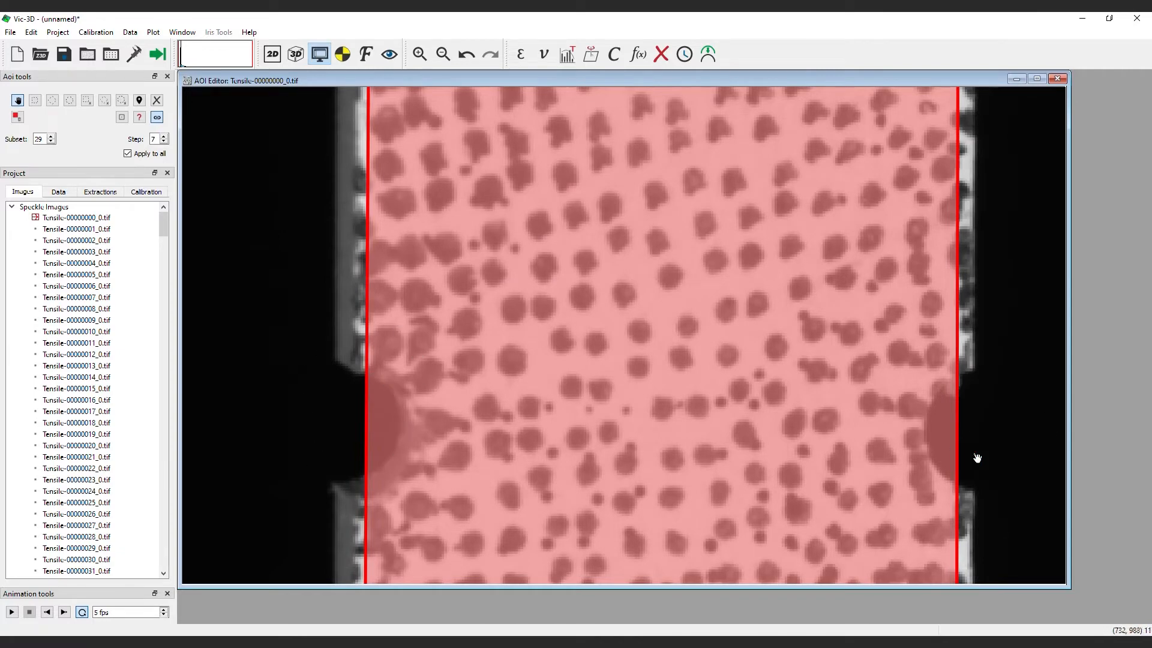
mouse_move(280, 165)
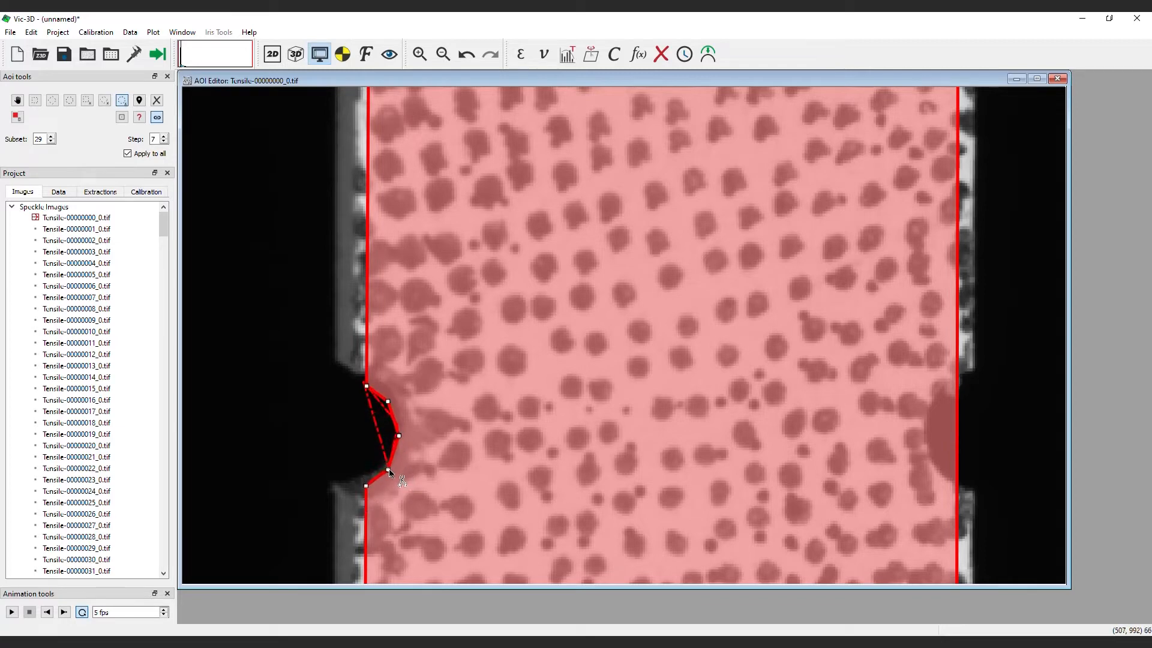
click(121, 101)
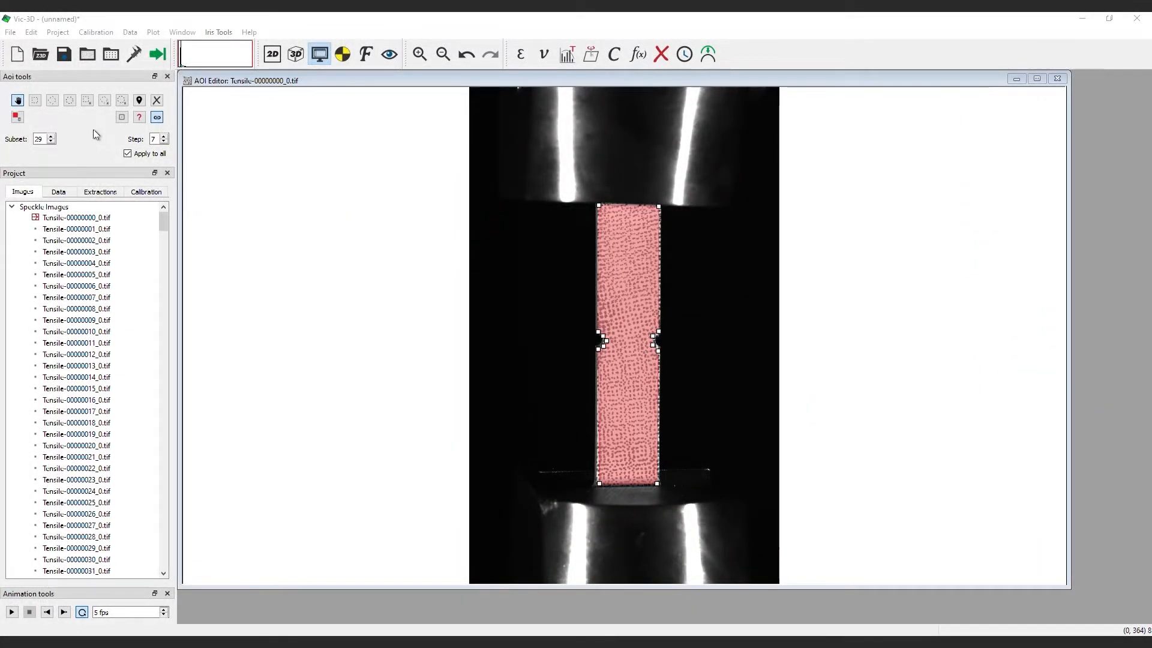
- Delete the full-specimen area of interest, then undo to restore it
click(17, 100)
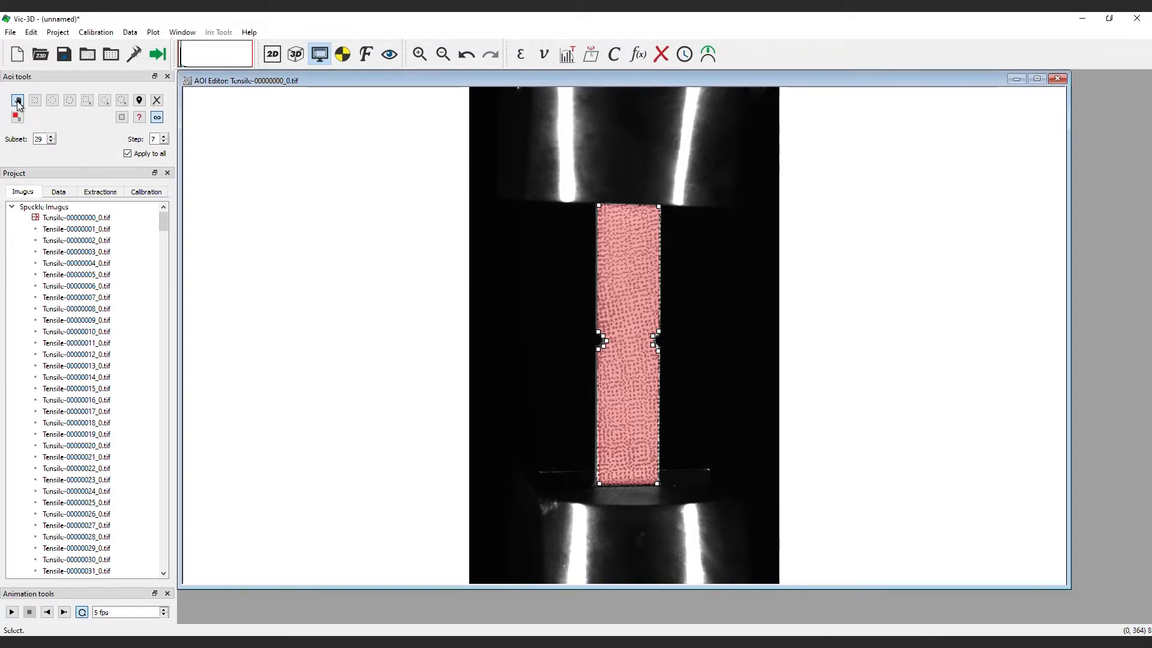
mouse_move(600, 211)
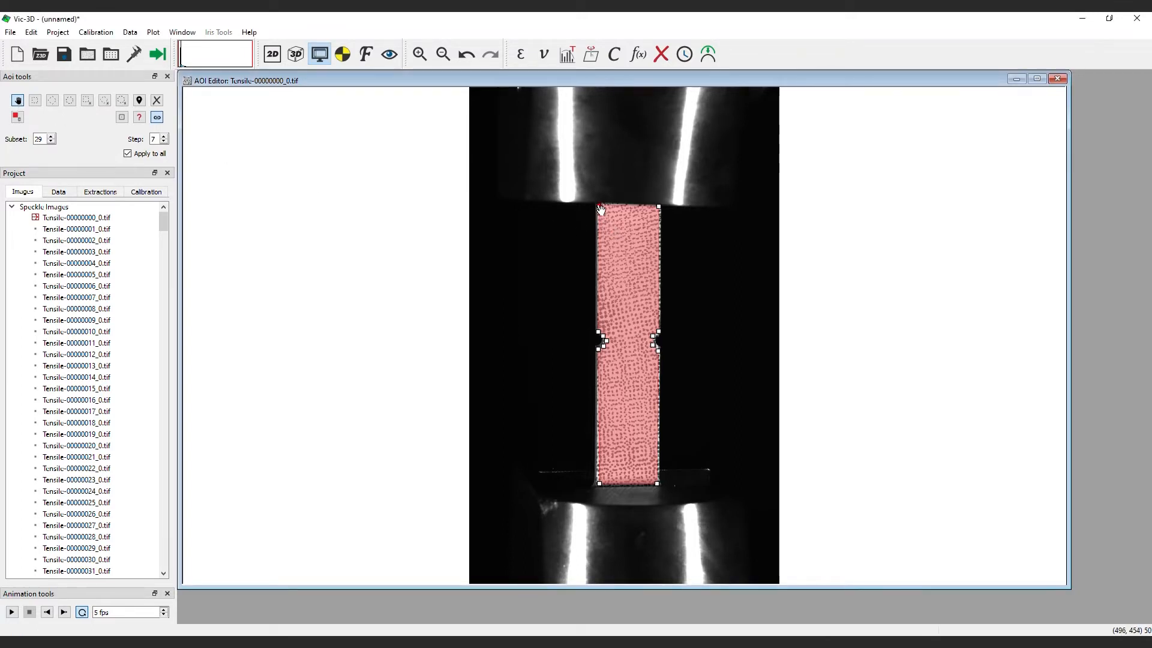
mouse_move(628, 224)
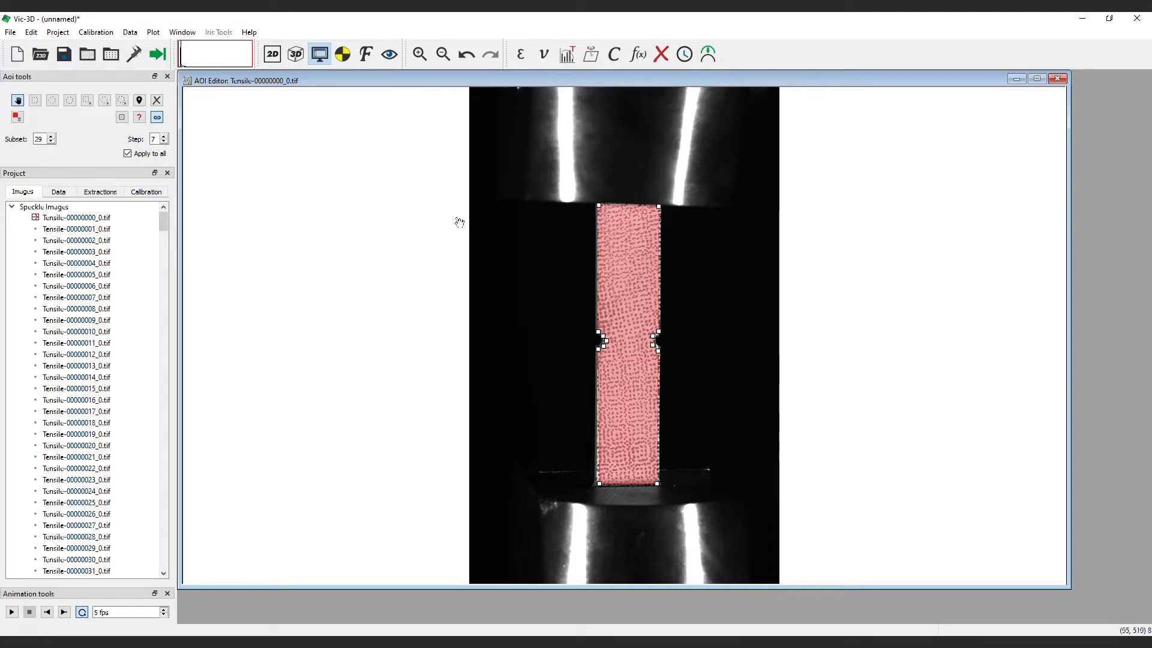
click(16, 116)
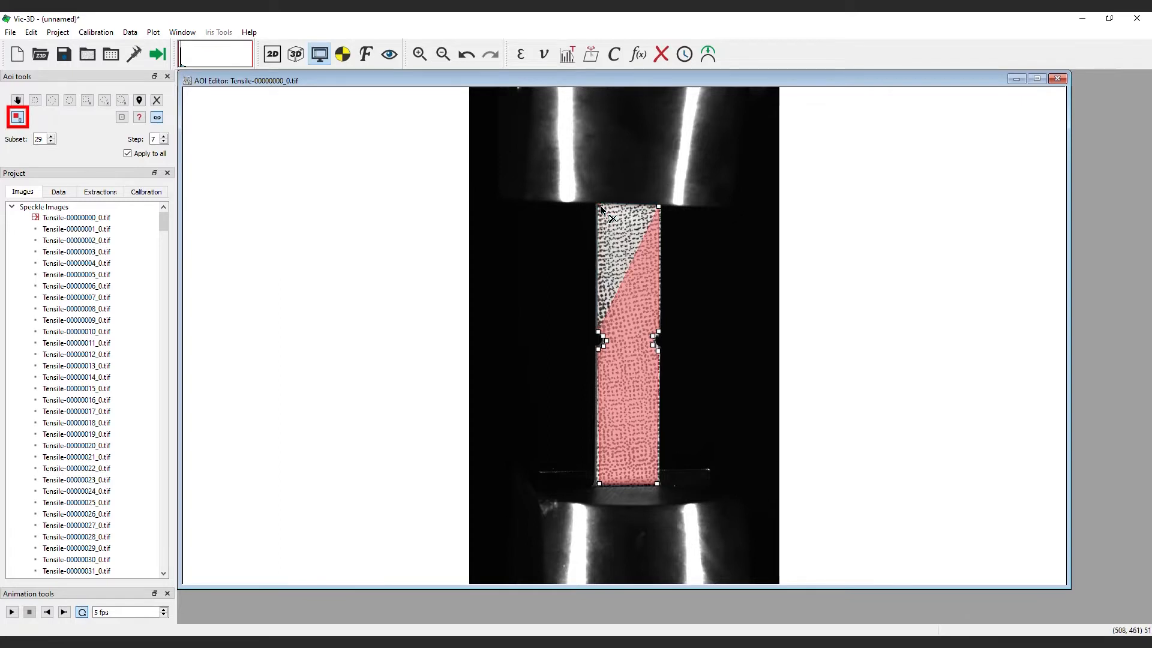
click(17, 116)
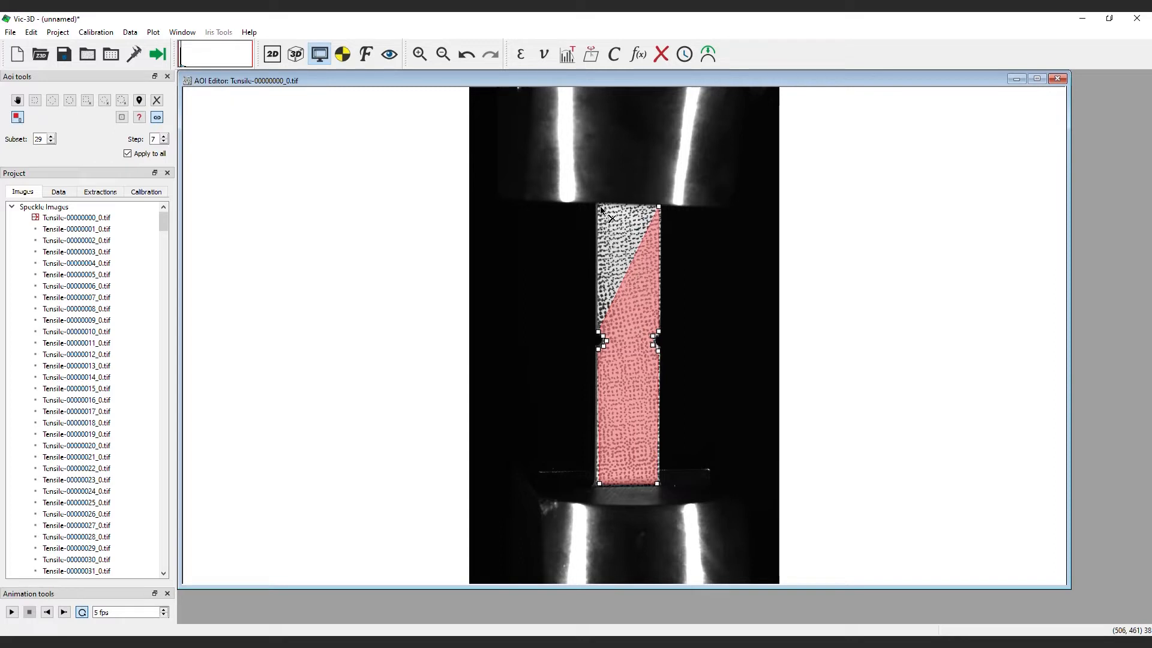
click(156, 100)
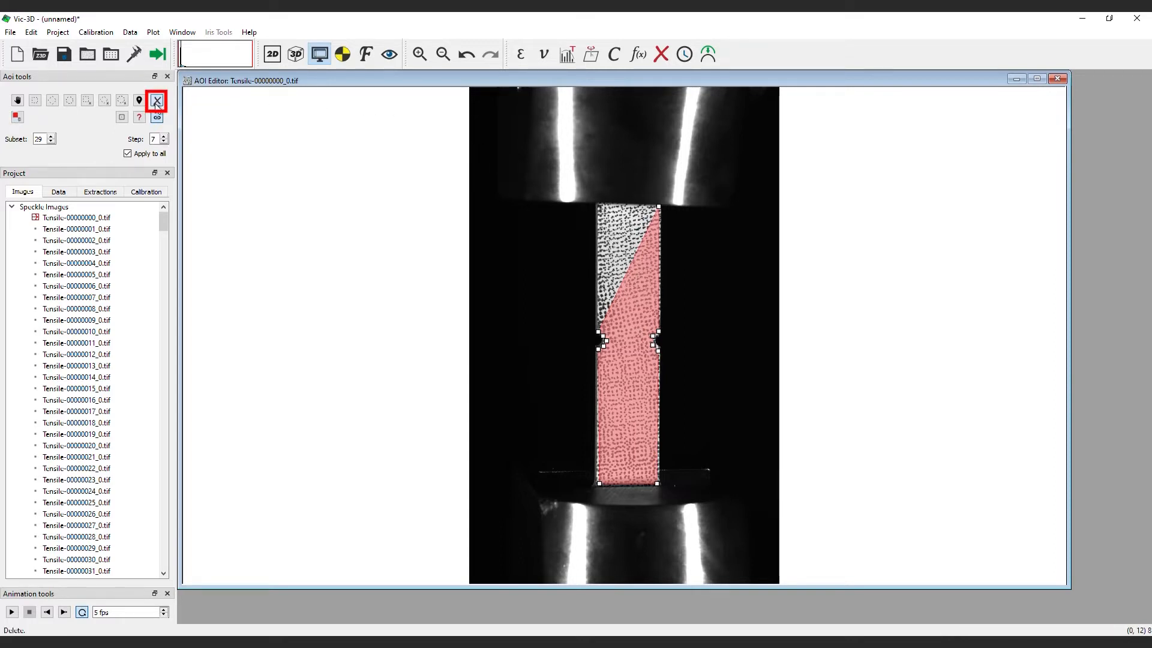
click(156, 100)
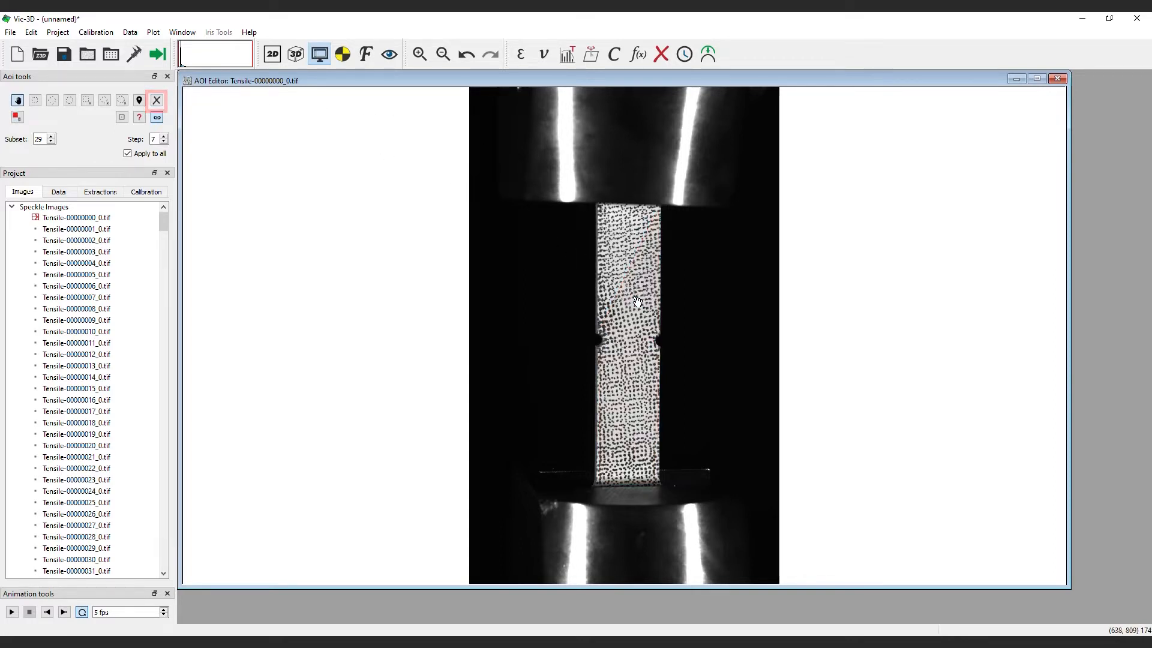
key(ctrl+z)
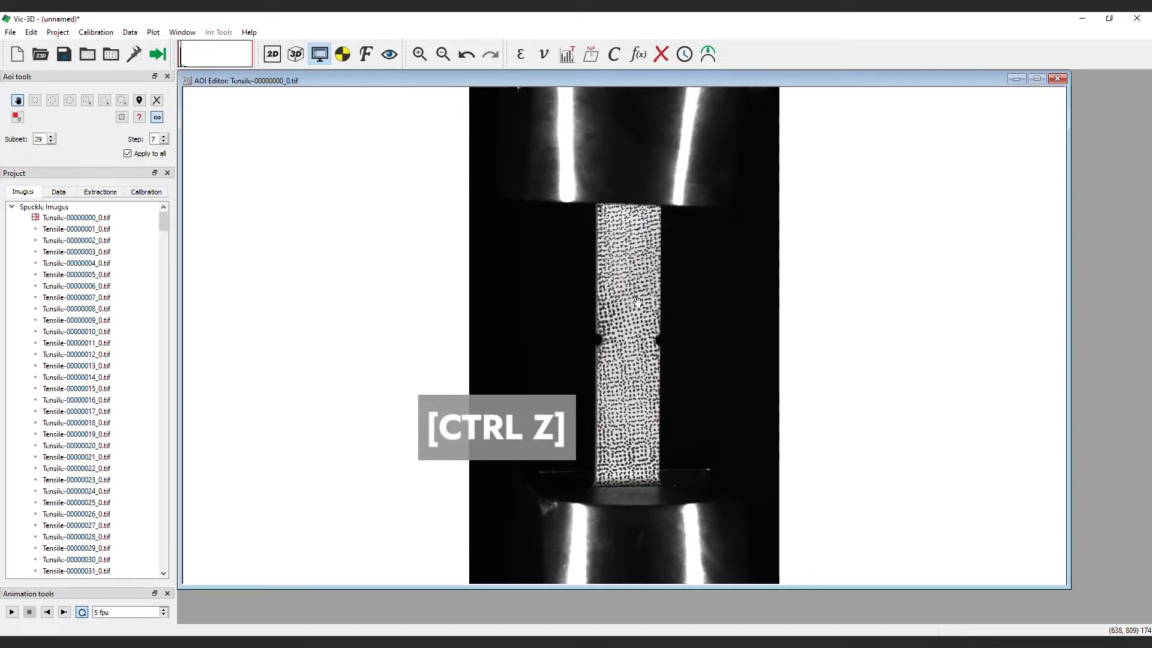
key(ctrl+z)
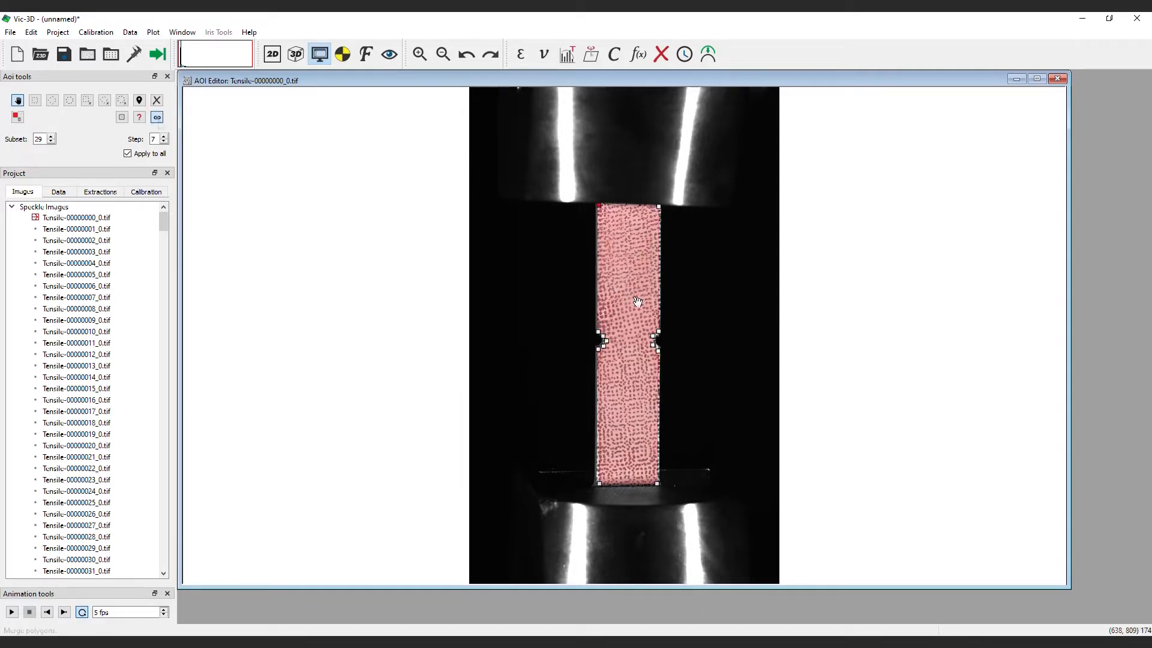
- Select the small square and round trial areas near the notch
click(156, 116)
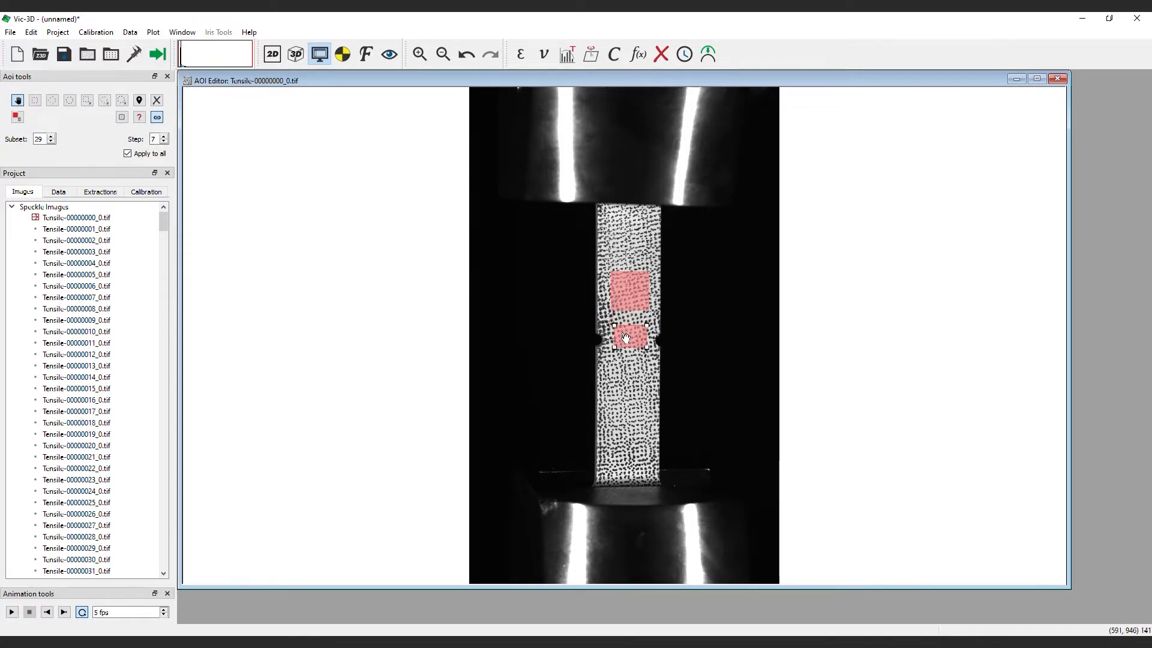
click(156, 116)
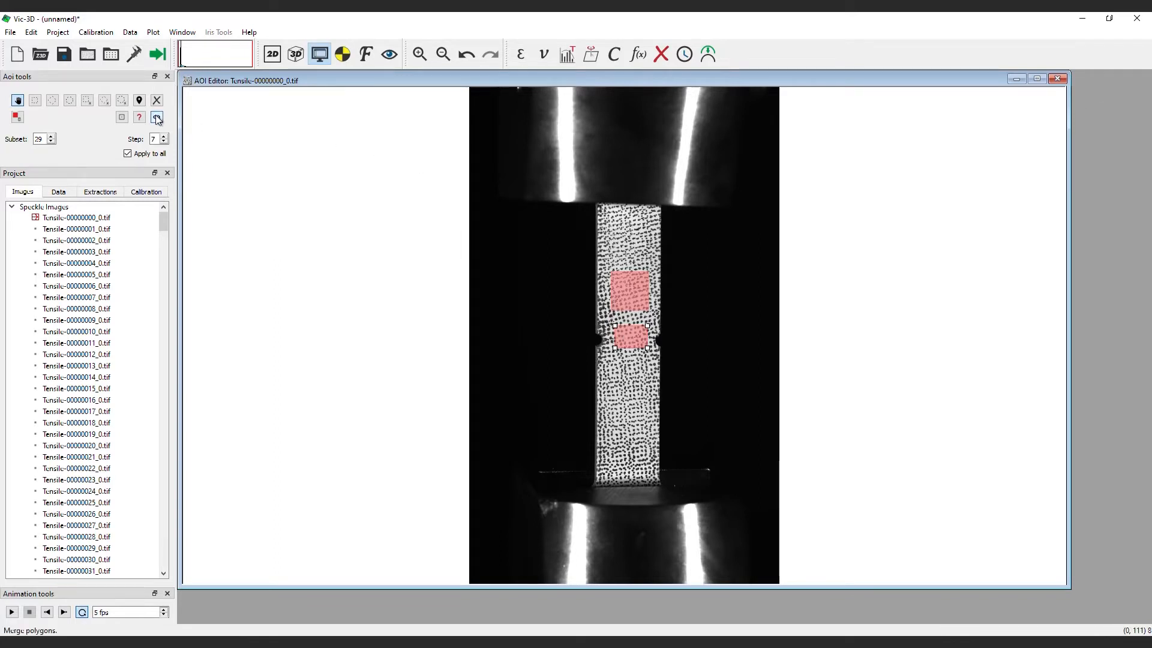
- Merge the areas of interest, try Tensile-00000001 as reference, then set Tensile-00000000 back and start saving
click(156, 116)
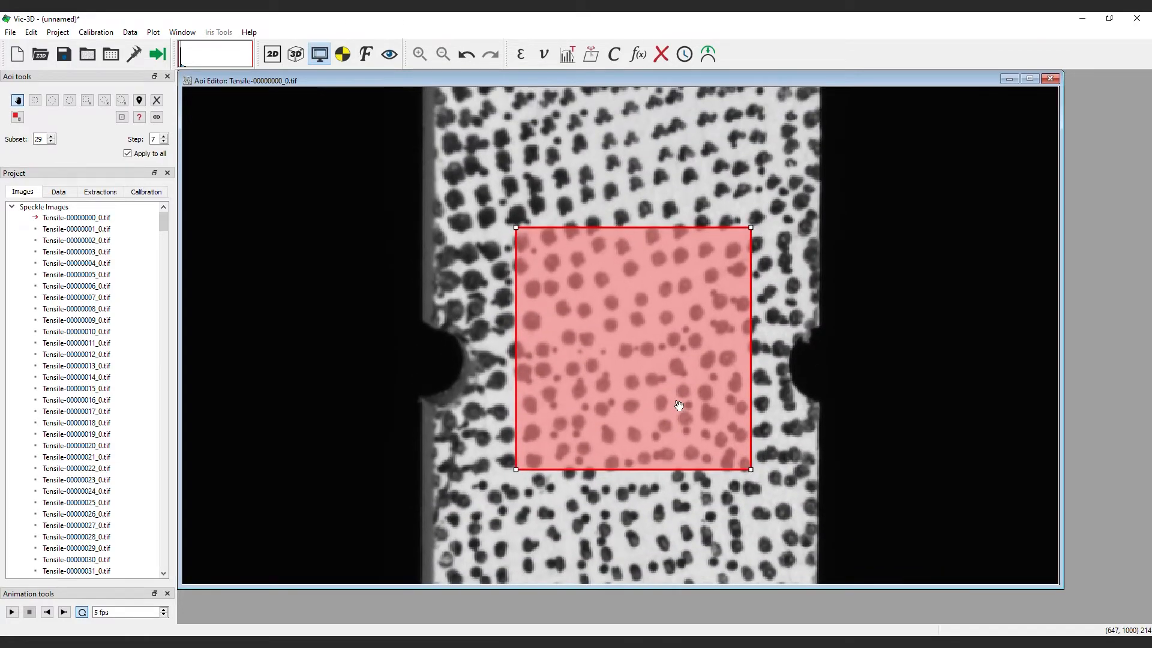
mouse_move(390, 308)
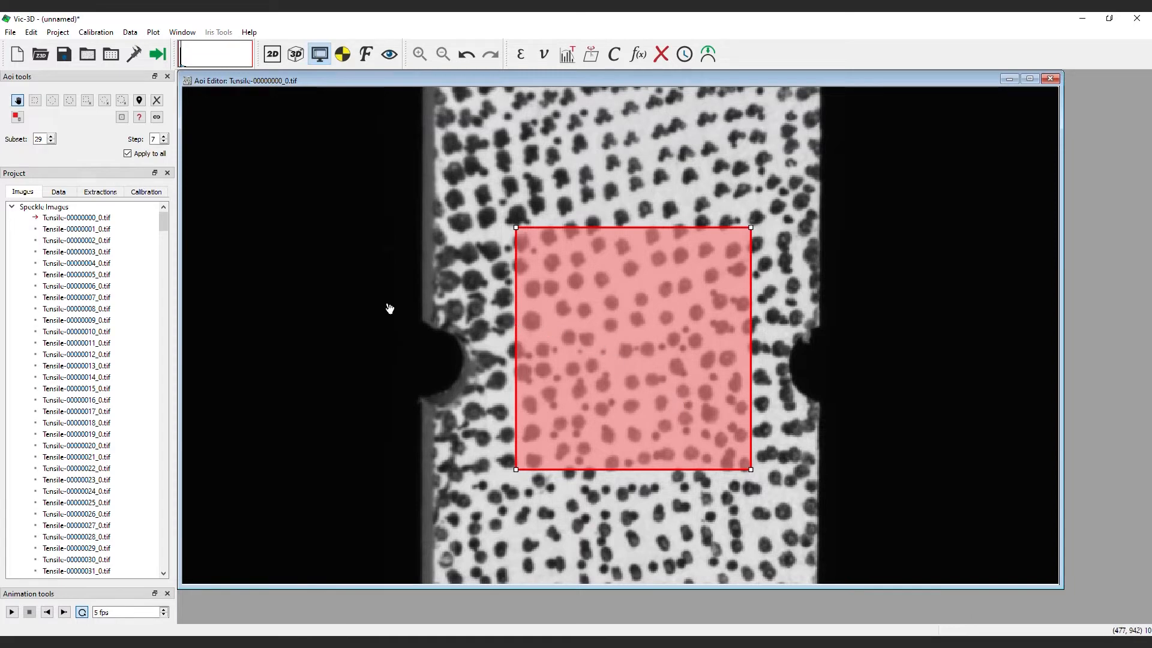
right_click(76, 228)
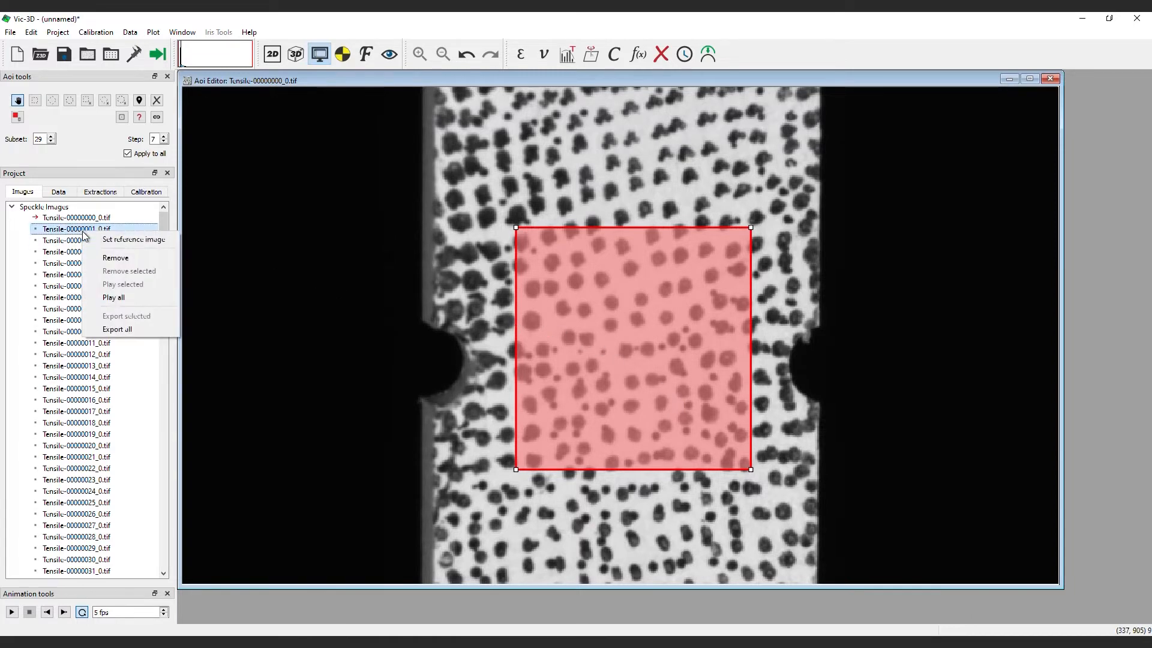
click(133, 239)
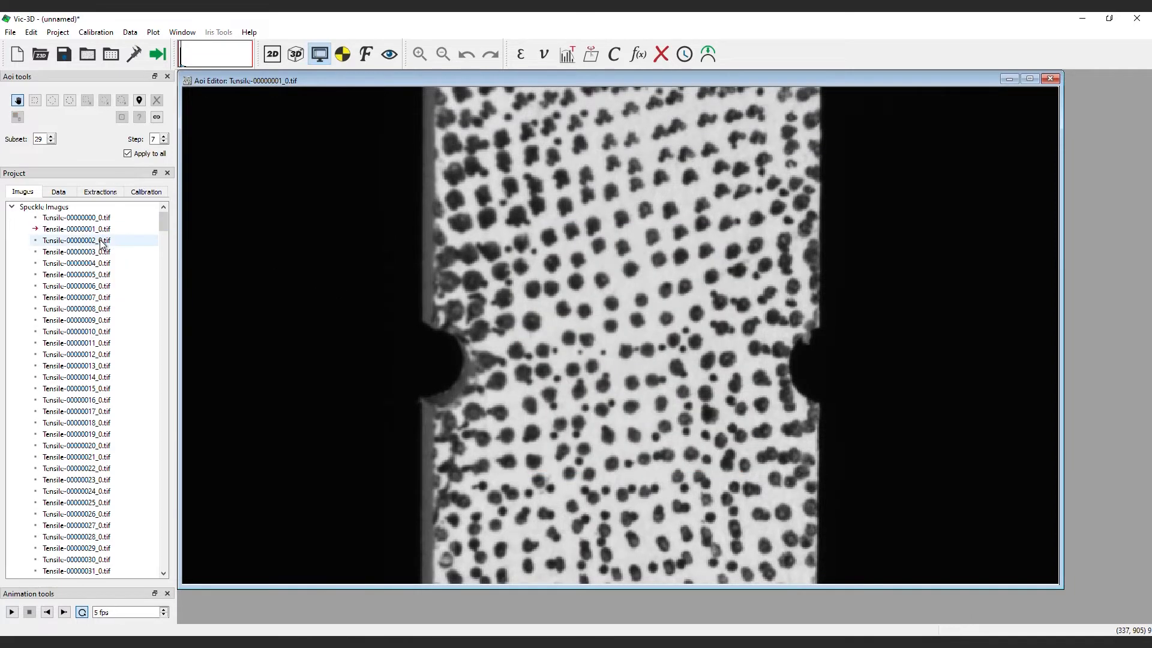
right_click(77, 217)
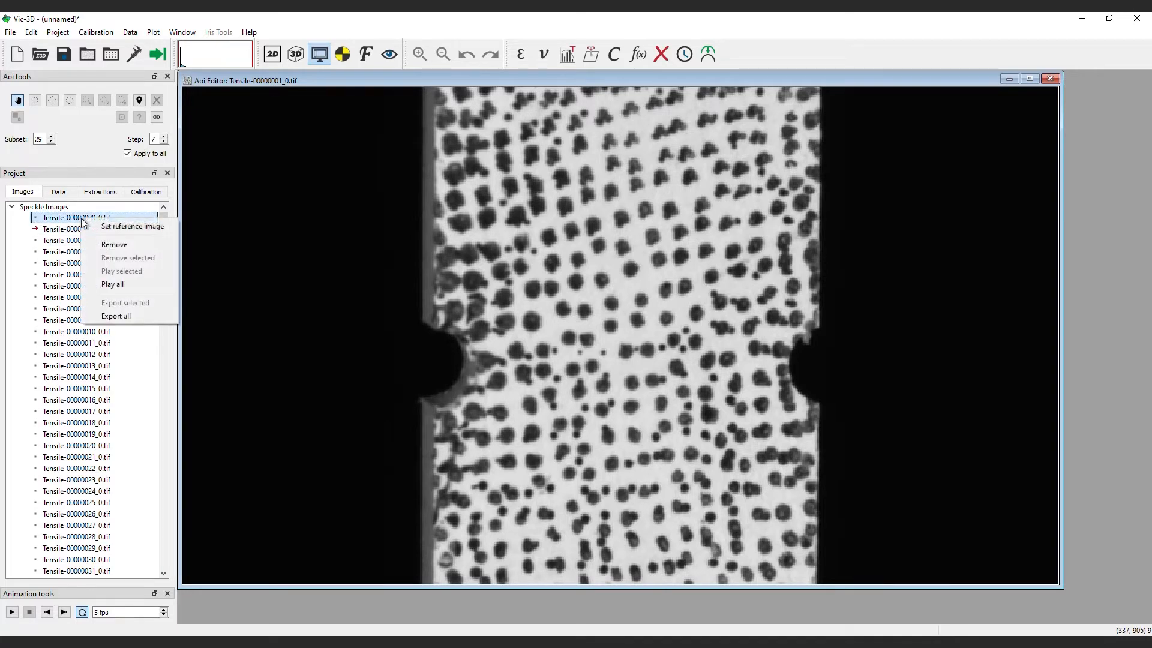
click(131, 226)
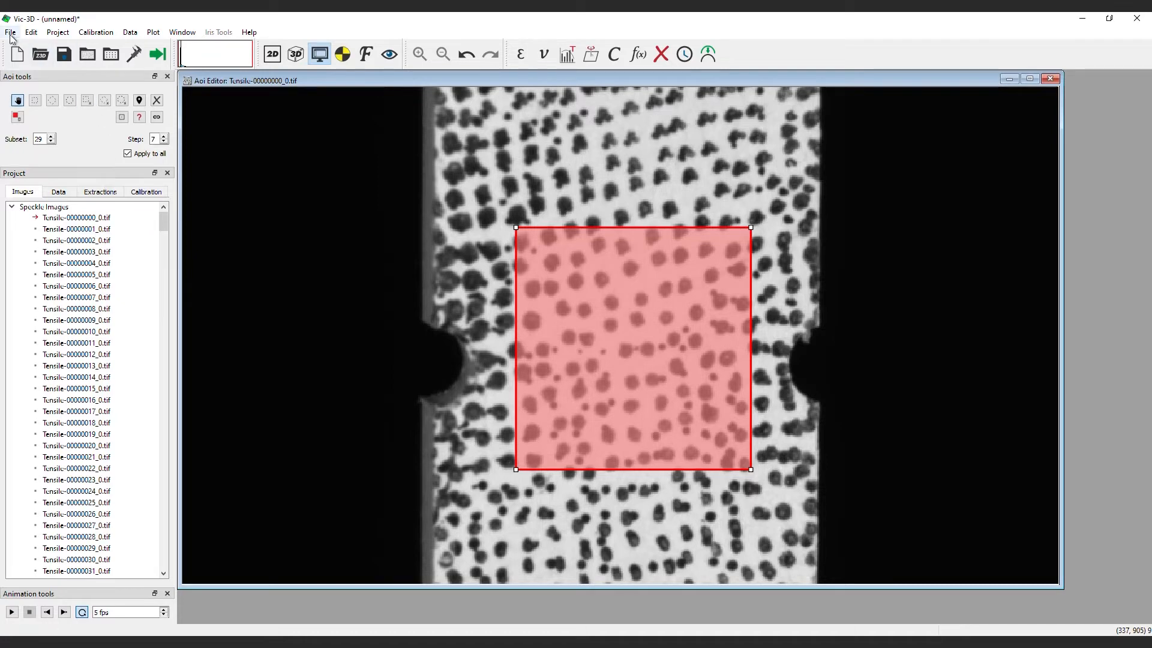
click(11, 31)
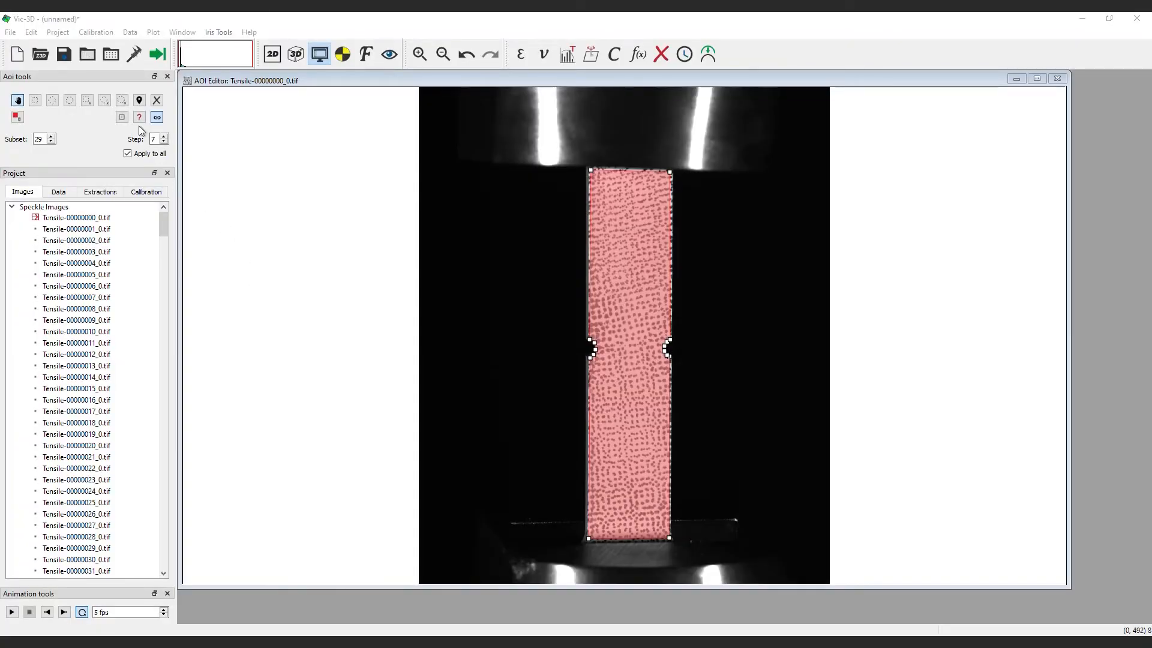
- Toggle the subset grid preview on and off over the full notched area of interest
click(121, 116)
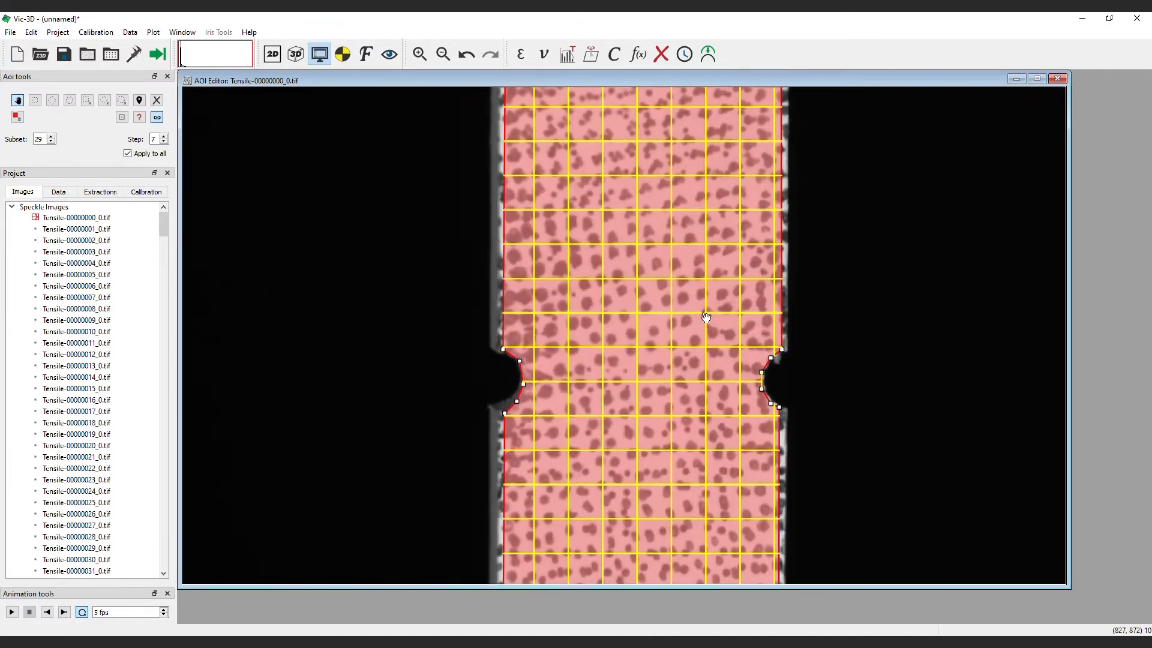
click(121, 116)
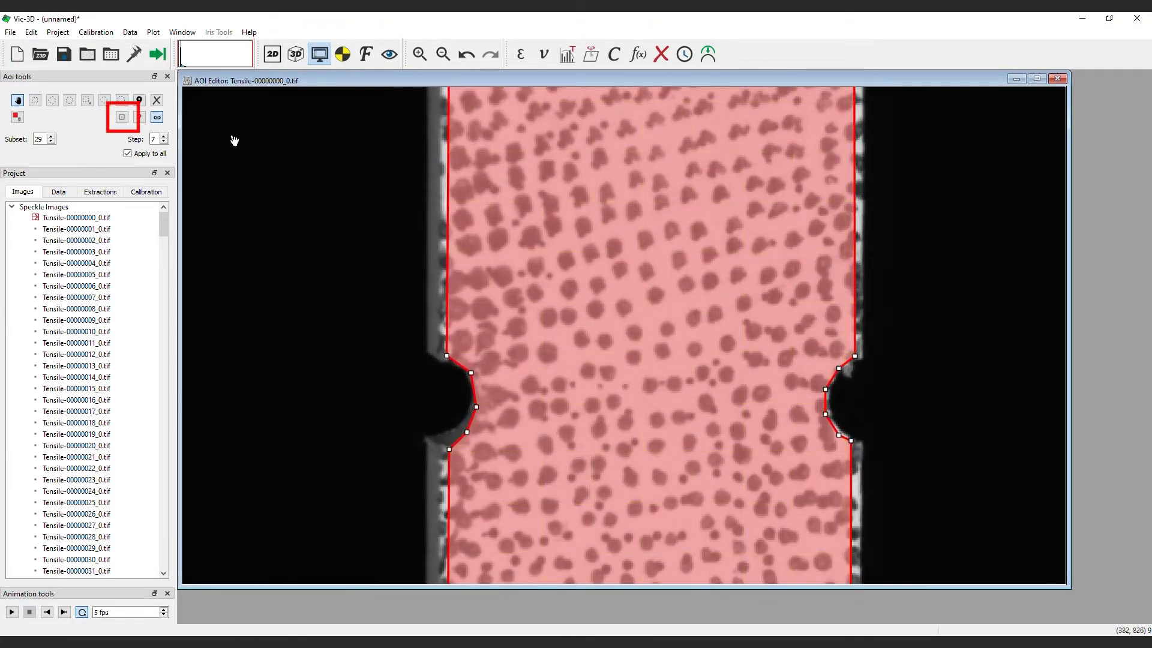
click(122, 118)
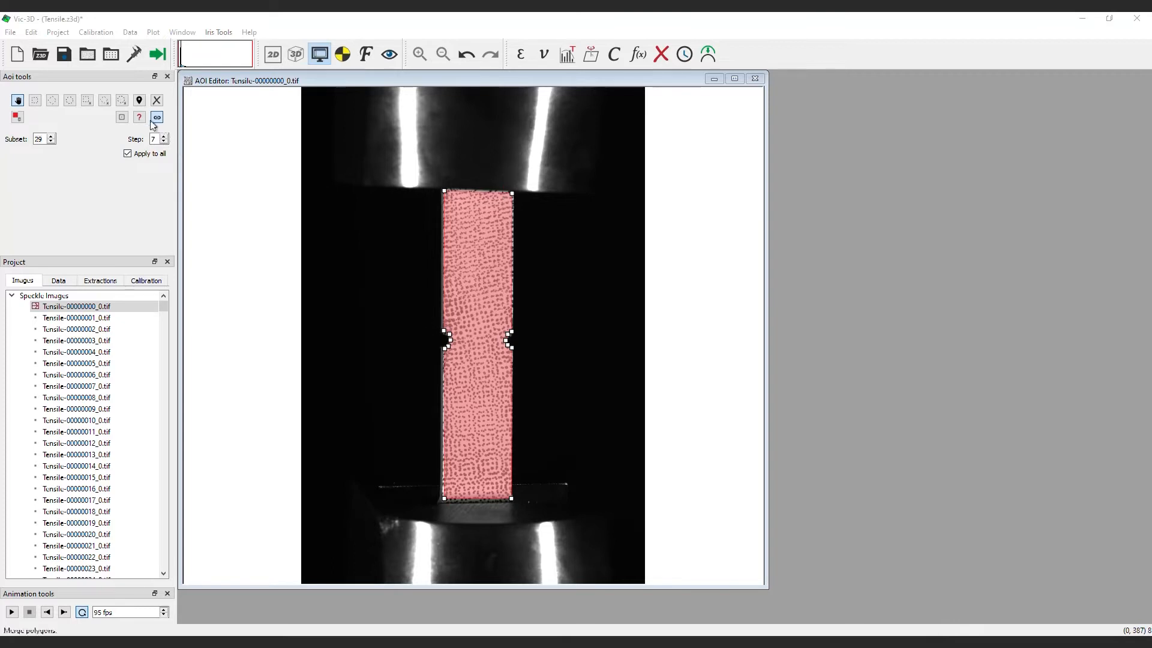
mouse_move(139, 116)
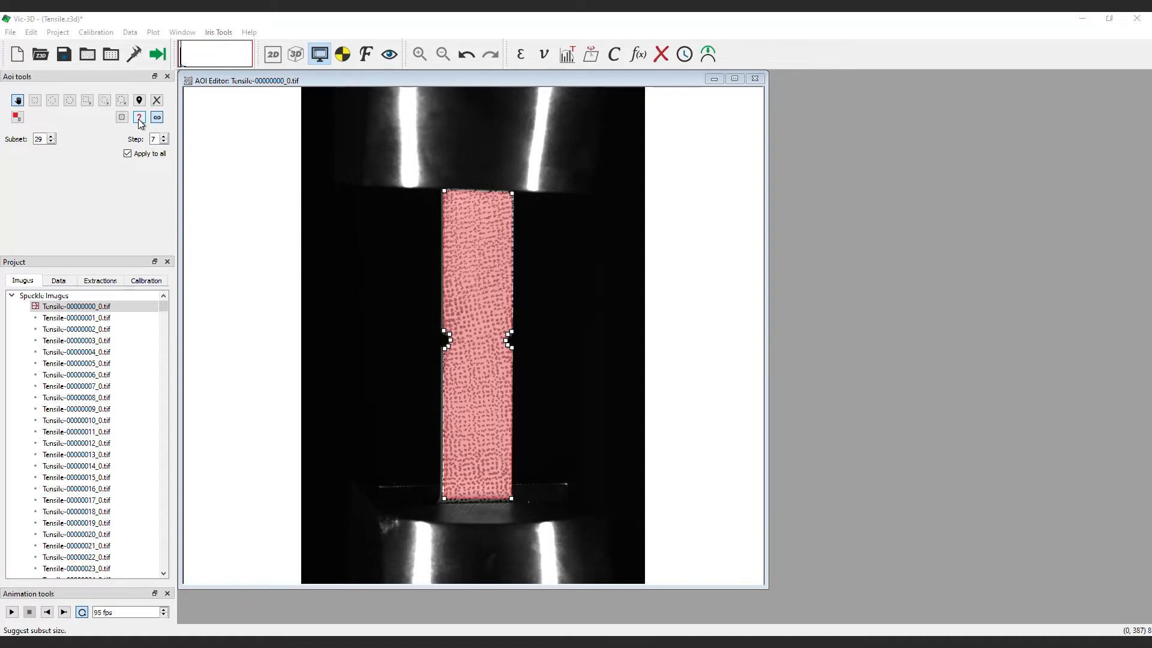
- Request a subset size suggestion and accept the suggested value of 35
click(139, 117)
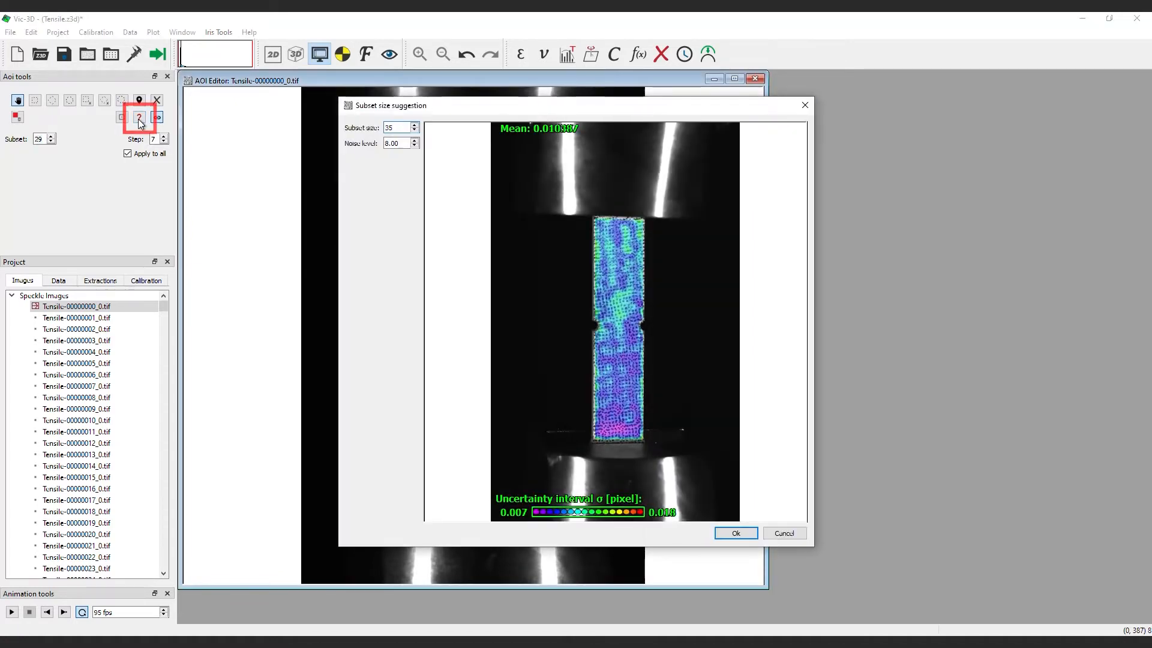
mouse_move(444, 101)
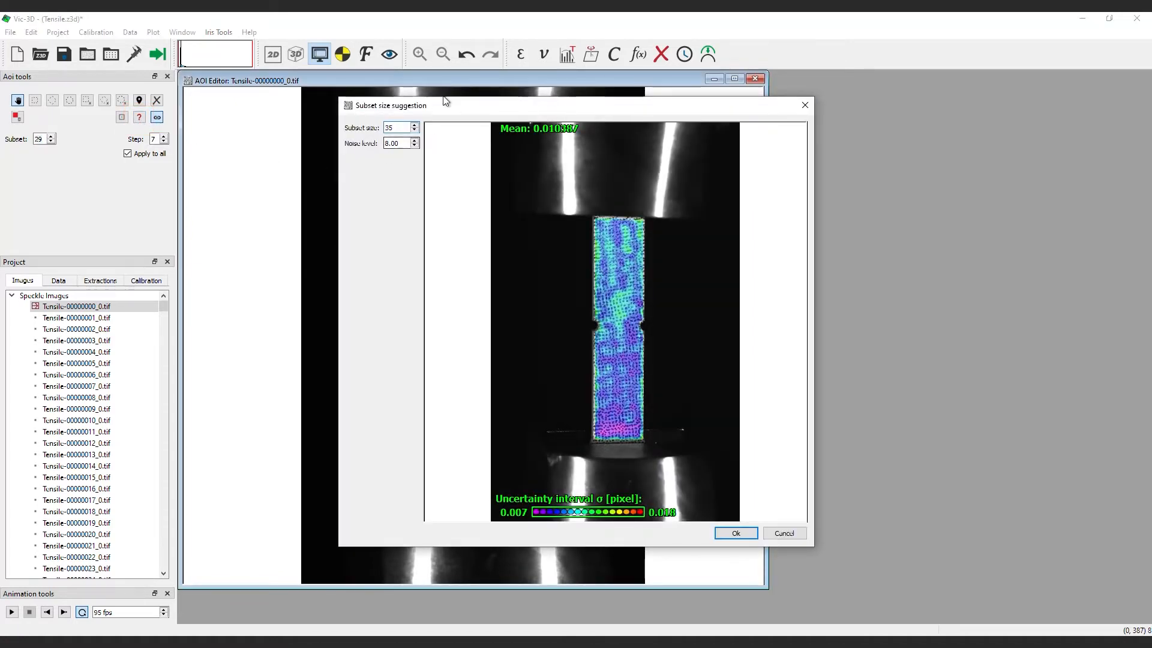
mouse_move(381, 172)
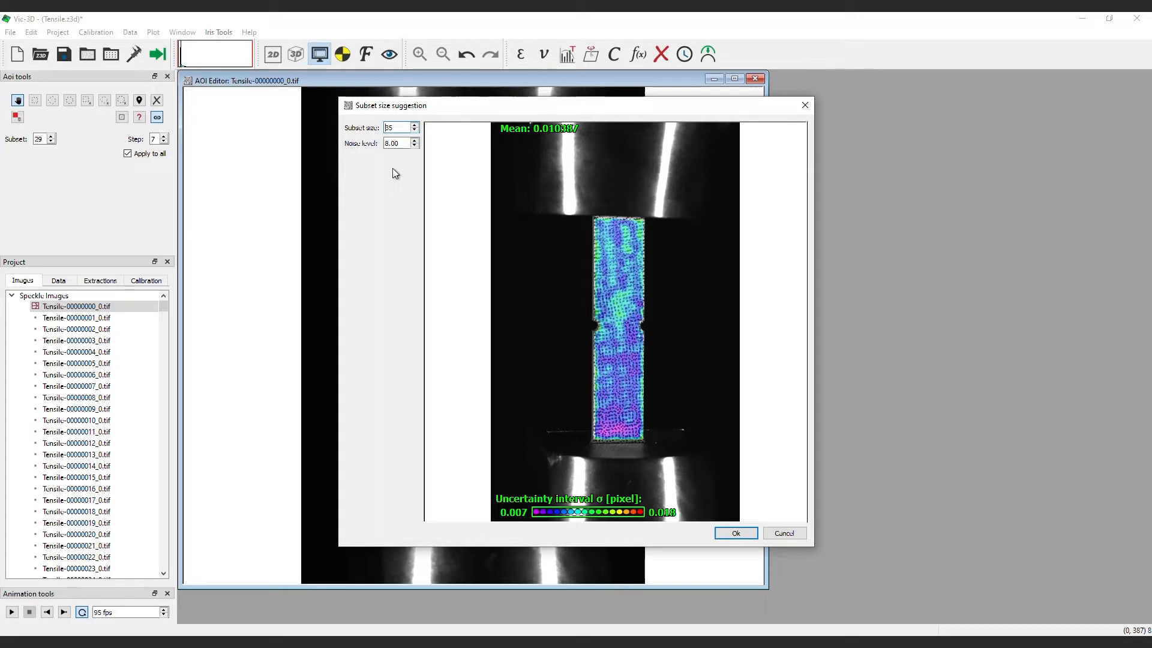
mouse_move(542, 228)
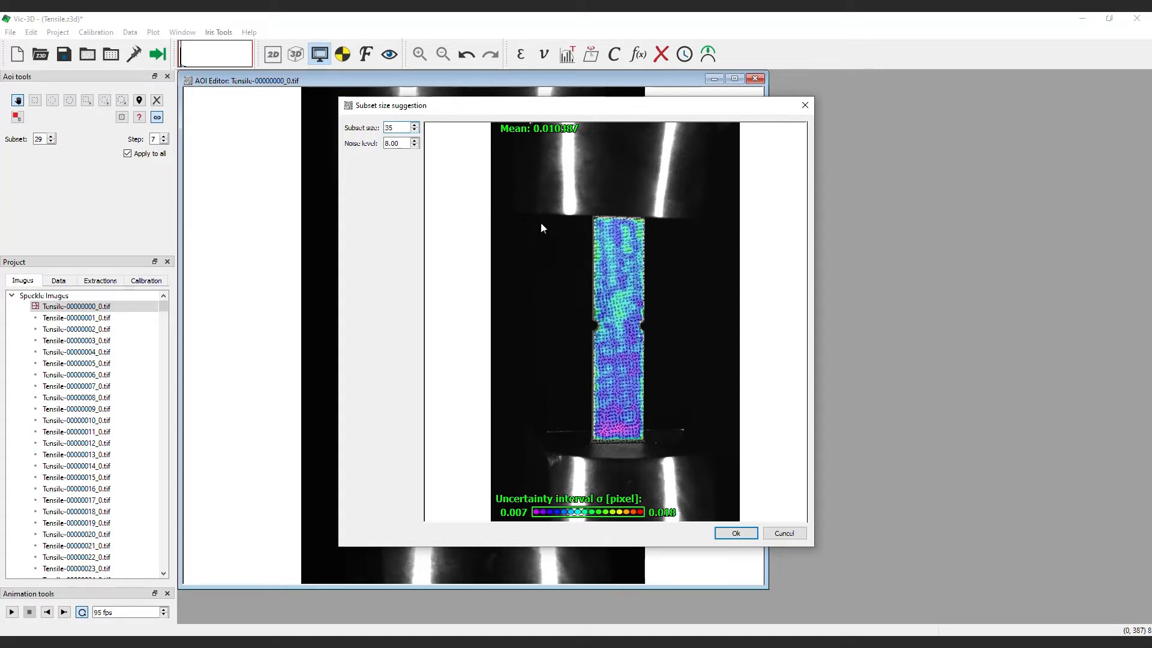
click(734, 533)
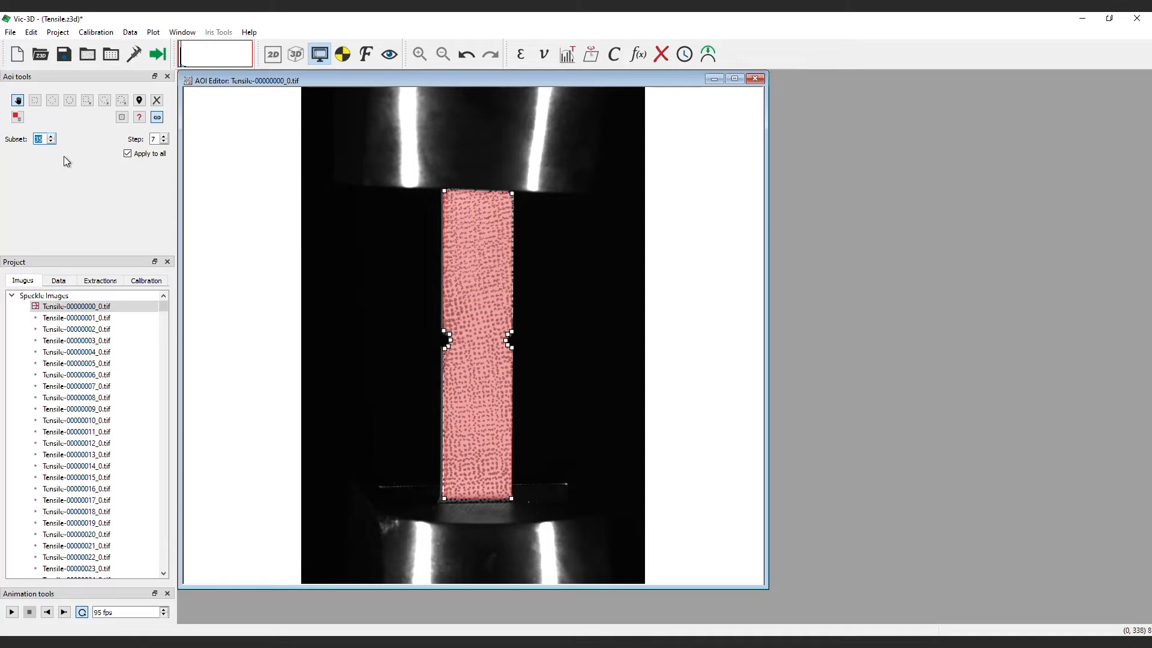
mouse_move(319, 268)
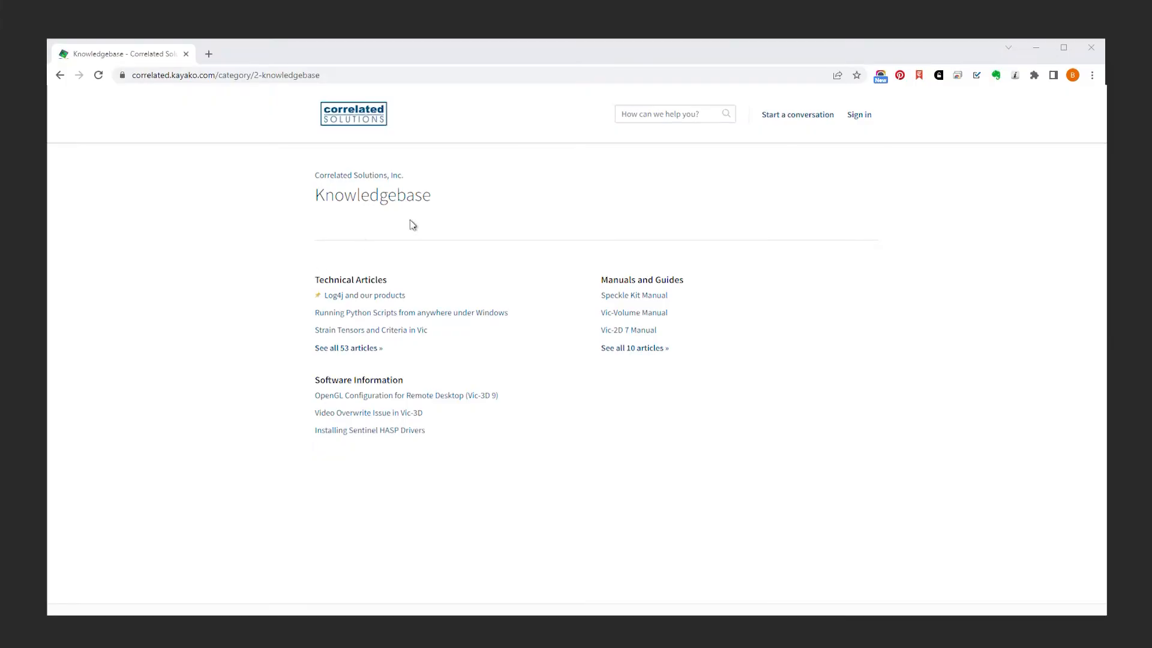
- Search the knowledgebase for 'step size' and read the Subset, Step Size and Strain Filter Selection article
click(672, 114)
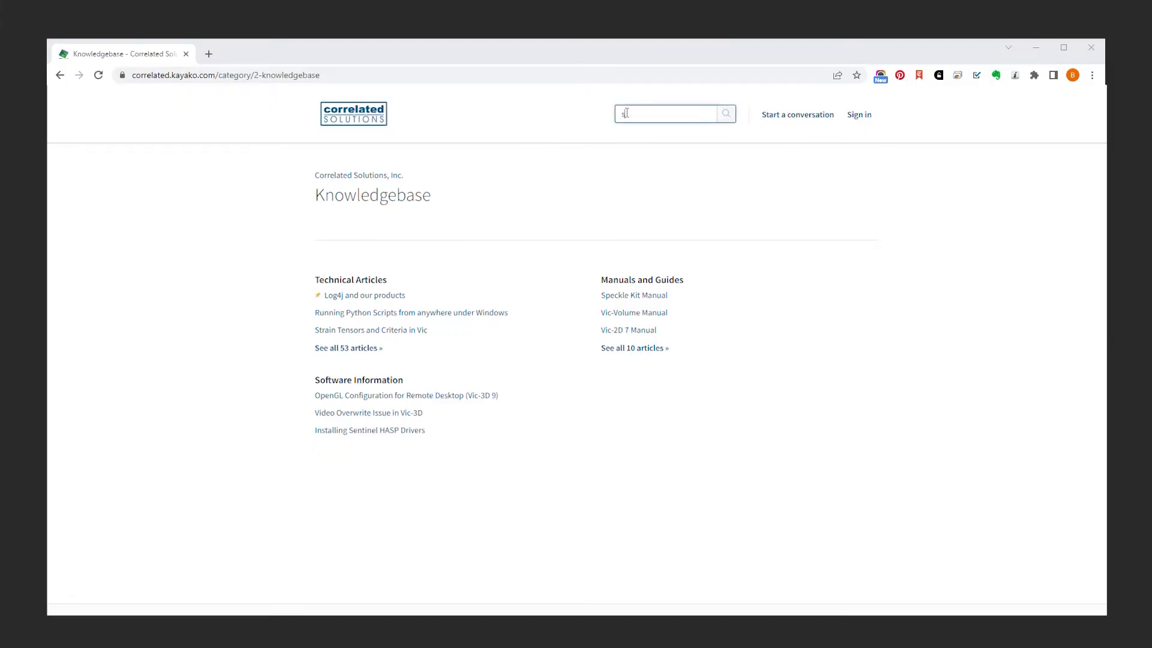
text(step size)
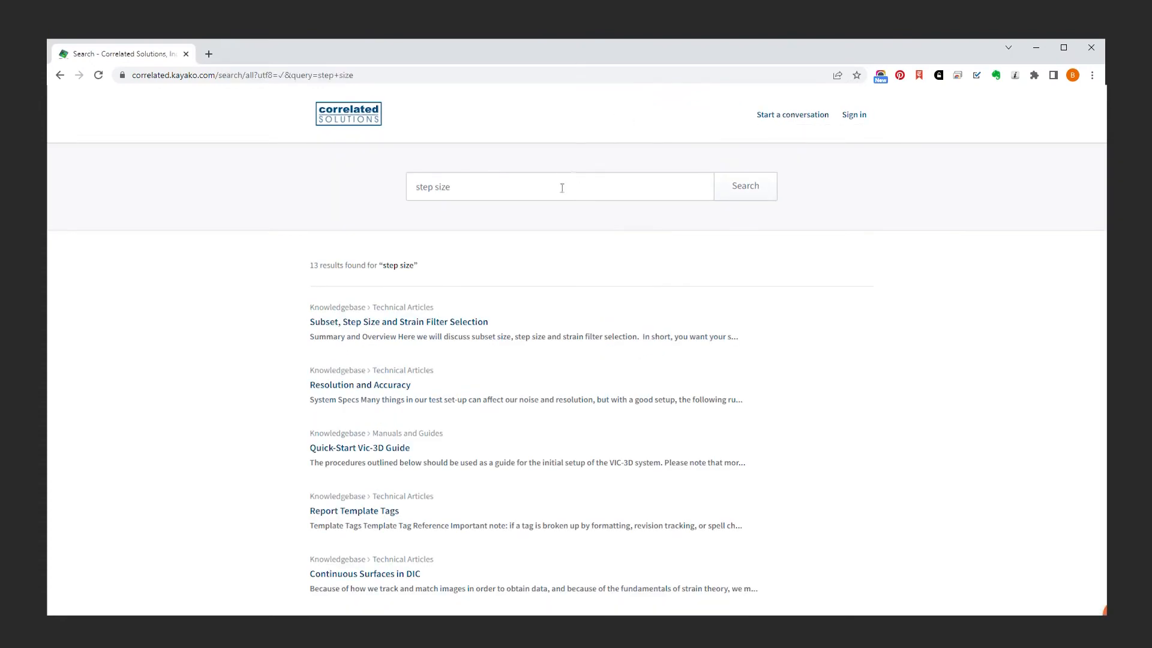
click(398, 322)
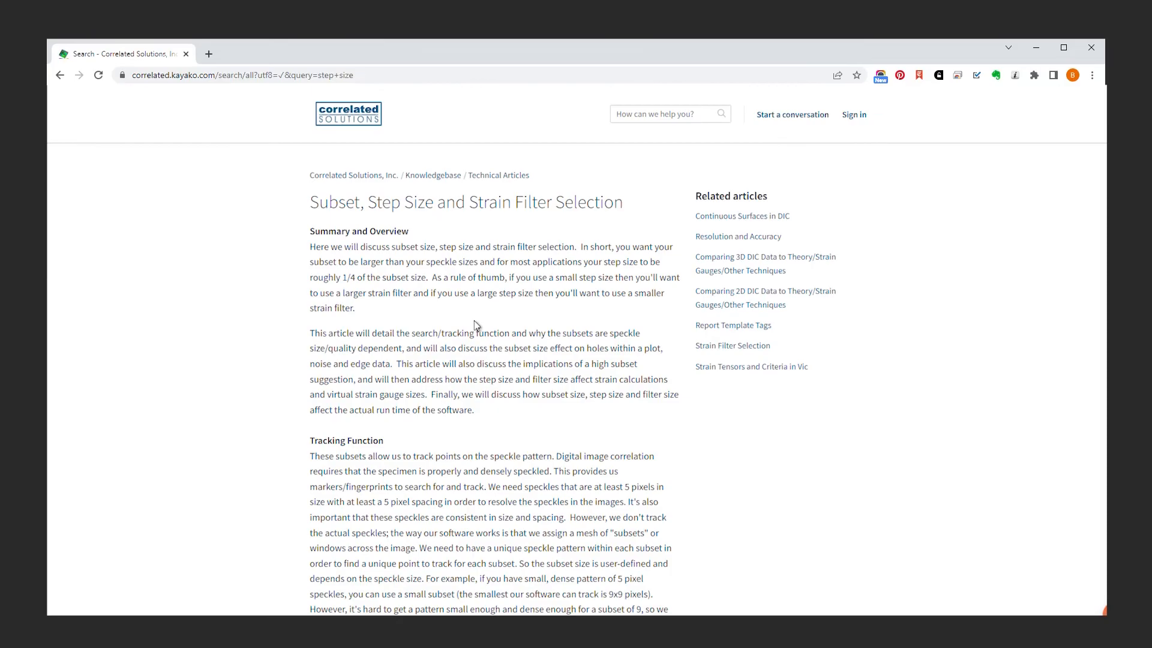
scroll(down, 3)
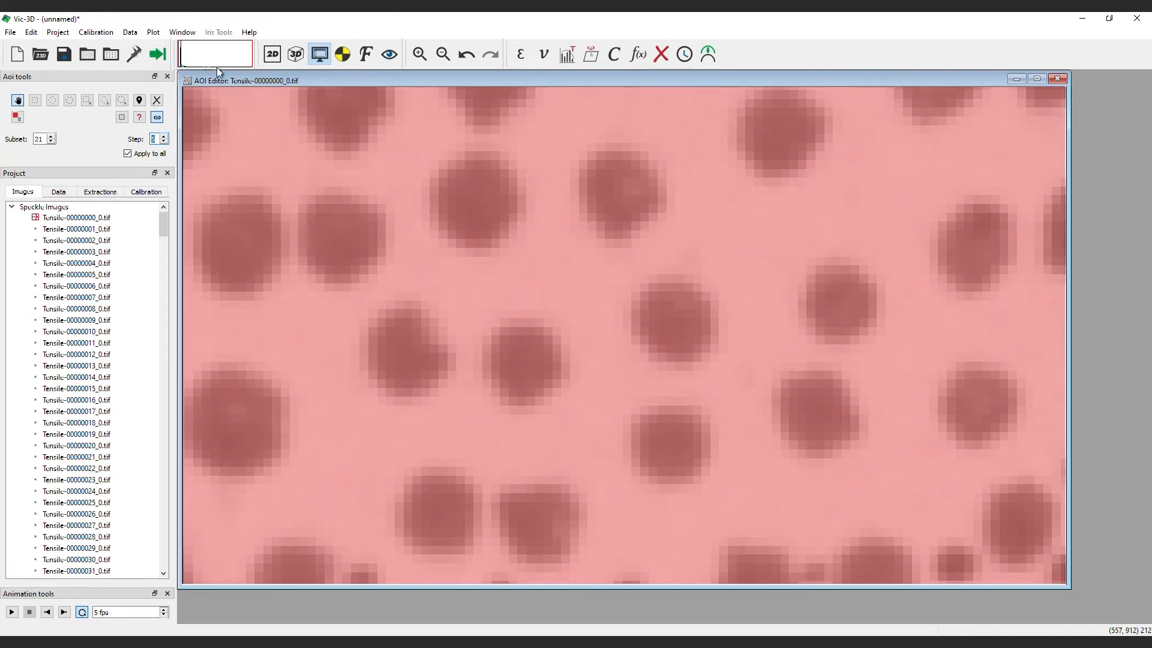
- Review the Options and multi-system analysis settings, then reselect all Tensile tif images for processing
click(156, 54)
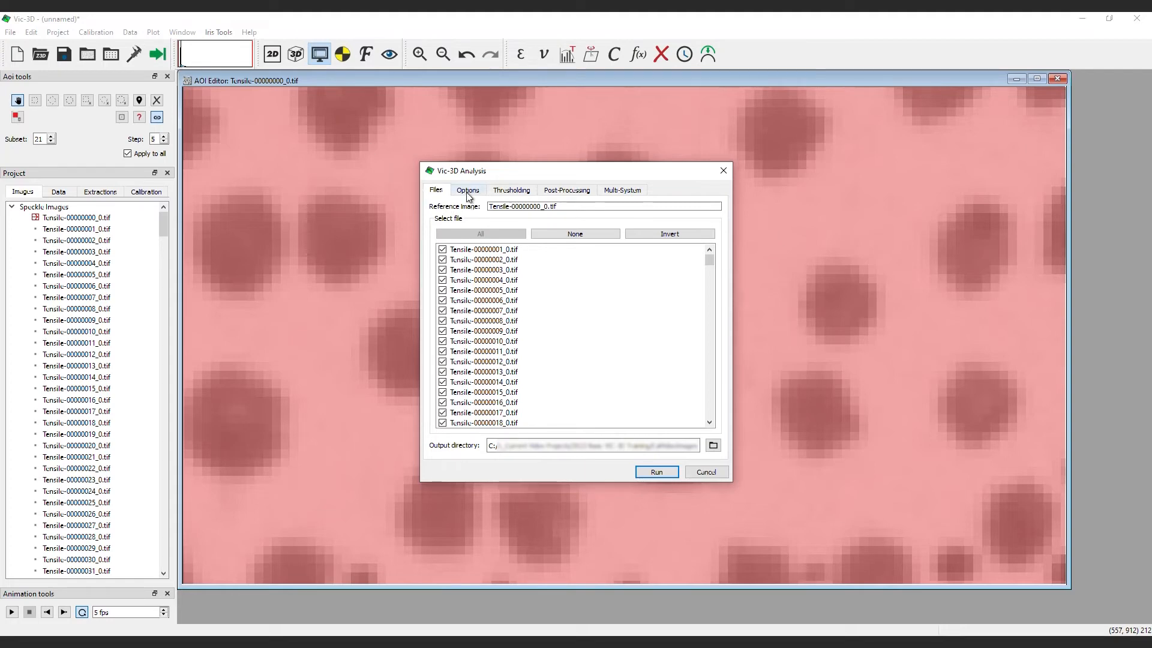
click(511, 190)
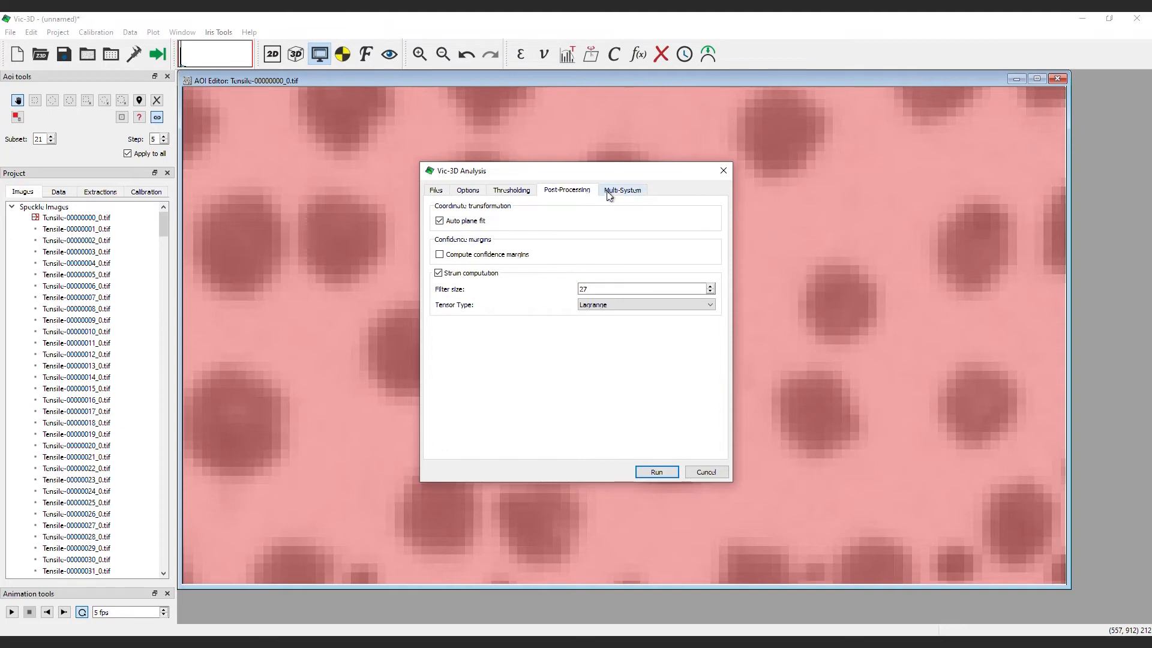
click(435, 189)
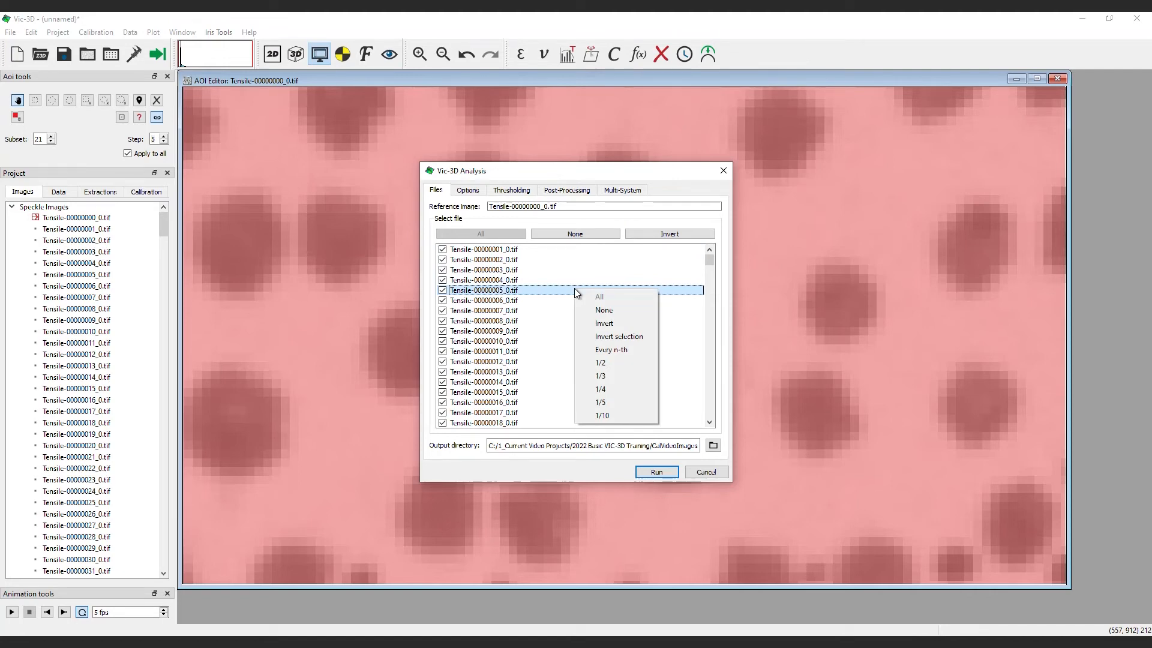
click(600, 362)
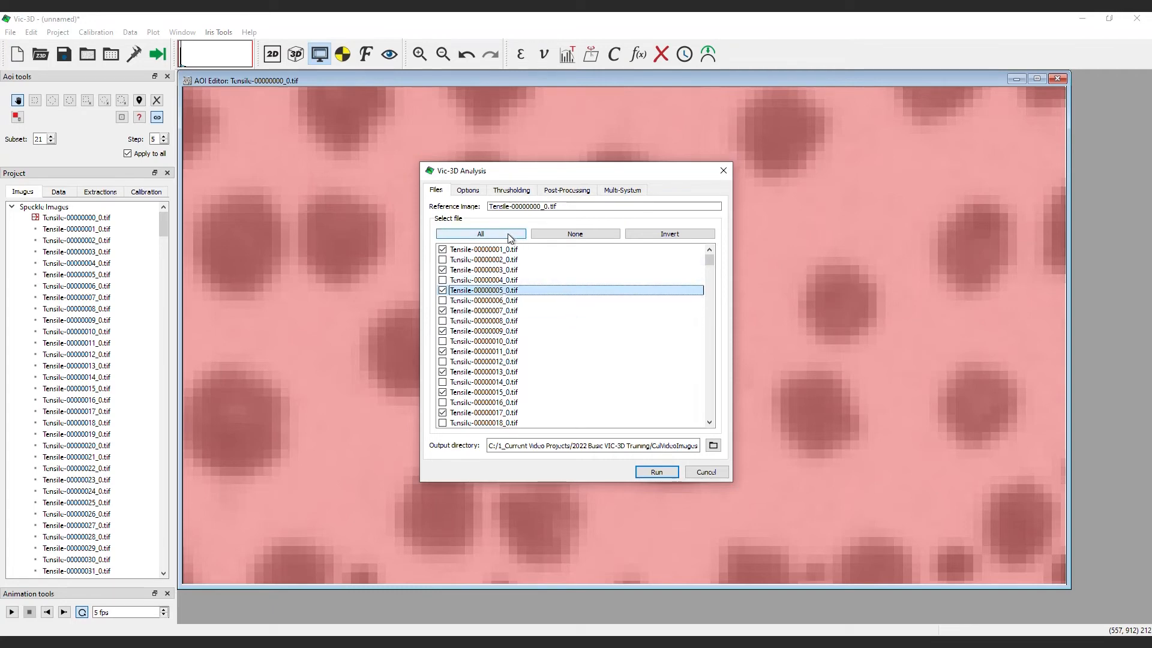
click(480, 233)
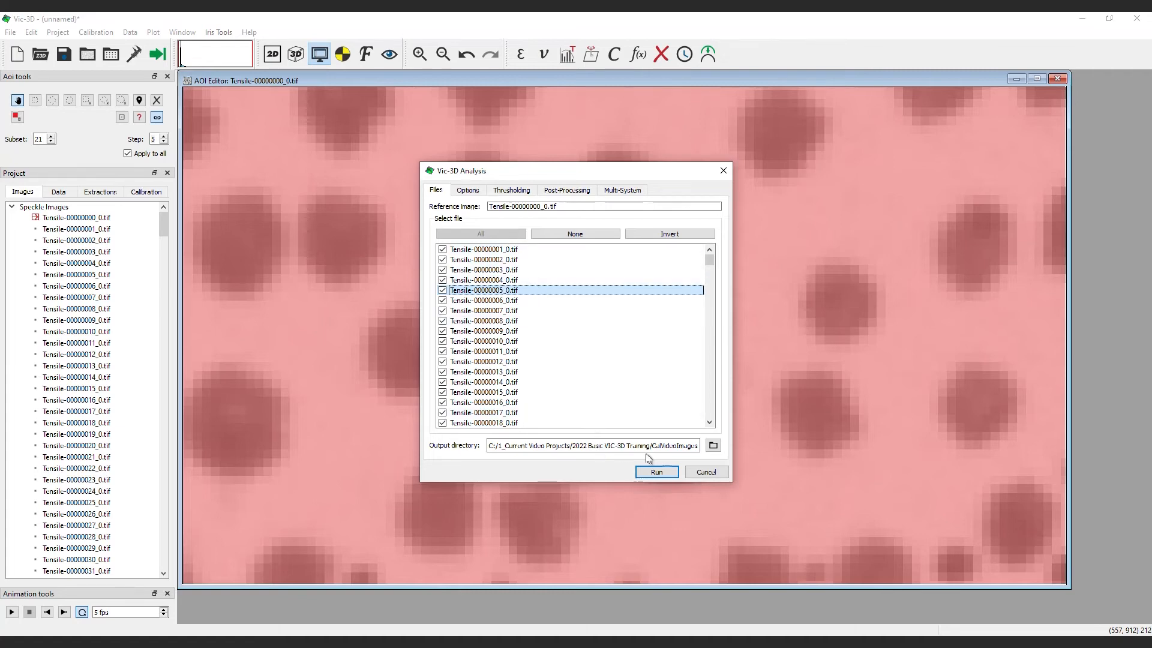
mouse_move(610, 419)
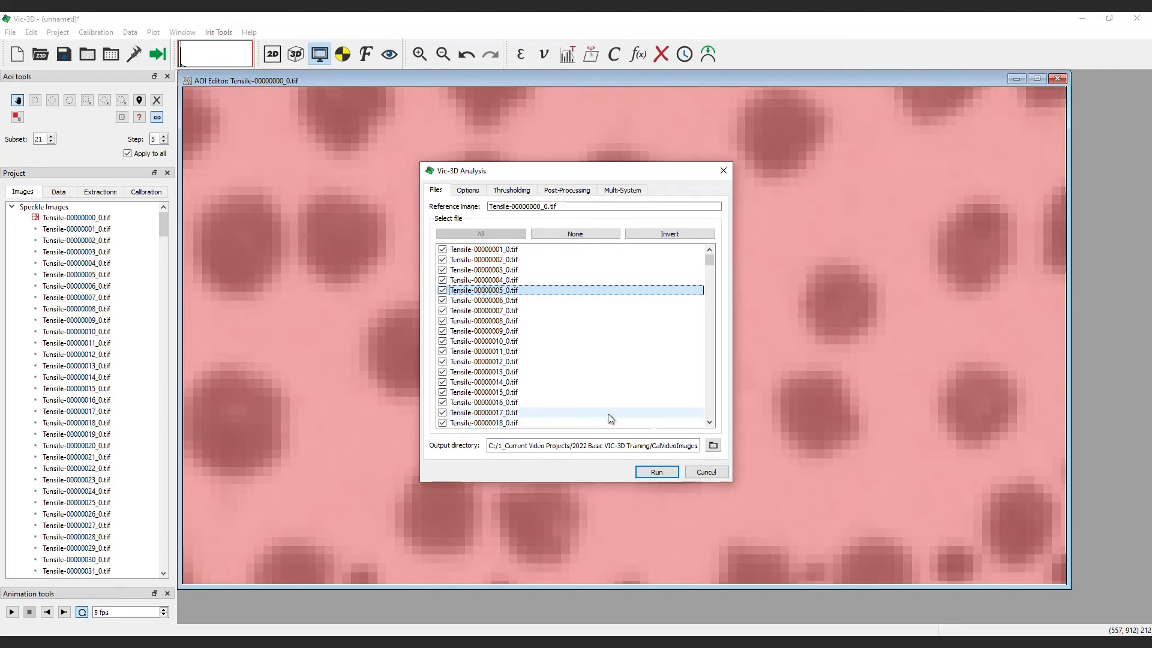
mouse_move(600, 501)
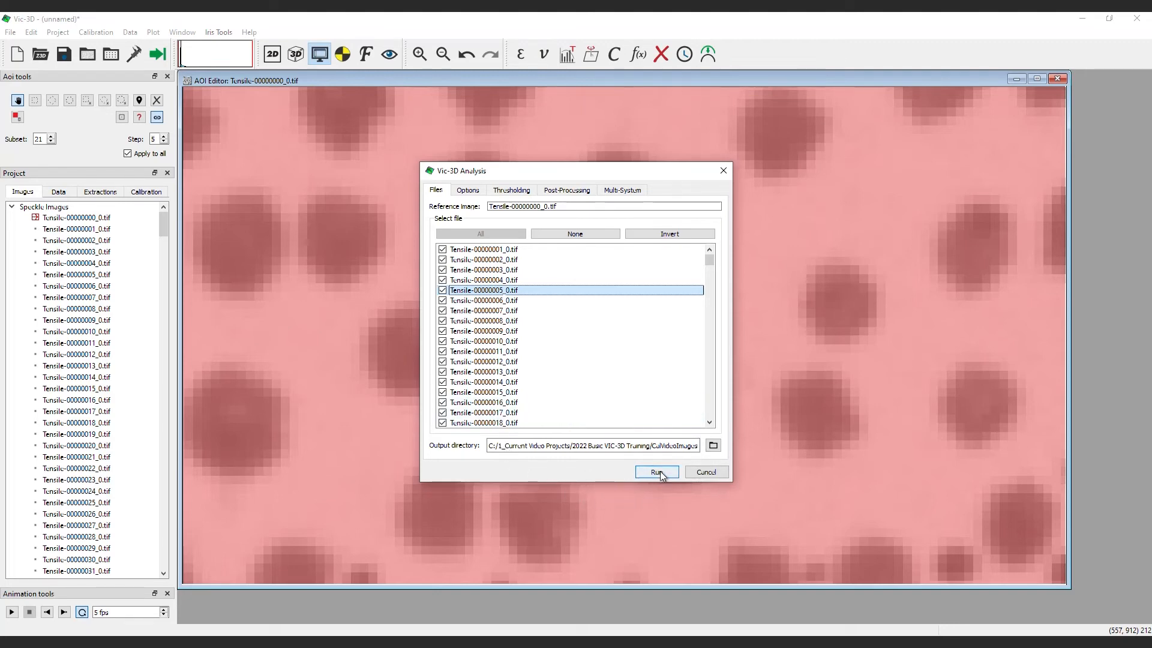
- Run the correlation and show the live results as a 2D overlay coloured by eyy strain
click(655, 471)
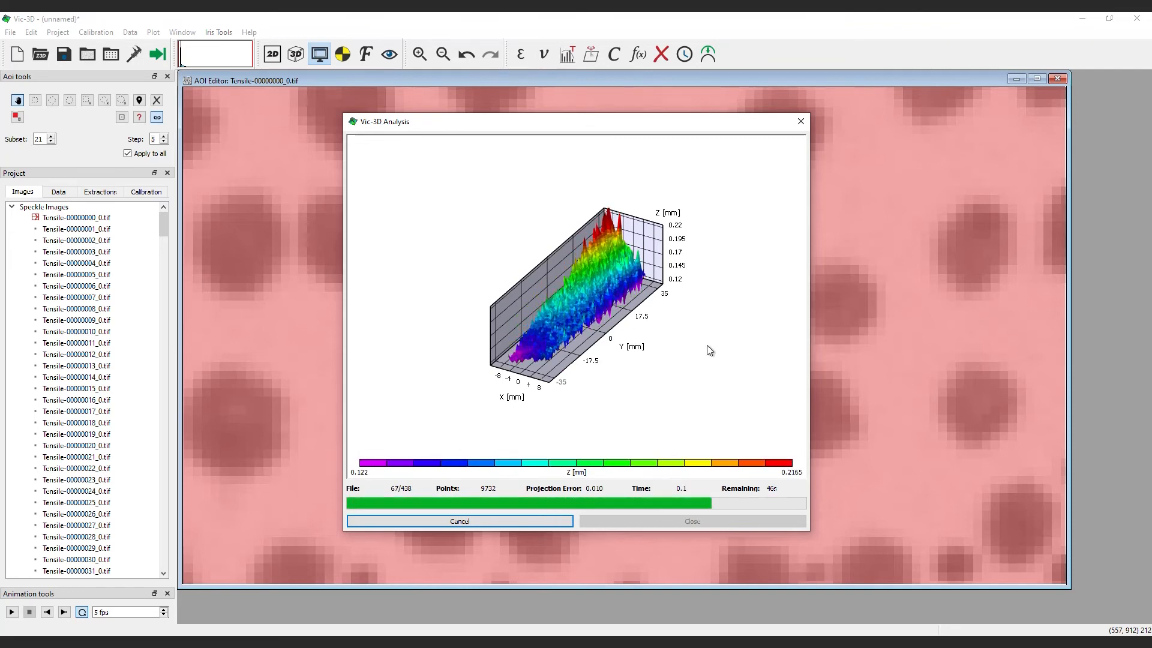
right_click(709, 351)
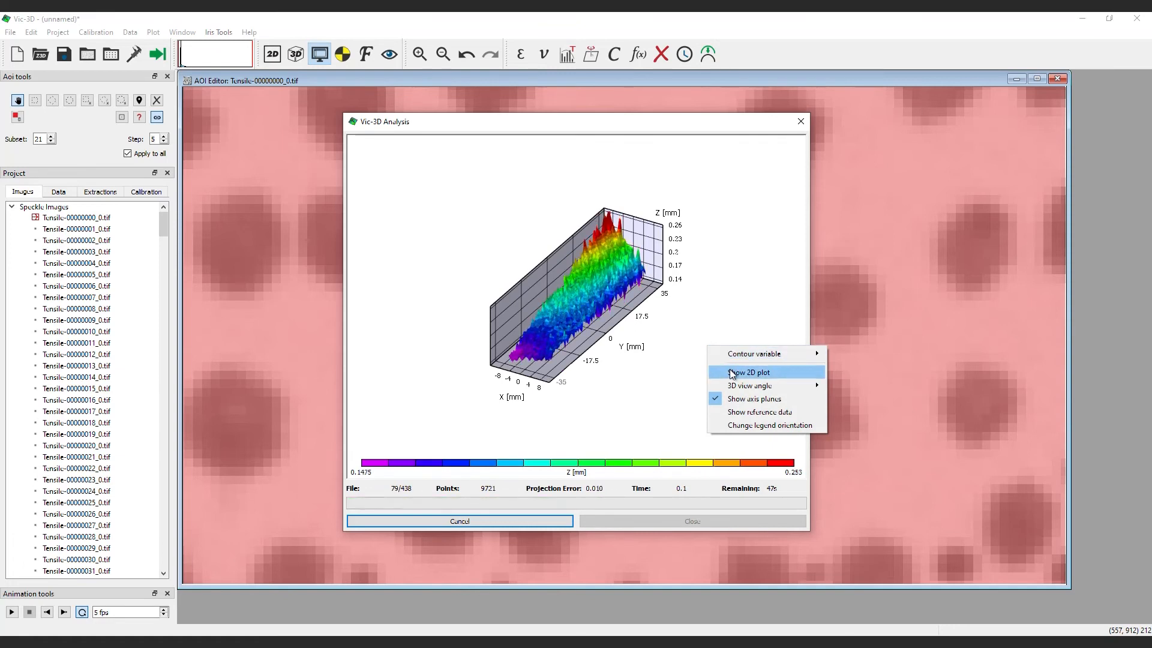
click(748, 372)
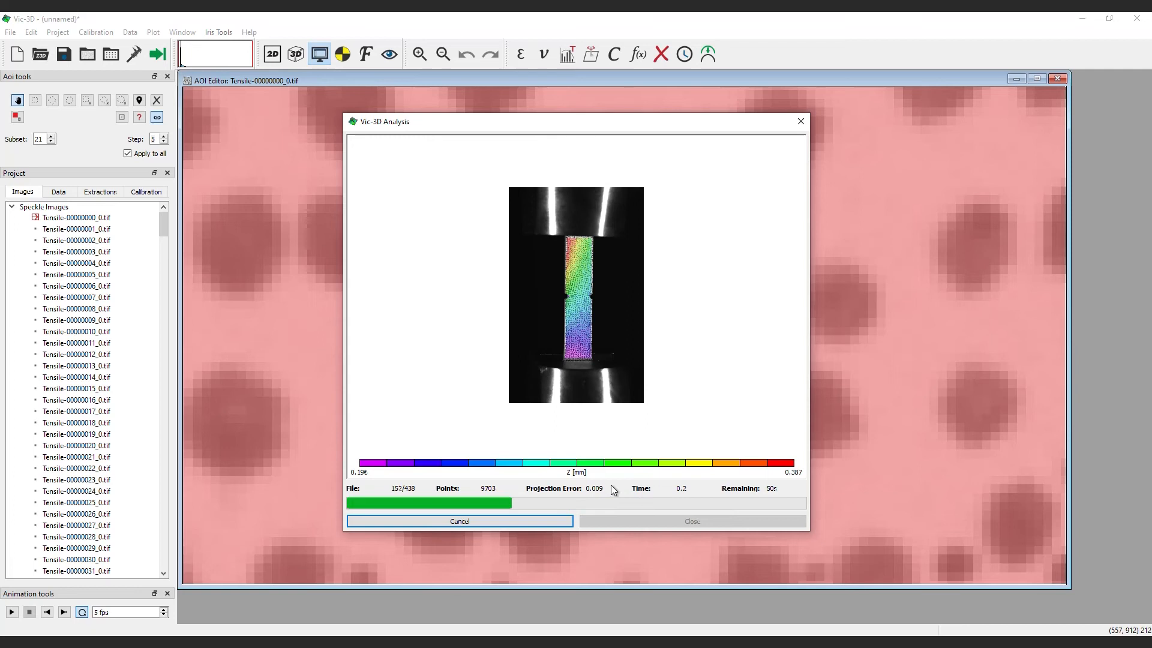
right_click(575, 294)
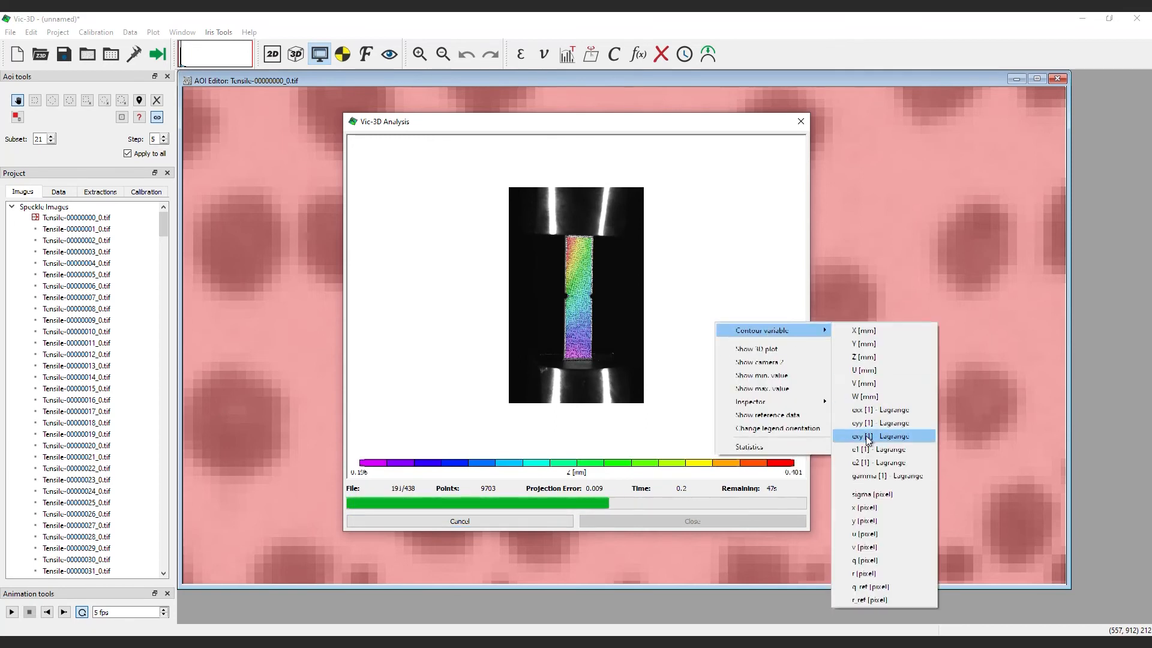
click(871, 436)
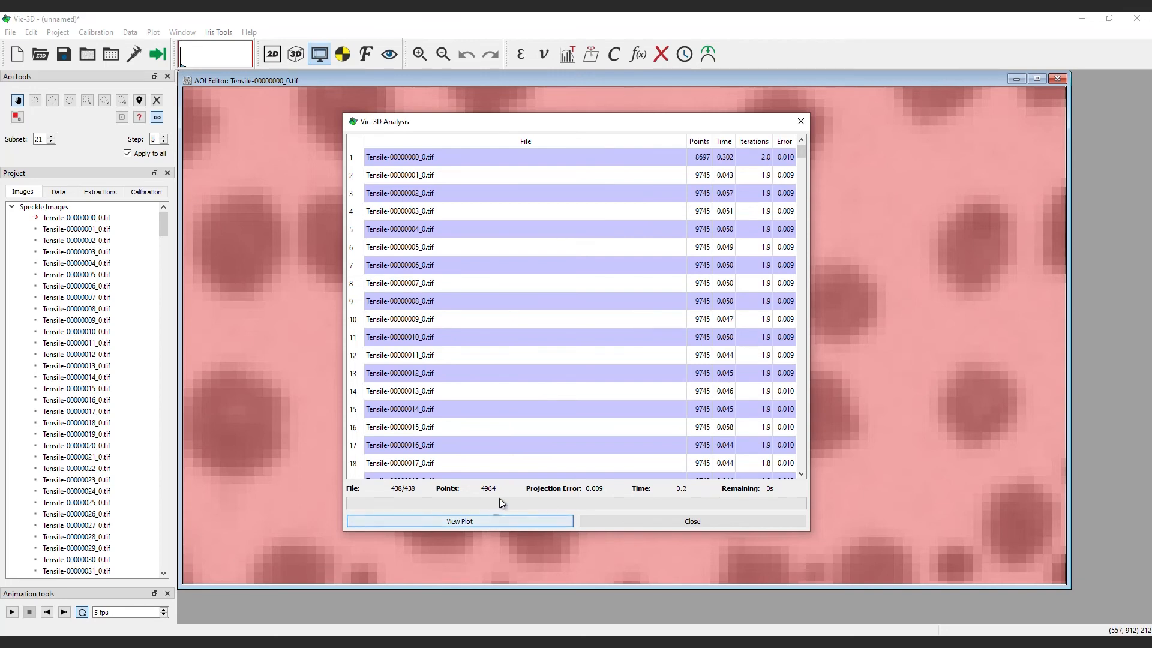
- Save the per-file results table as a report named data.csv
scroll(down, 3)
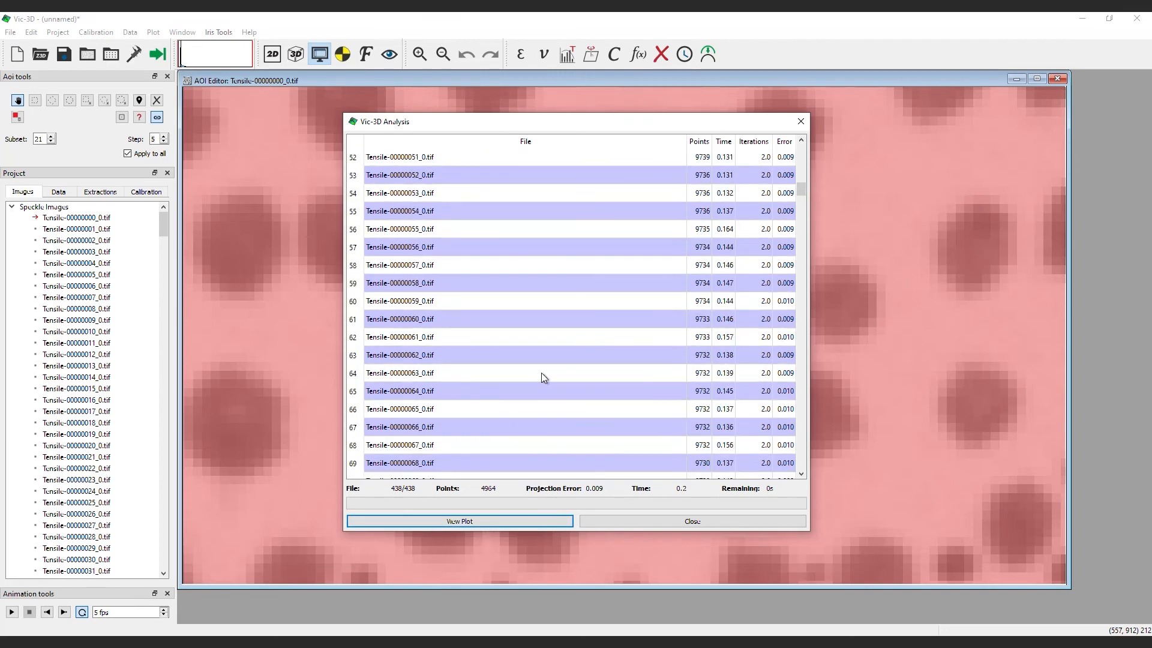
scroll(up, 3)
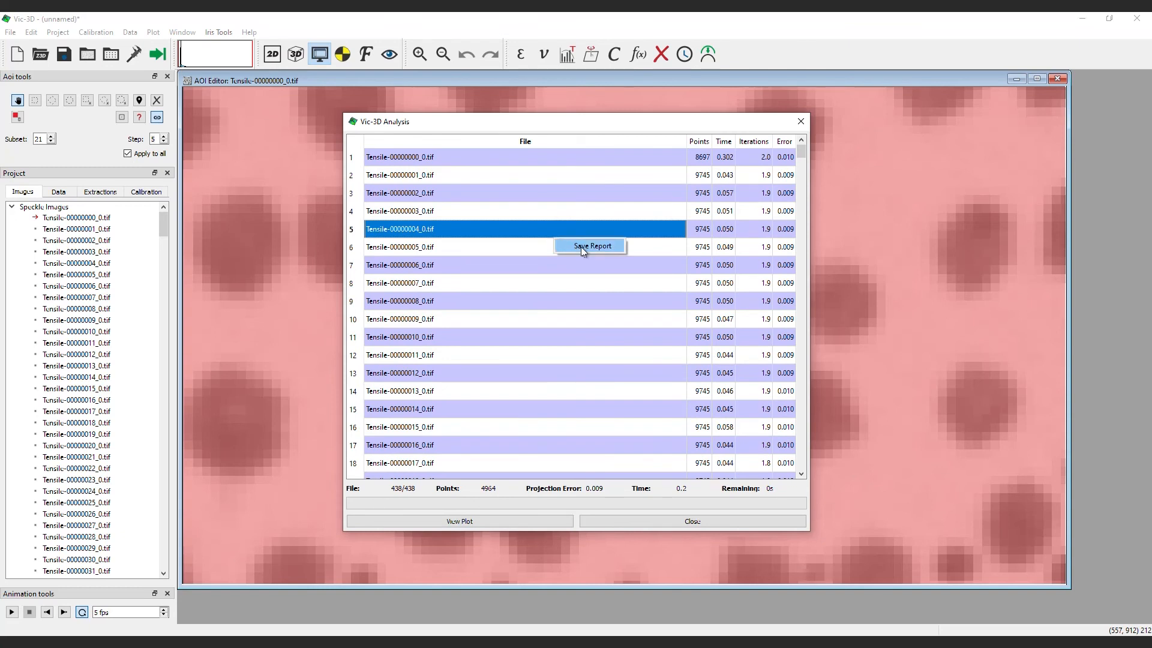
click(591, 245)
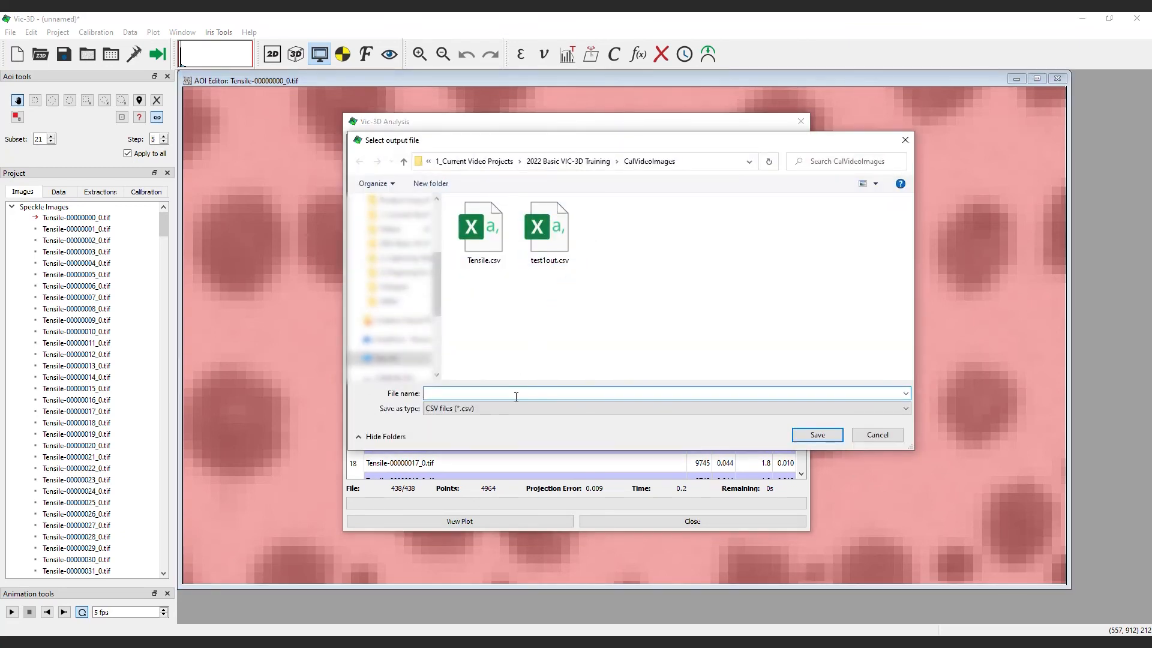
text(data)
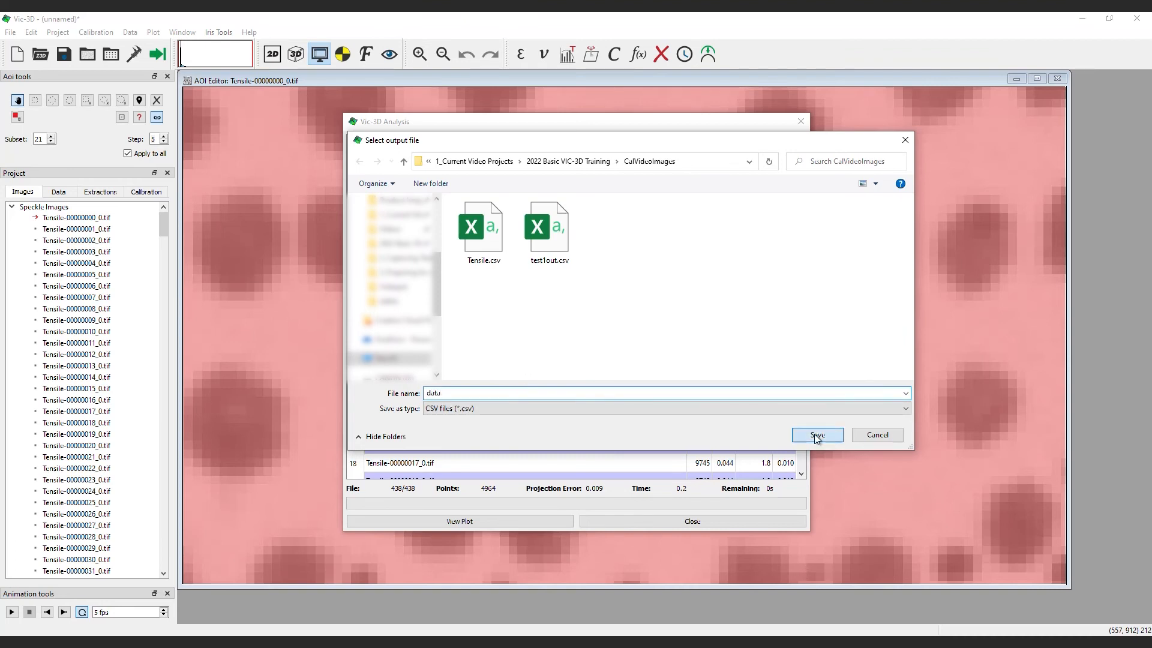
click(816, 434)
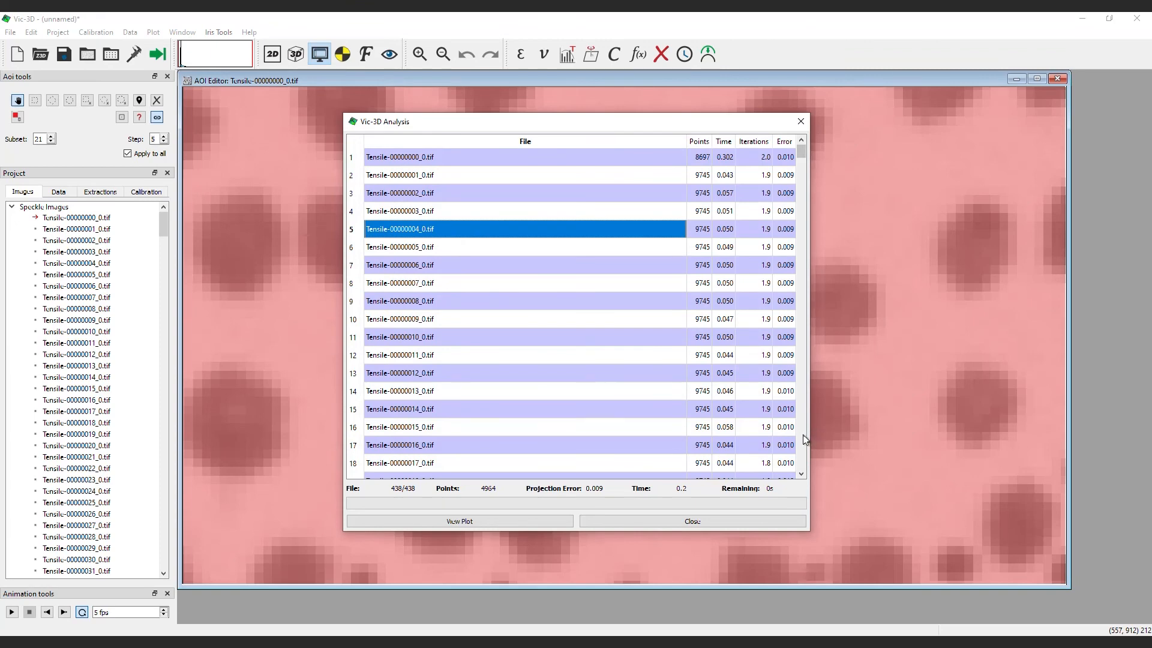
mouse_move(776, 452)
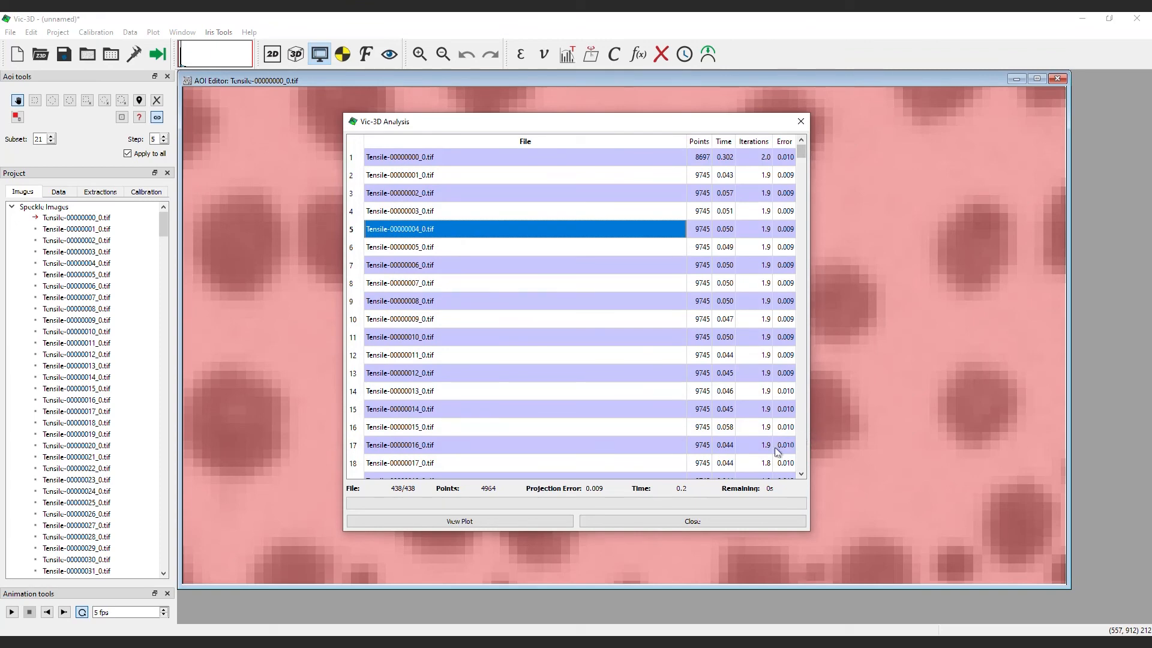
- Close the results, tile the Z plot beside the AOI view and focus the notched AOI image
click(460, 521)
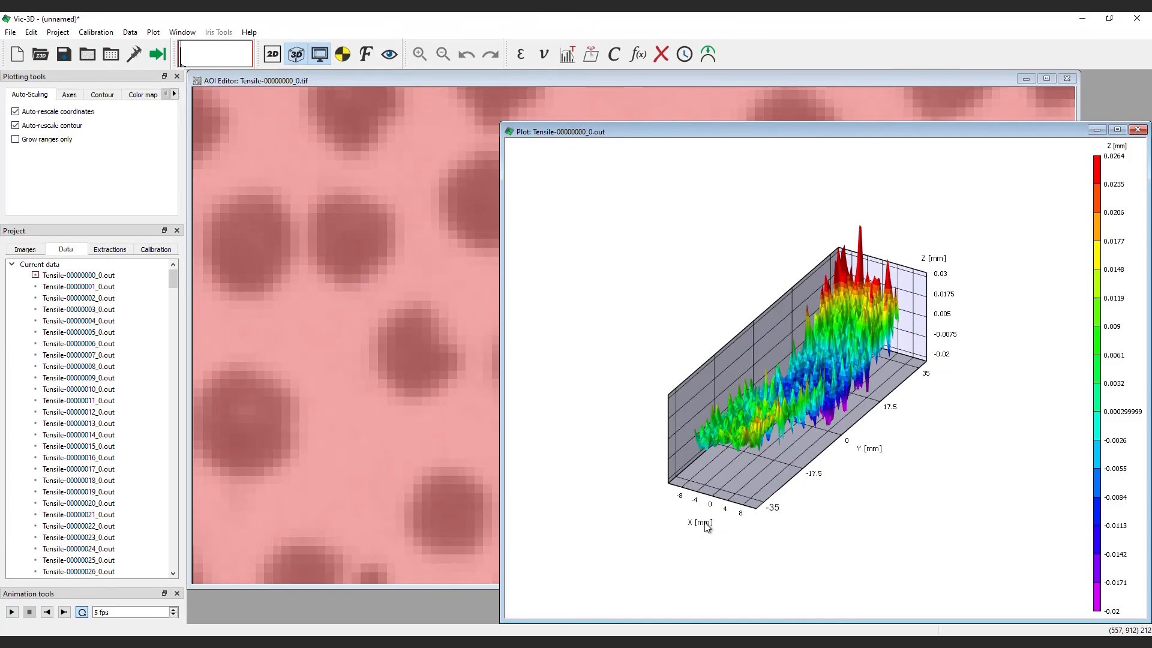
mouse_move(287, 120)
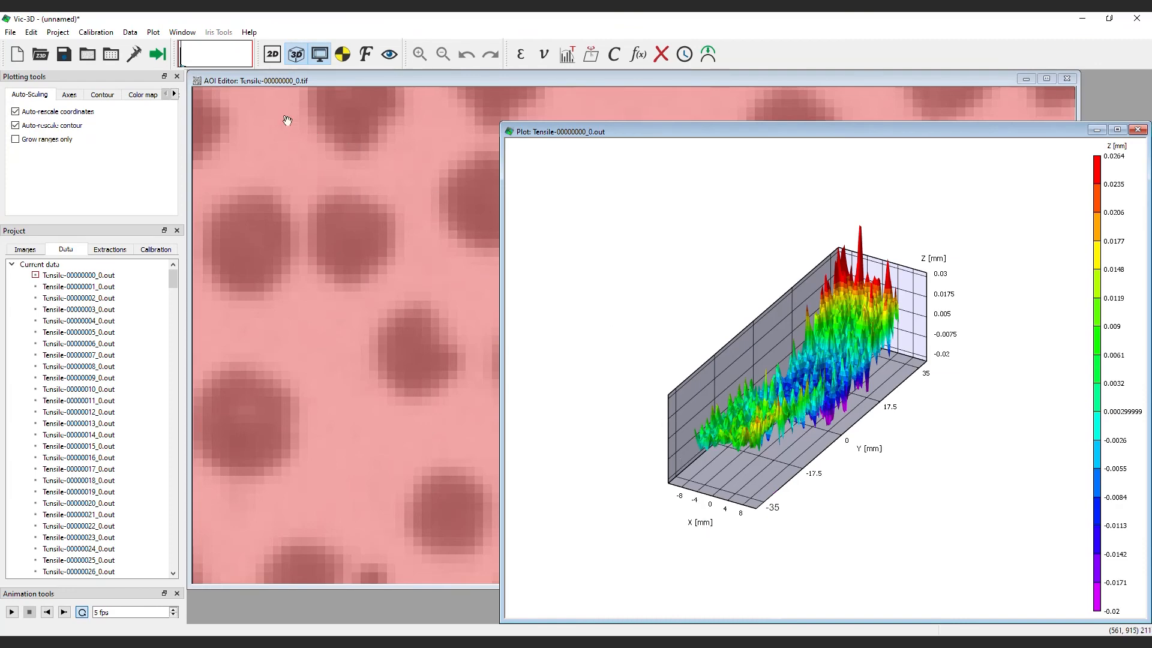
click(182, 32)
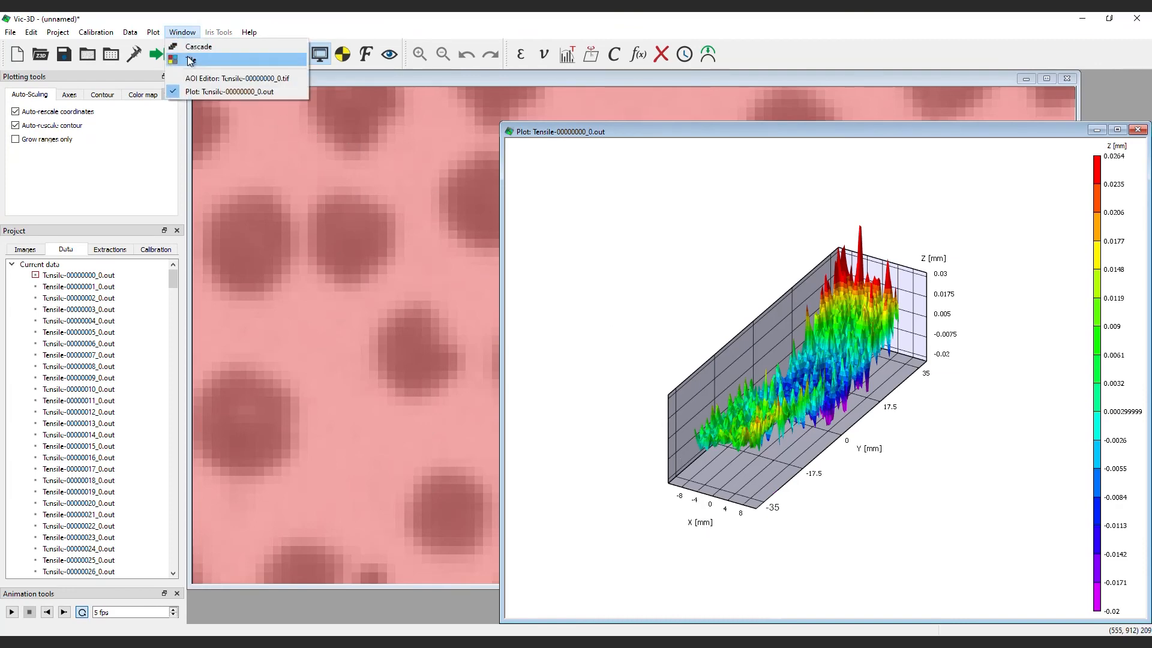
click(198, 46)
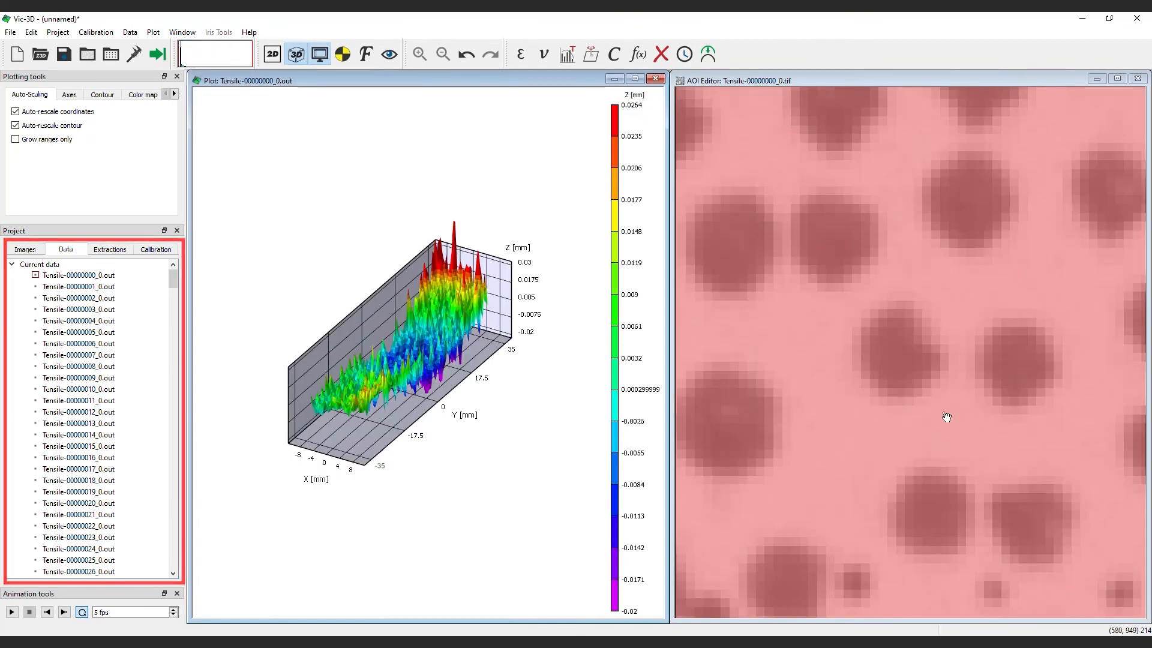
click(319, 54)
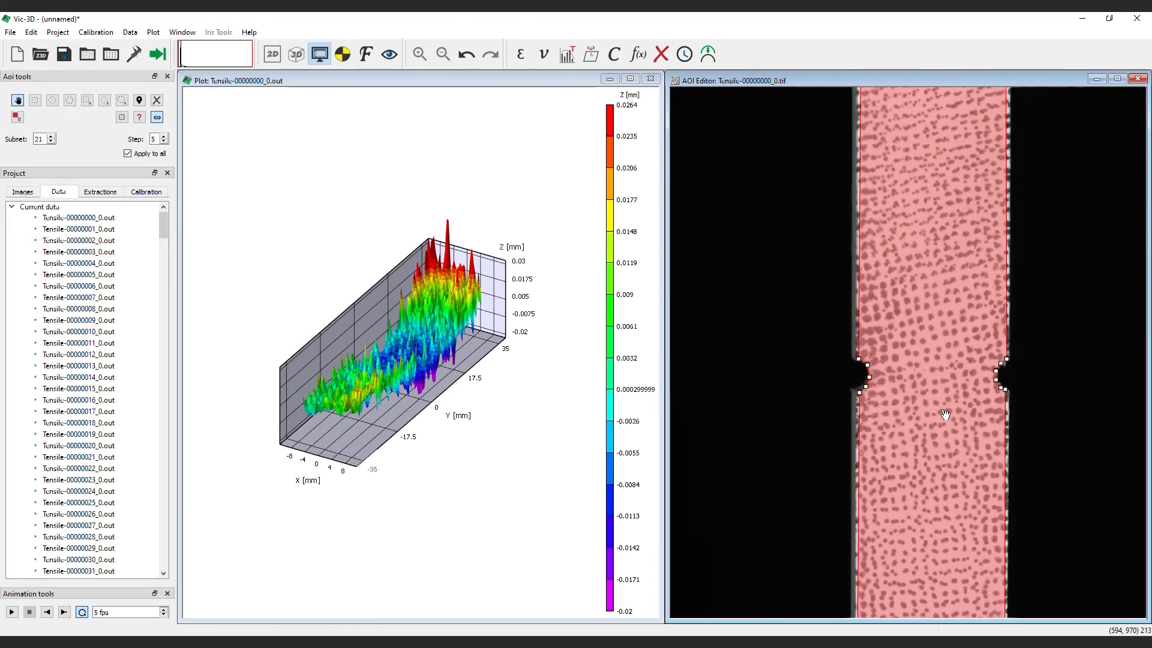